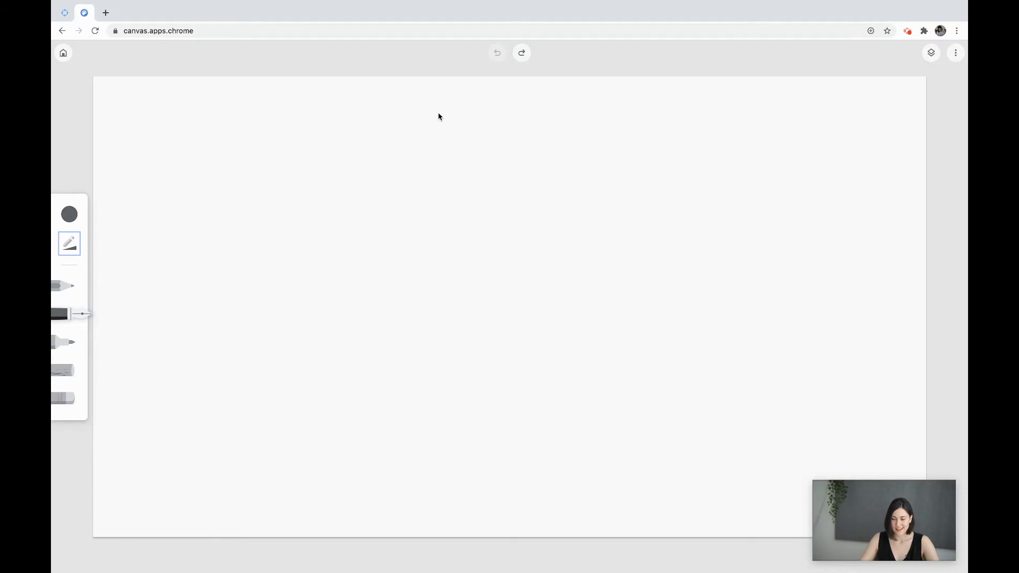
mouse_move(441, 91)
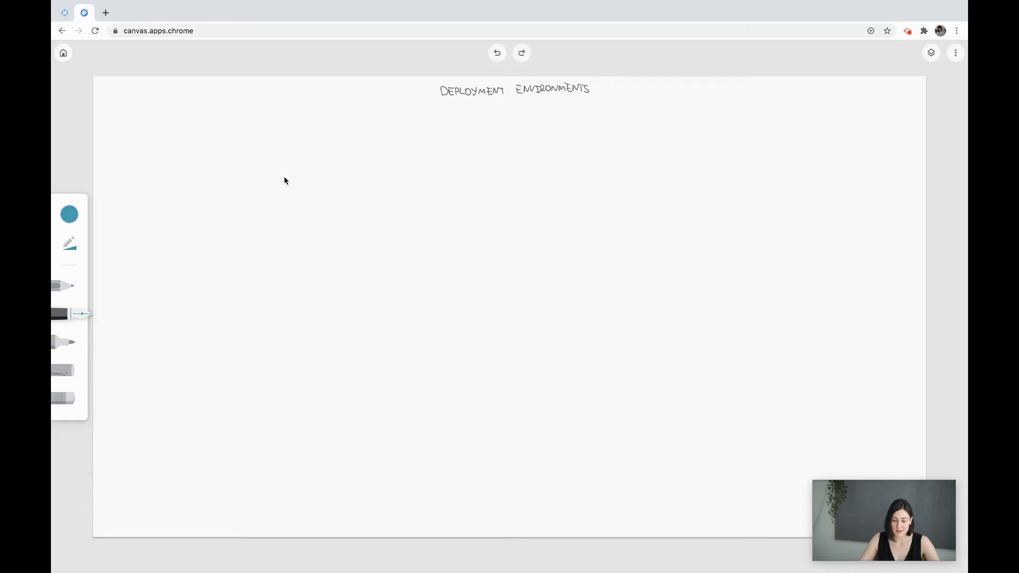
mouse_move(208, 168)
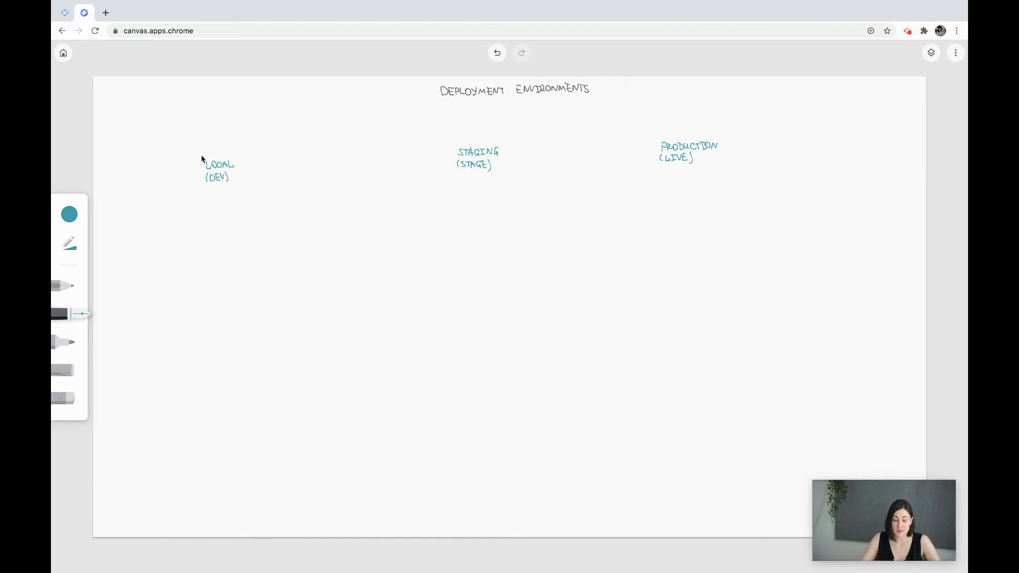
mouse_move(242, 182)
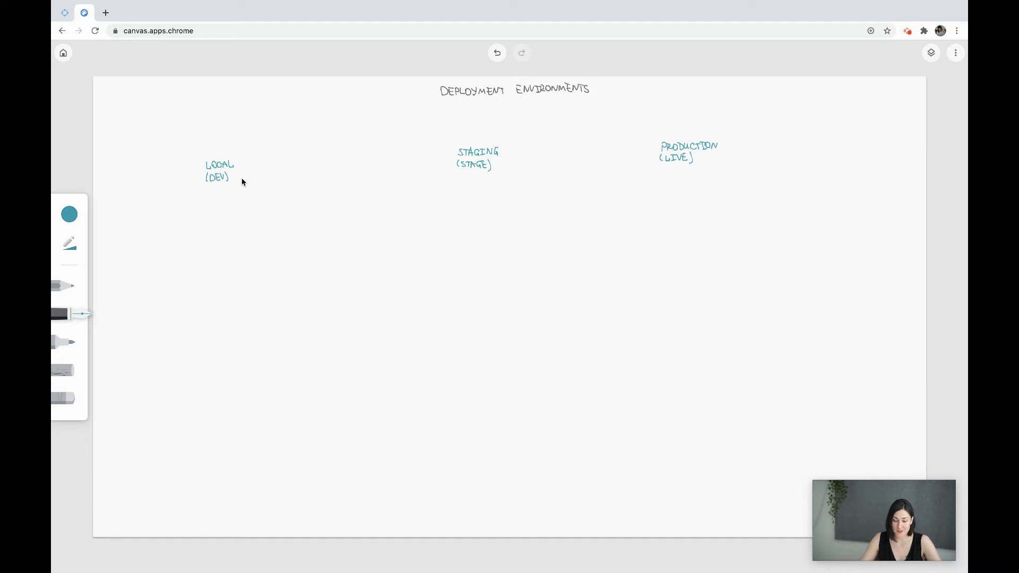
mouse_move(240, 180)
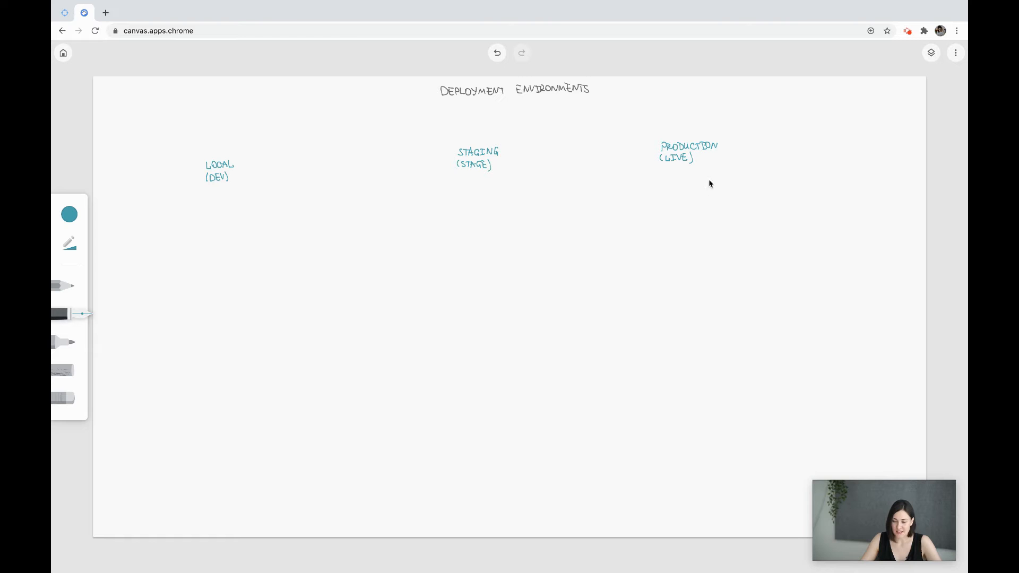
Switch the ink to dark grey and write INTERNET beside the connecting line
left_click(69, 214)
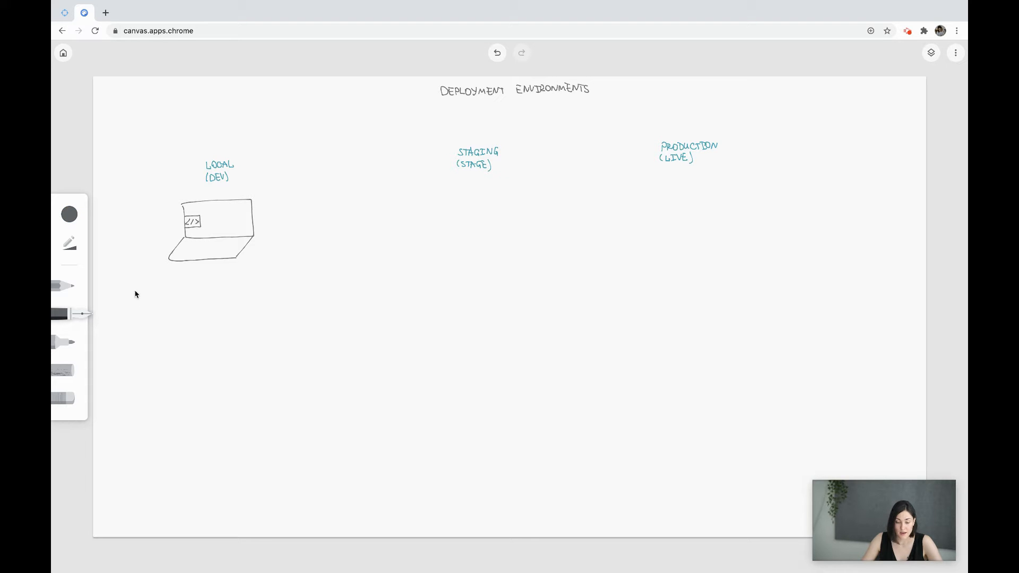
mouse_move(191, 232)
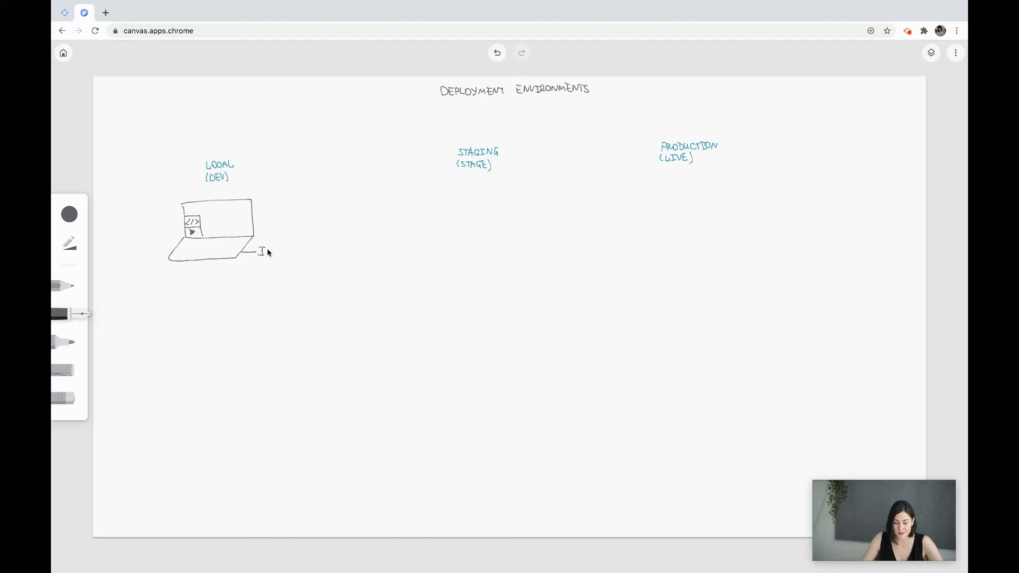
type("INTERNET")
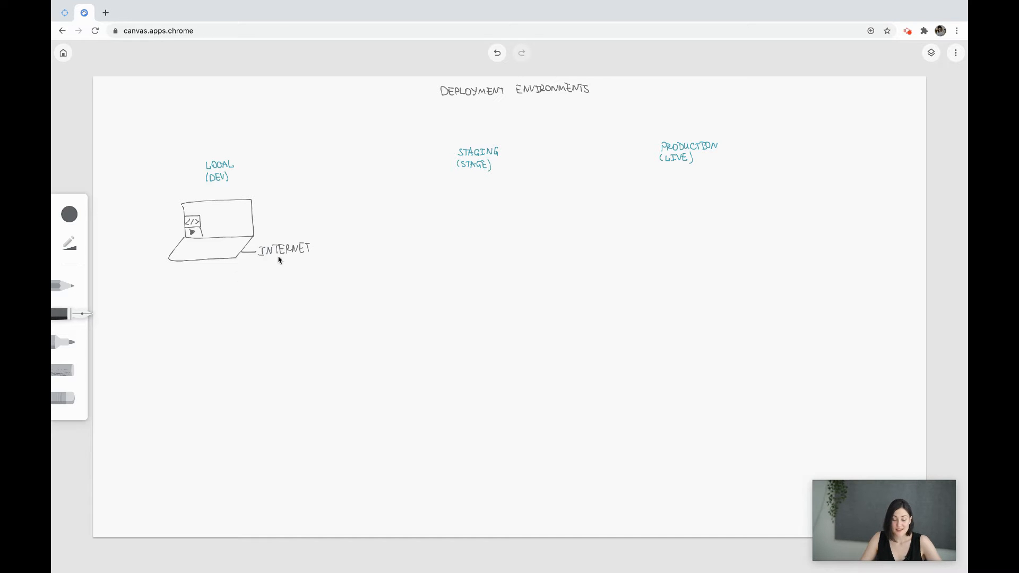
mouse_move(200, 270)
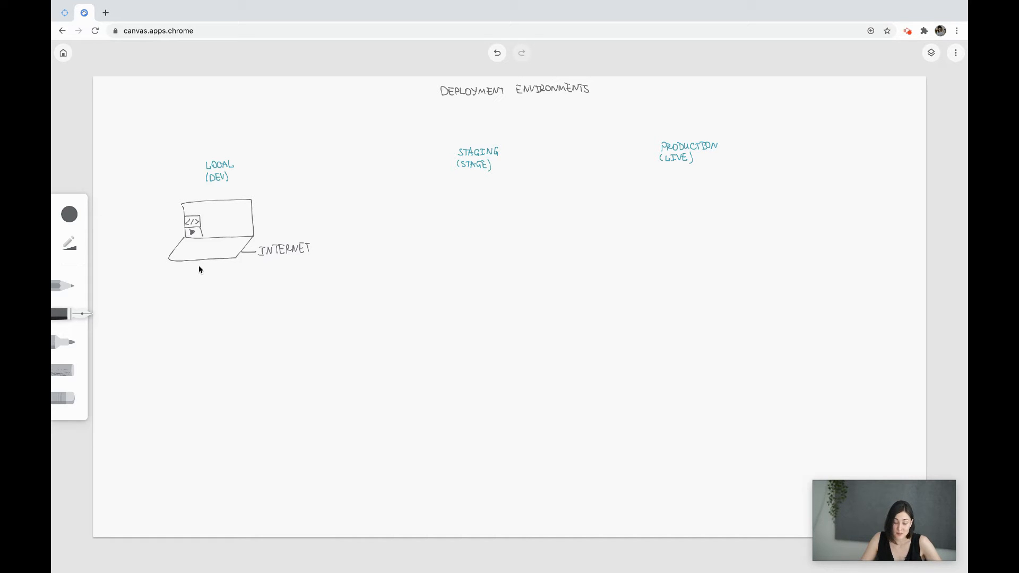
mouse_move(204, 272)
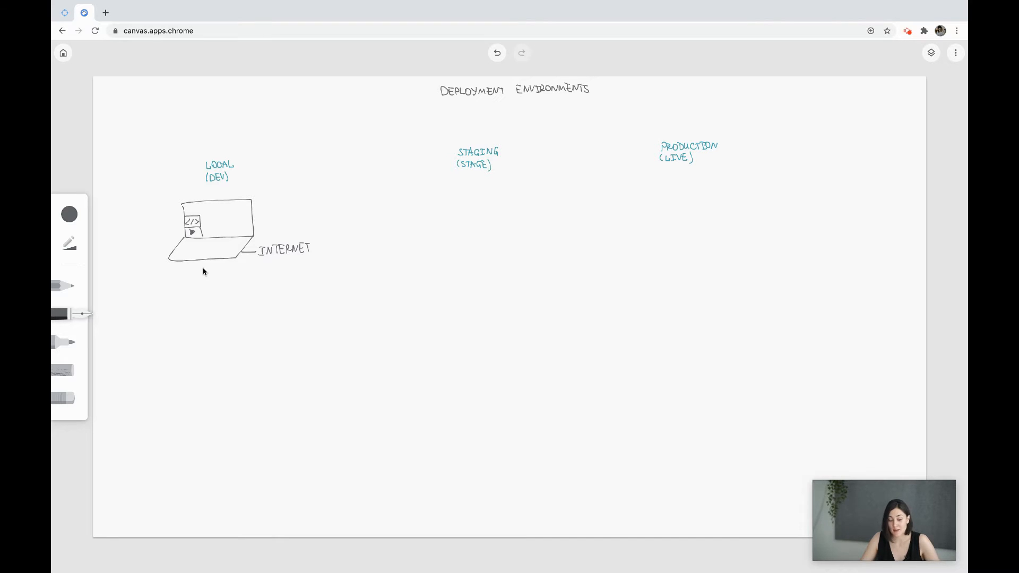
mouse_move(211, 291)
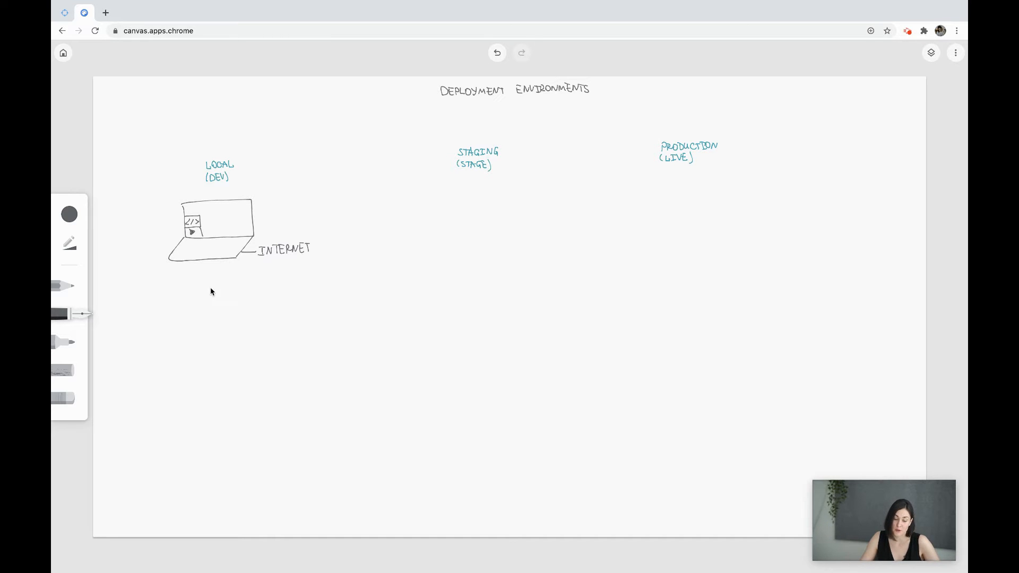
mouse_move(214, 238)
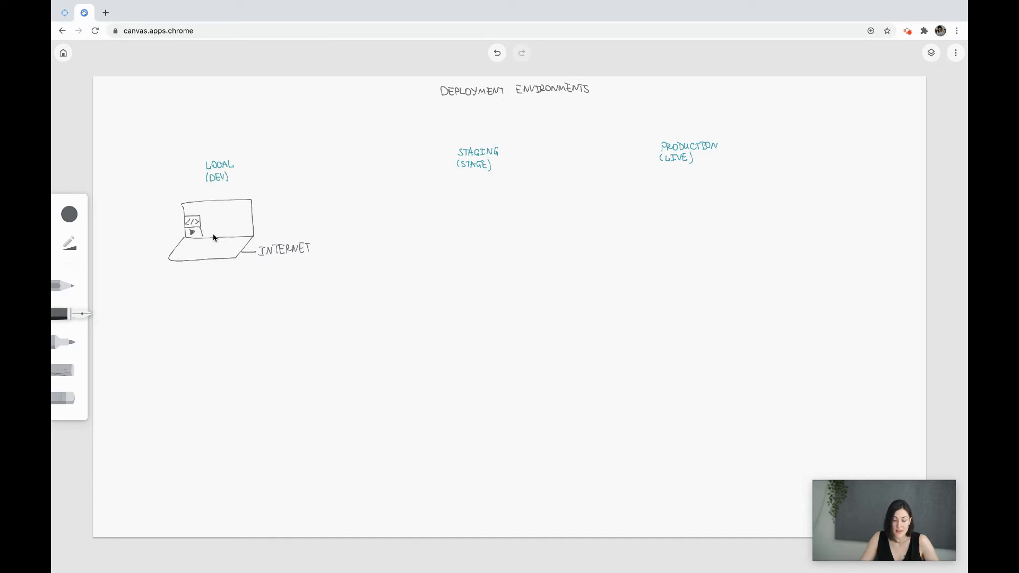
mouse_move(209, 245)
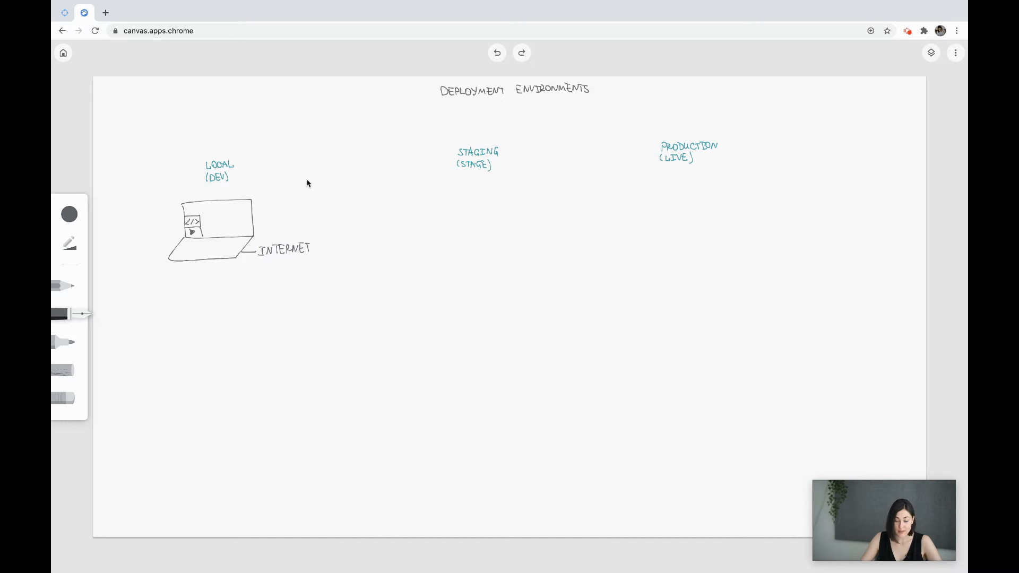
Draw a small code box right of Local (Dev) and change the pen to teal
left_click_drag(306, 179, 335, 190)
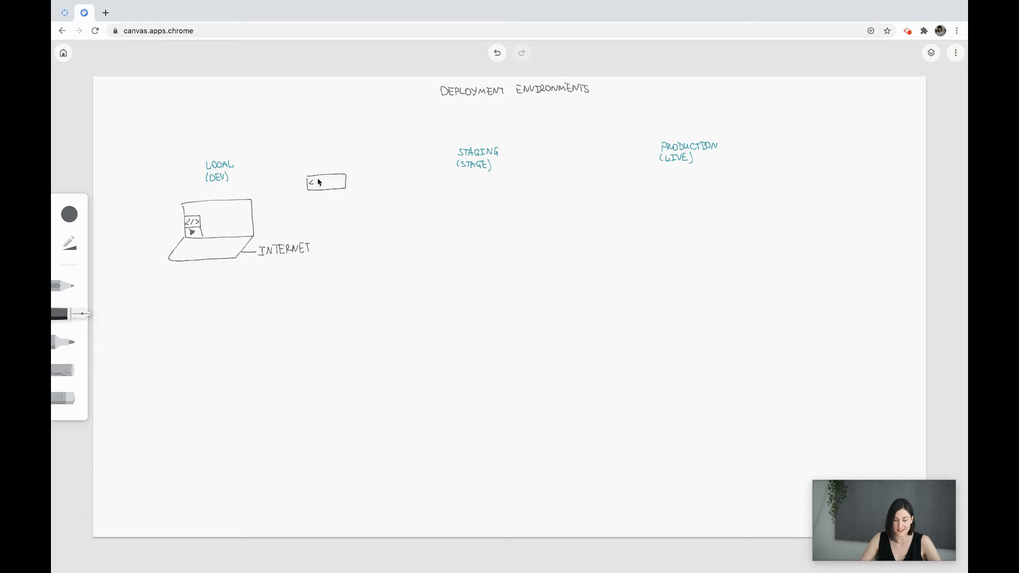
left_click(69, 214)
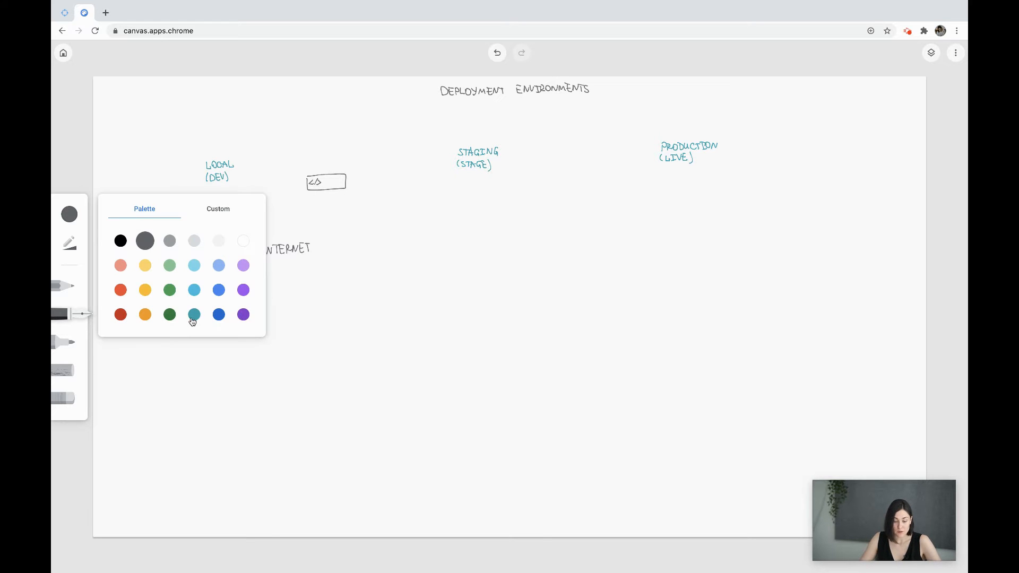
left_click(194, 314)
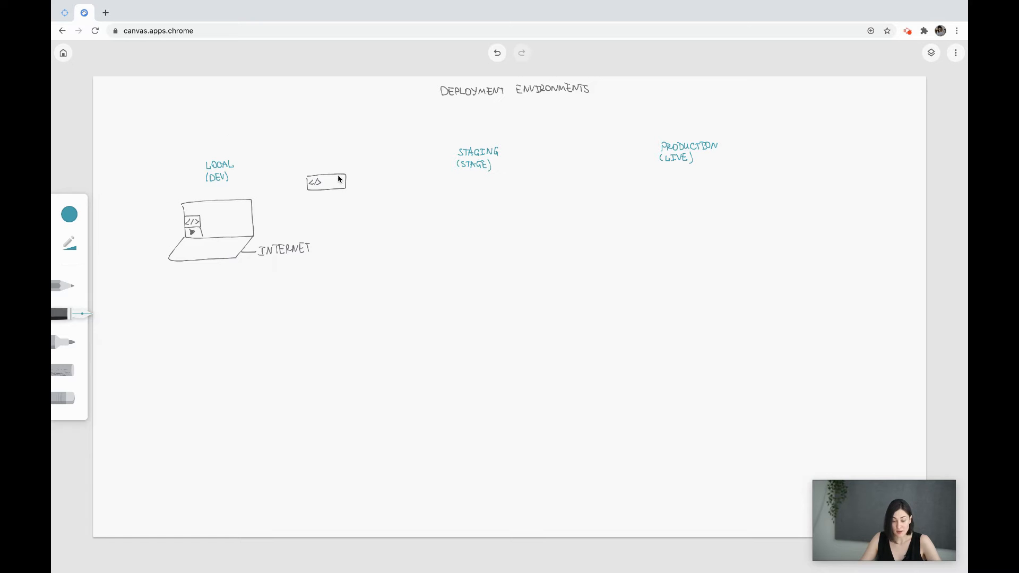
mouse_move(250, 300)
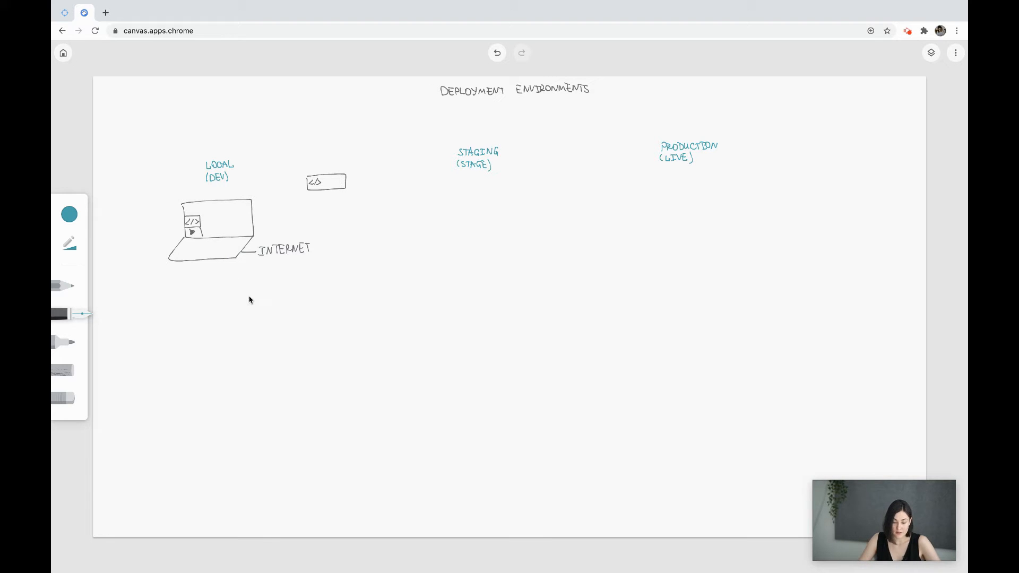
mouse_move(258, 299)
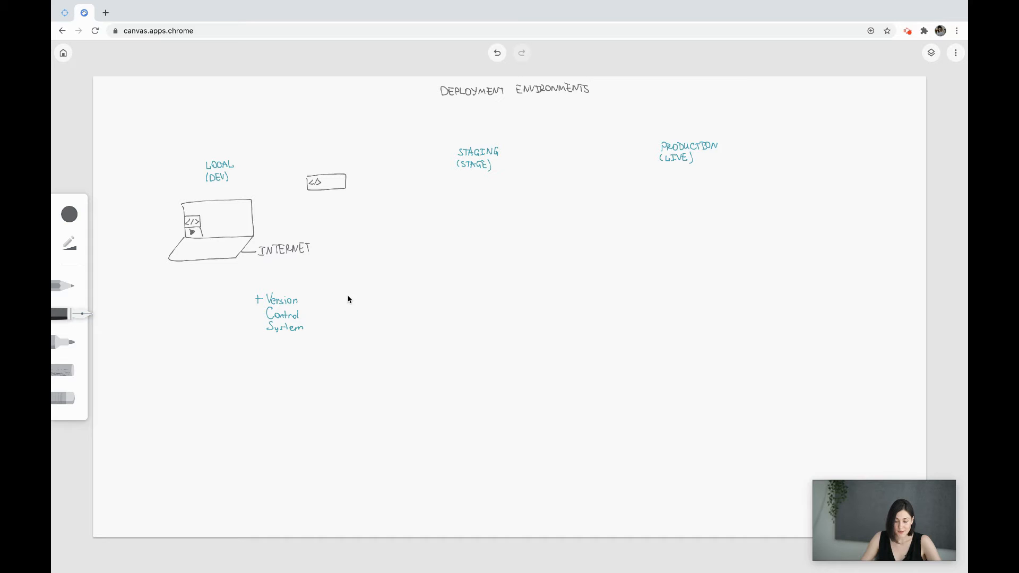
mouse_move(218, 209)
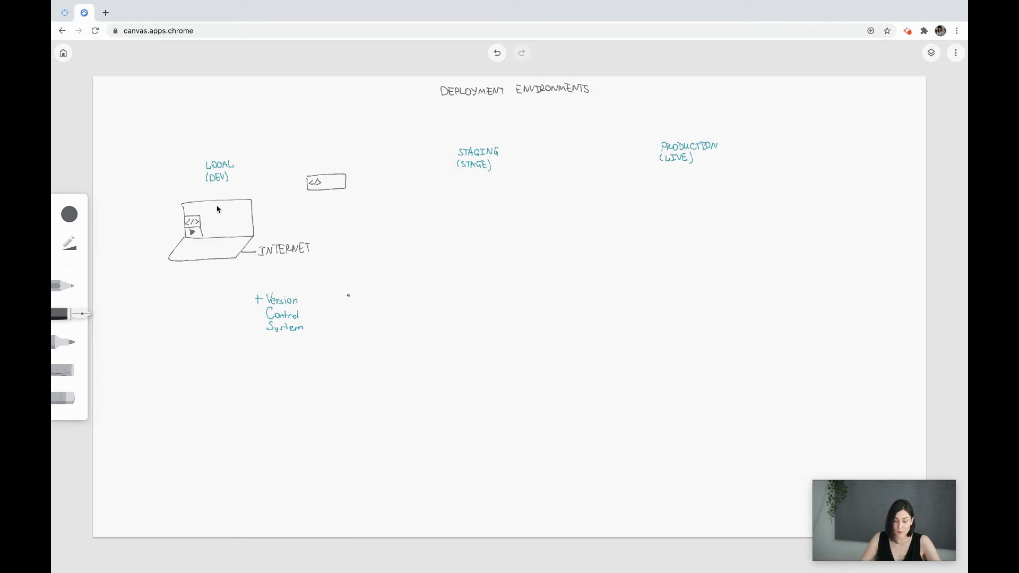
mouse_move(336, 292)
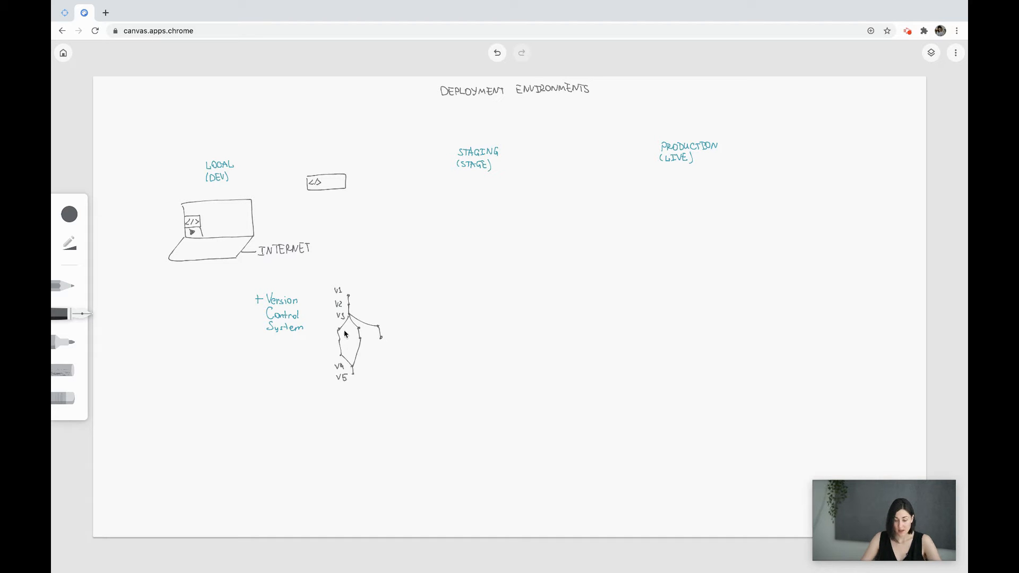
mouse_move(356, 379)
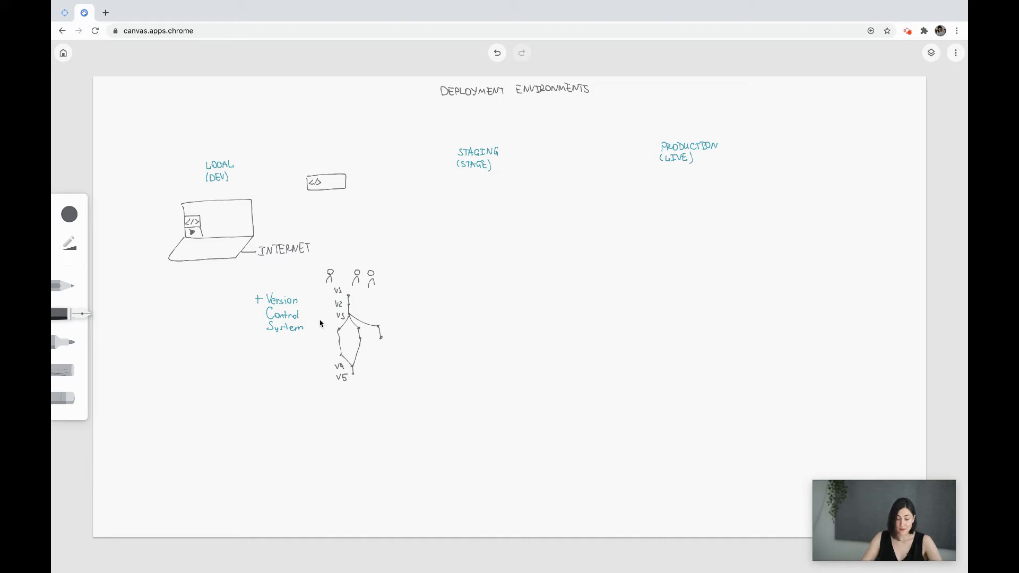
mouse_move(234, 220)
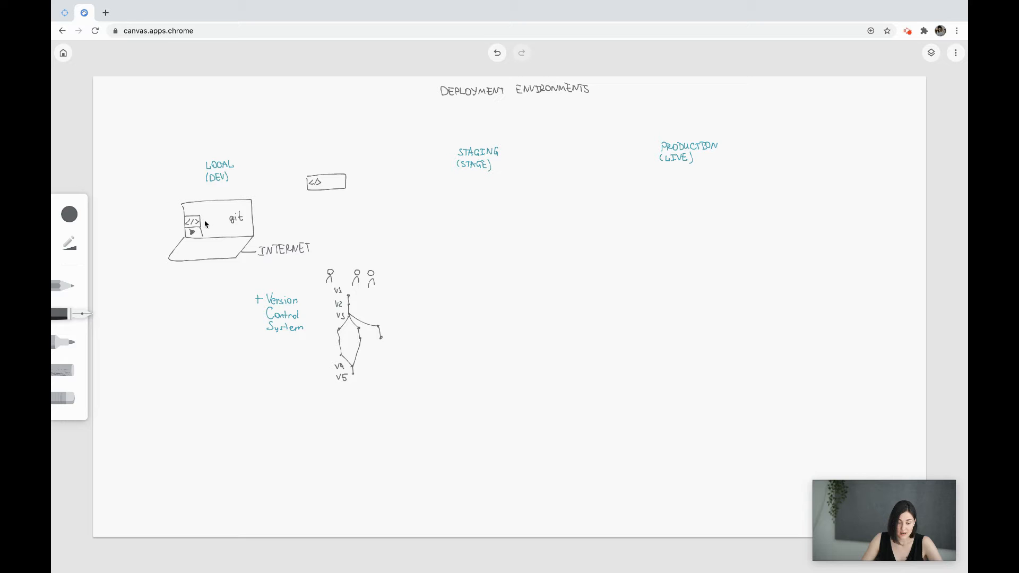
Draw a dashed connector from the laptop's code window up to the code box
left_click_drag(208, 217, 261, 218)
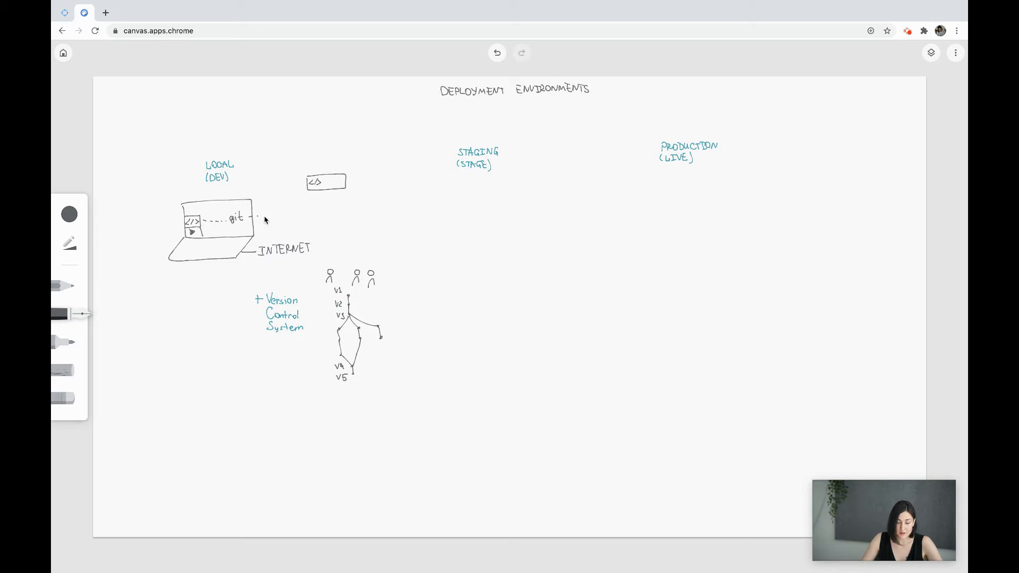
left_click_drag(257, 214, 318, 202)
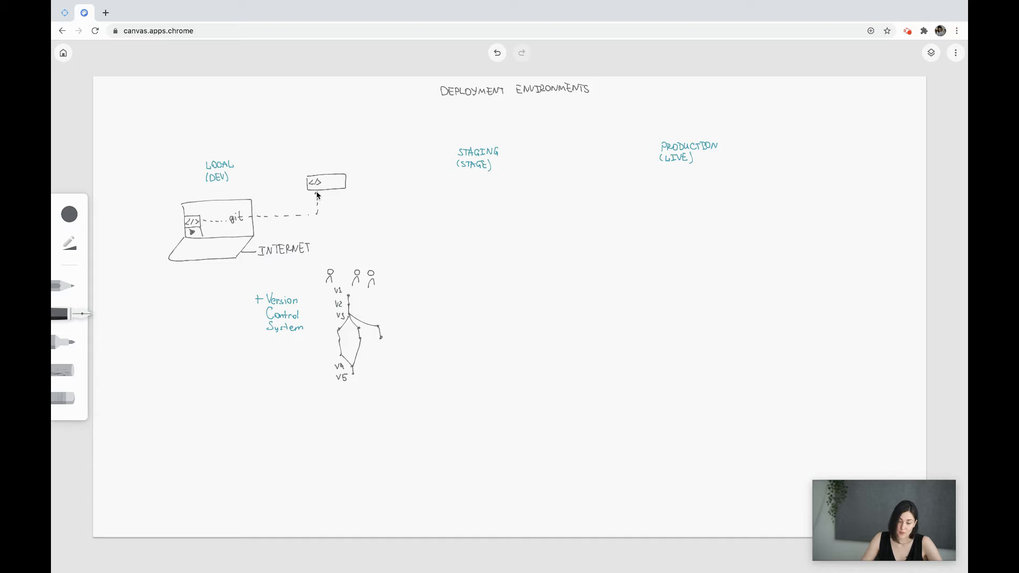
mouse_move(255, 216)
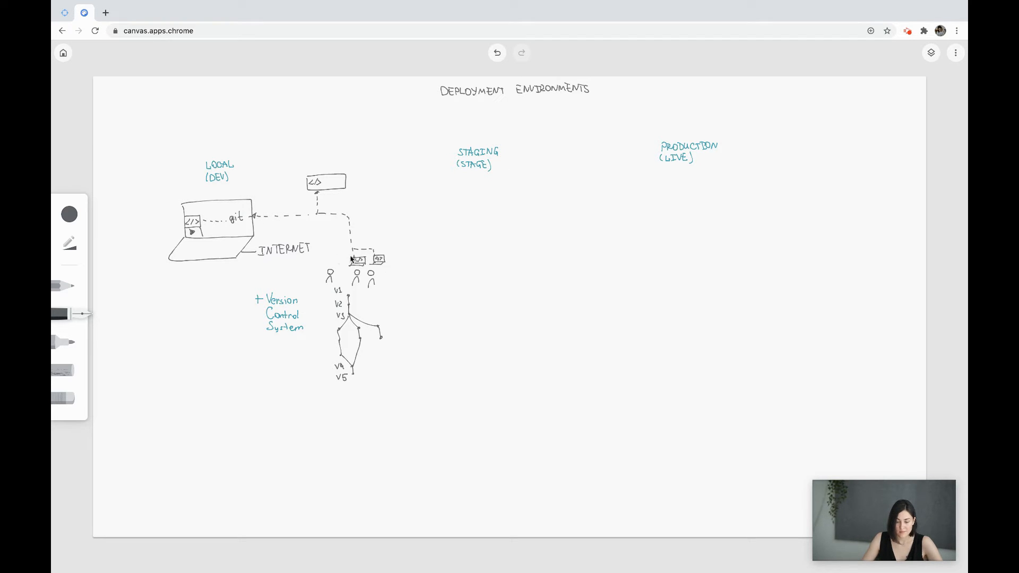
mouse_move(302, 217)
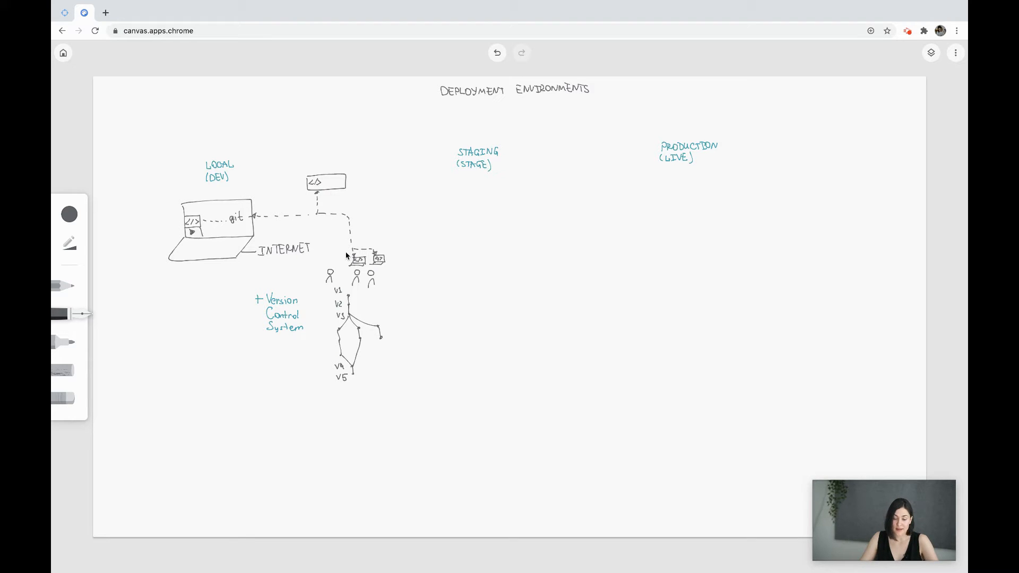
mouse_move(384, 262)
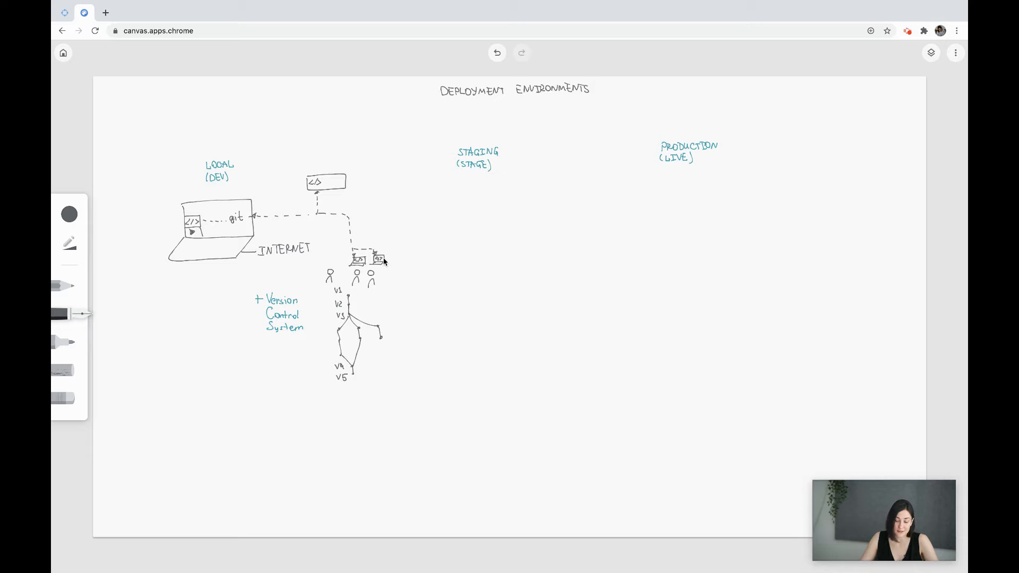
mouse_move(298, 204)
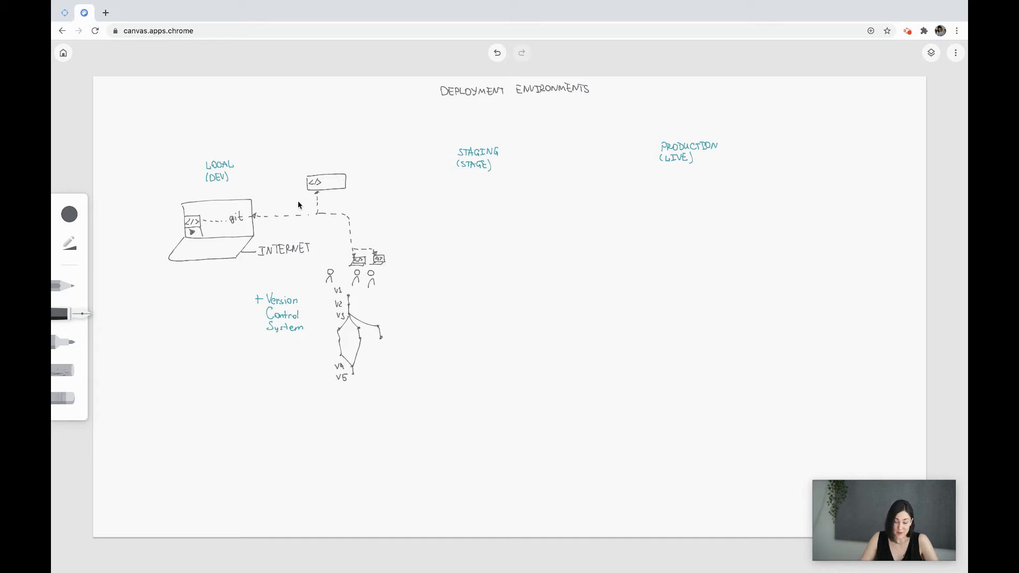
mouse_move(301, 203)
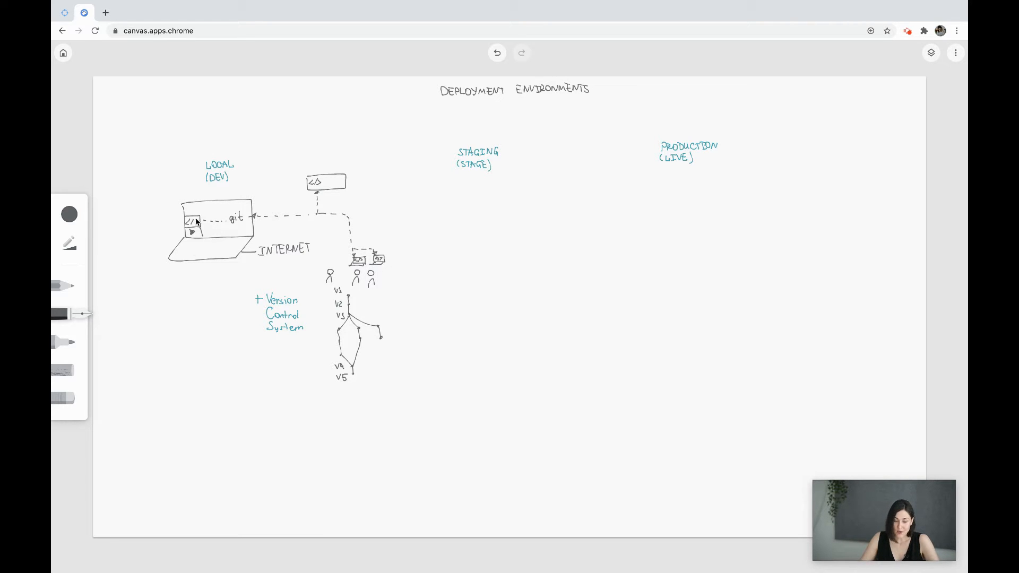
mouse_move(92, 216)
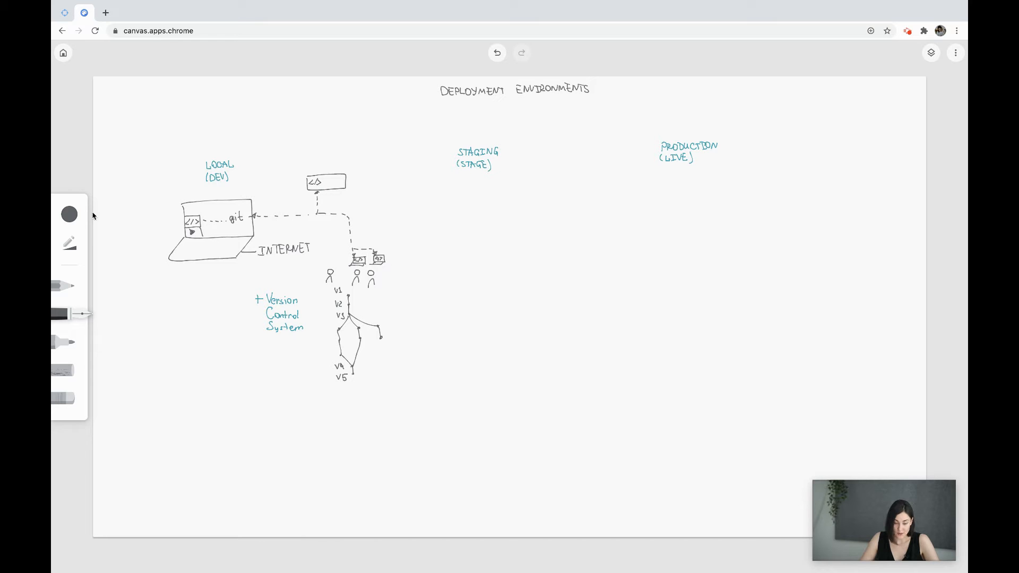
Write a teal '+ Hosting' note and extend the provider label with /GCP/..
left_click(69, 214)
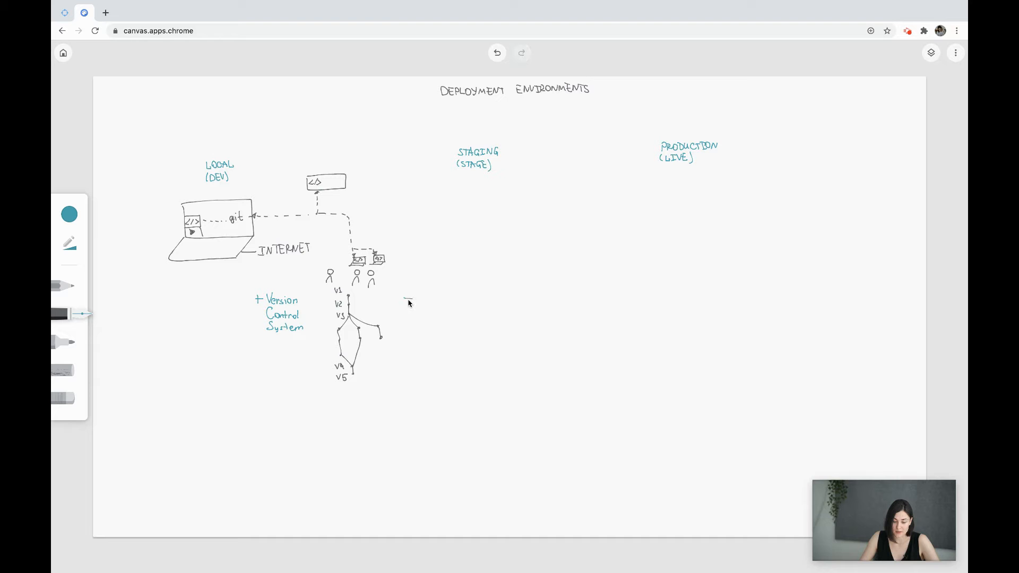
type("+ Hosting")
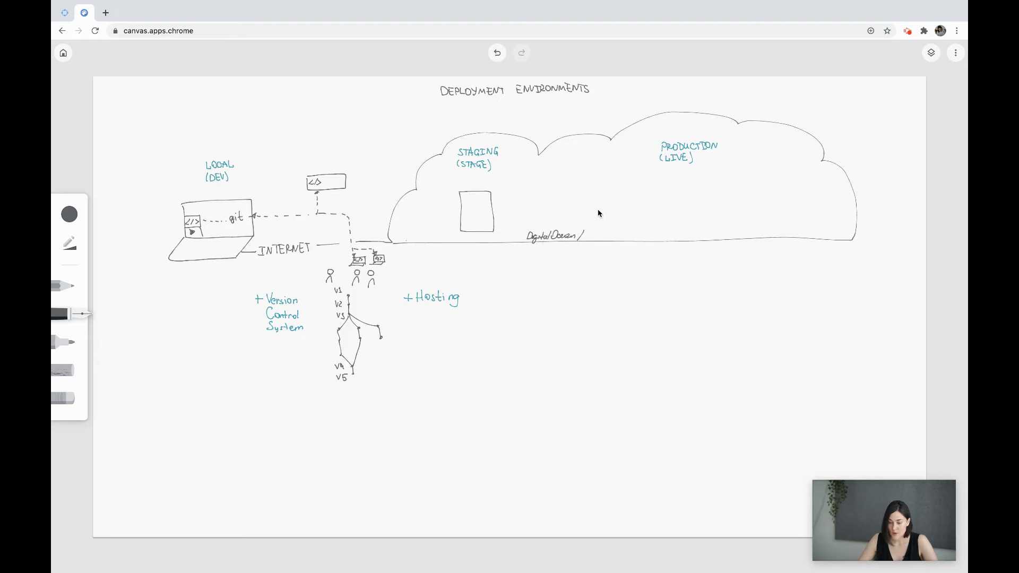
mouse_move(584, 241)
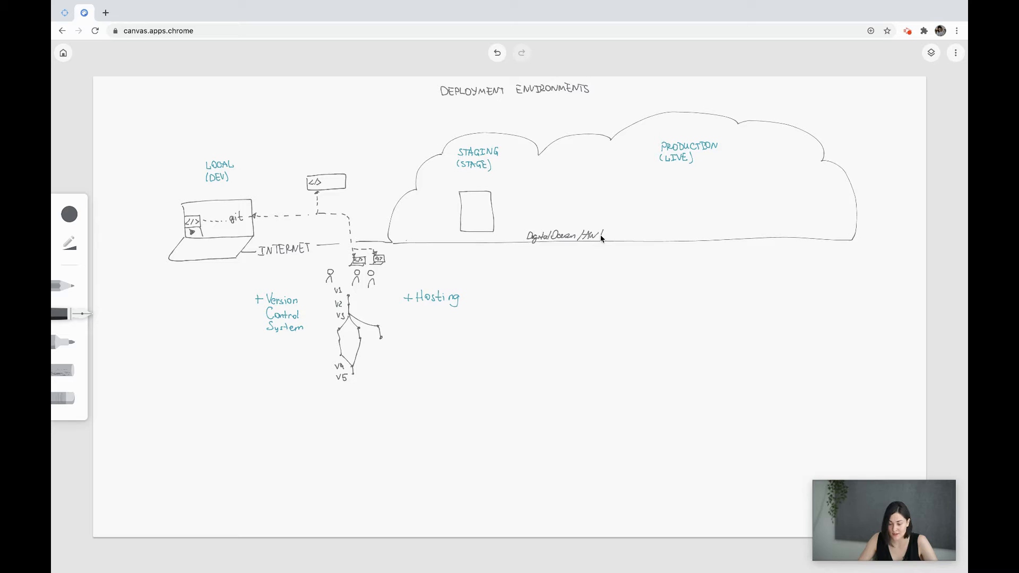
type("/GCP/...")
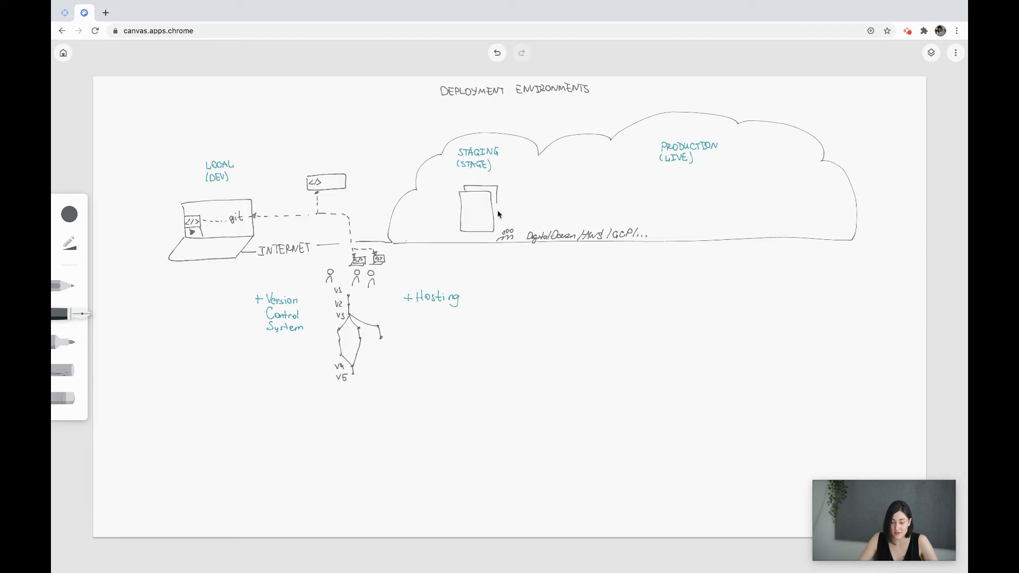
mouse_move(497, 214)
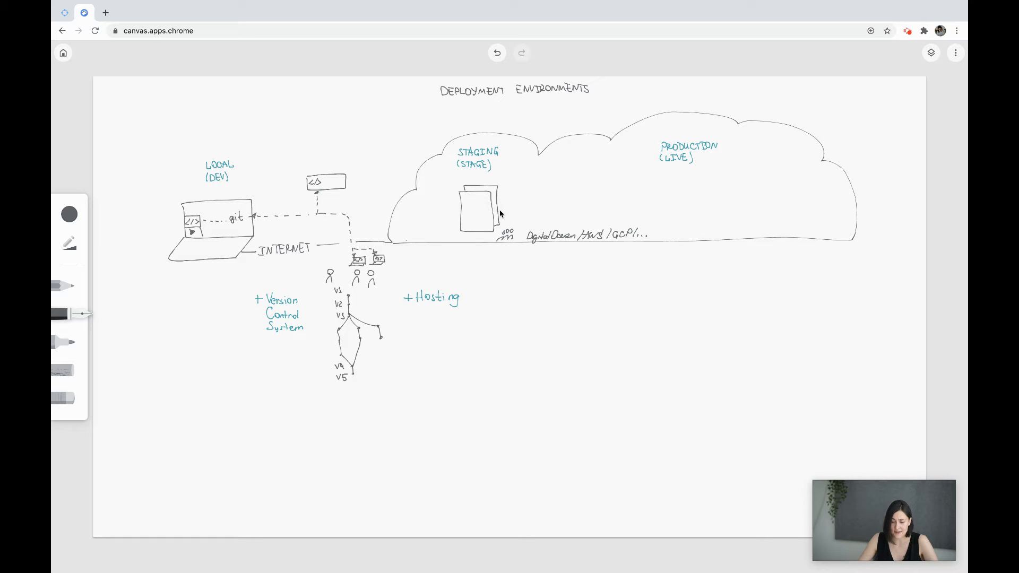
mouse_move(466, 205)
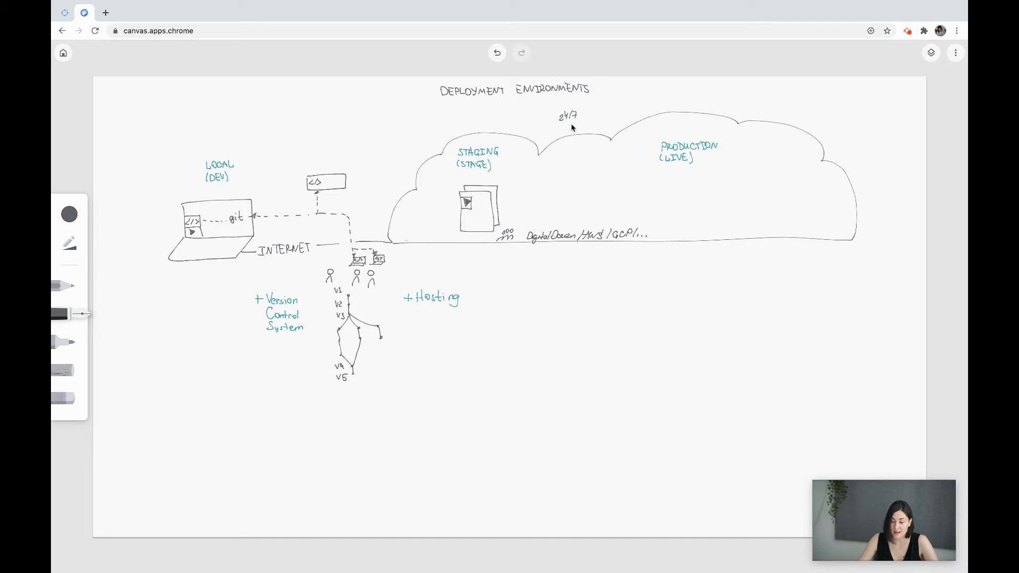
mouse_move(488, 186)
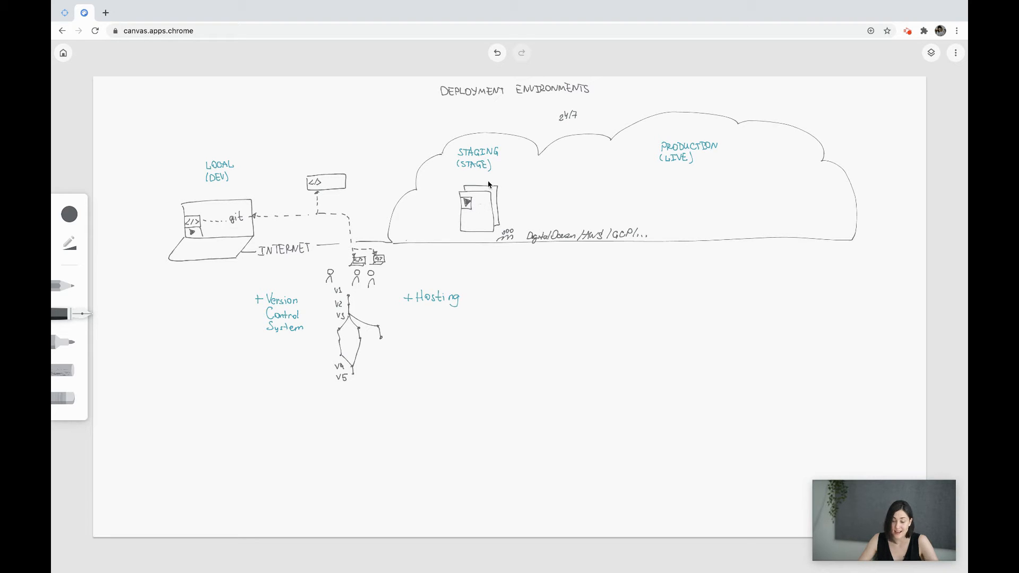
mouse_move(561, 127)
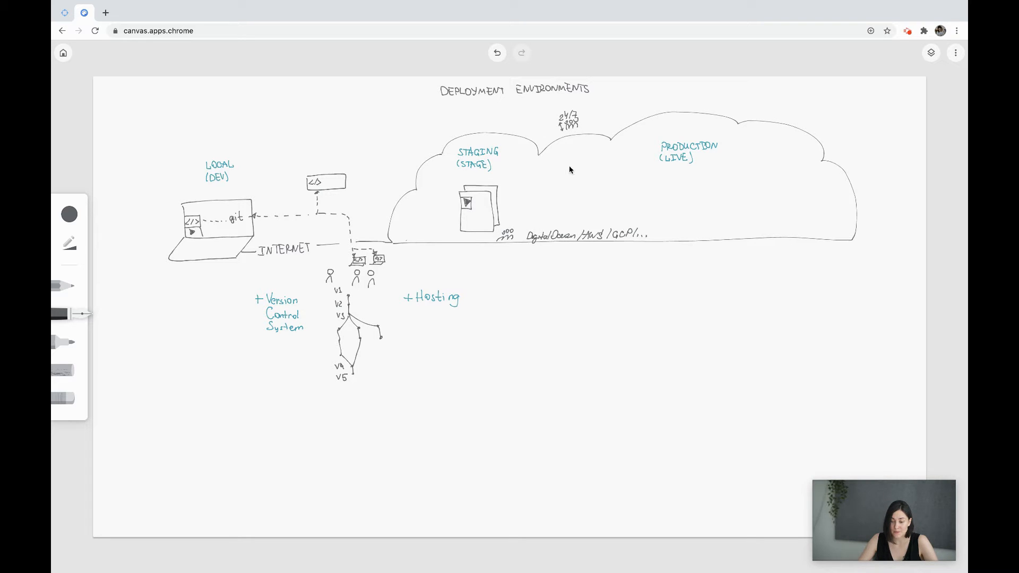
Pick teal from the colour circle in the left toolbar
left_click(69, 214)
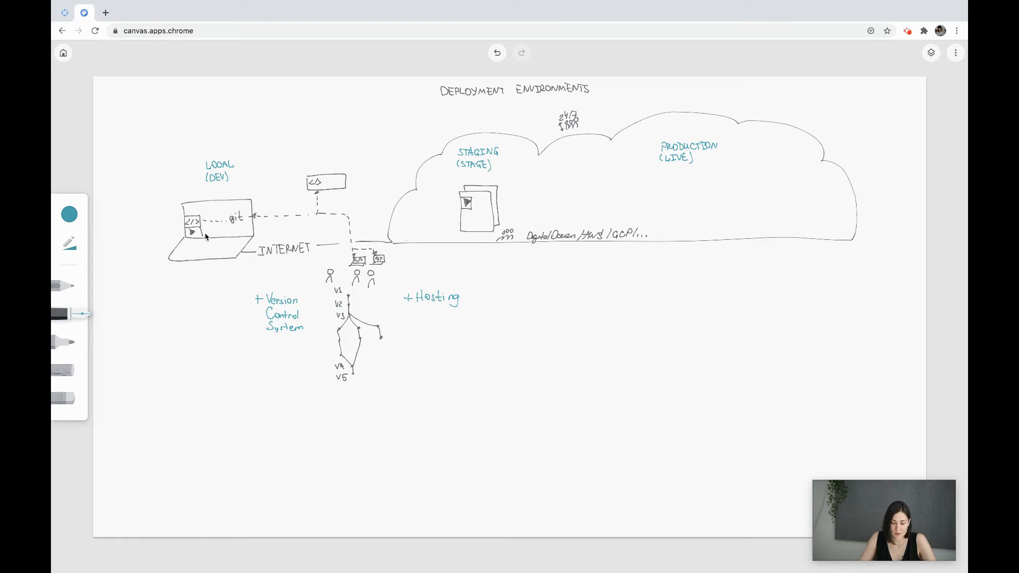
mouse_move(189, 283)
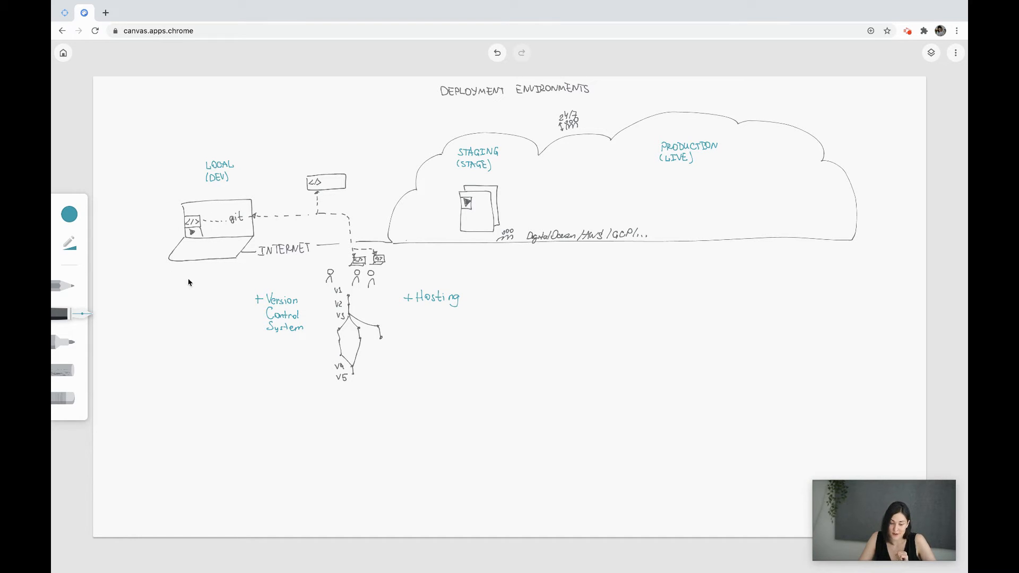
mouse_move(211, 237)
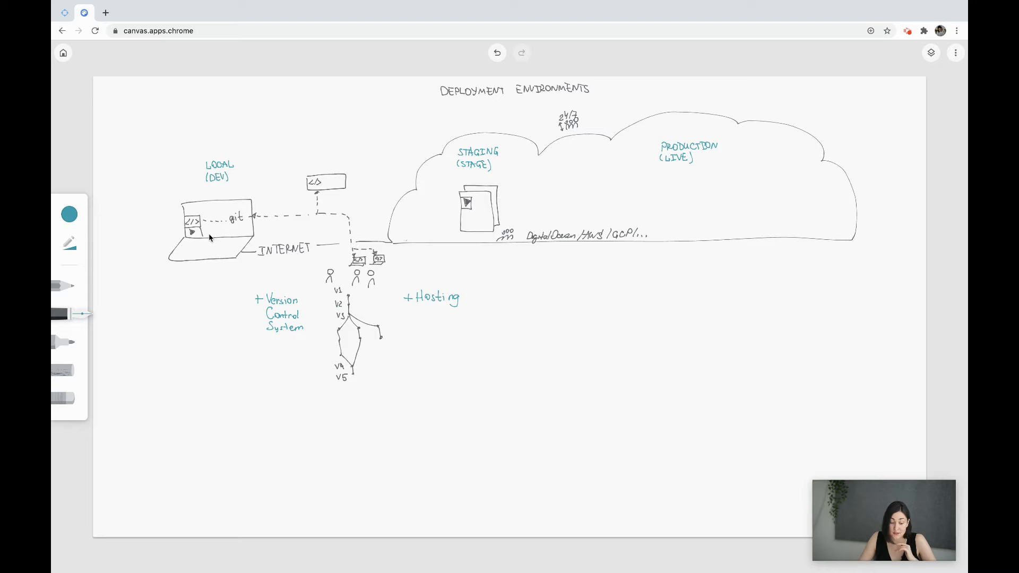
mouse_move(227, 232)
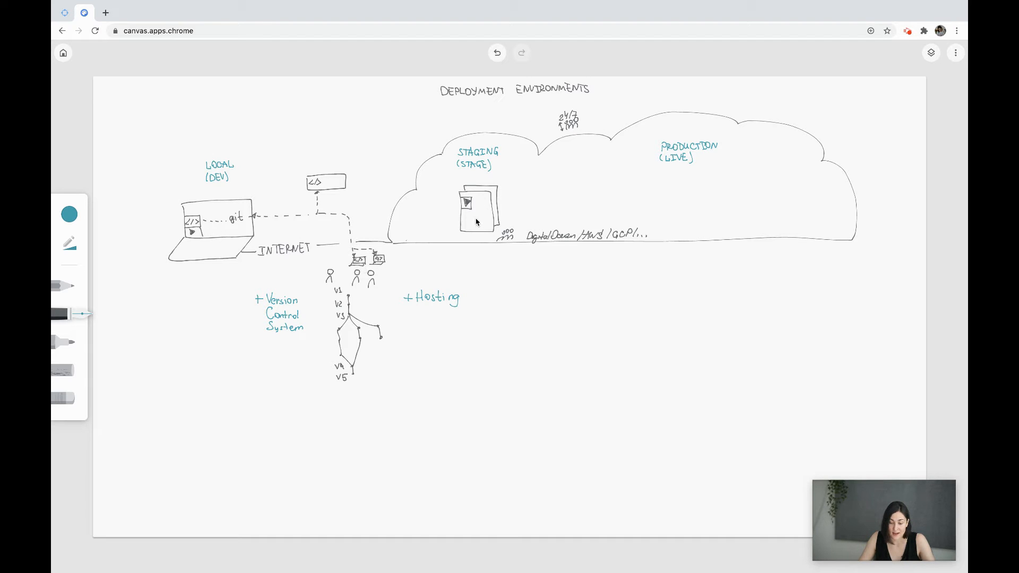
mouse_move(193, 231)
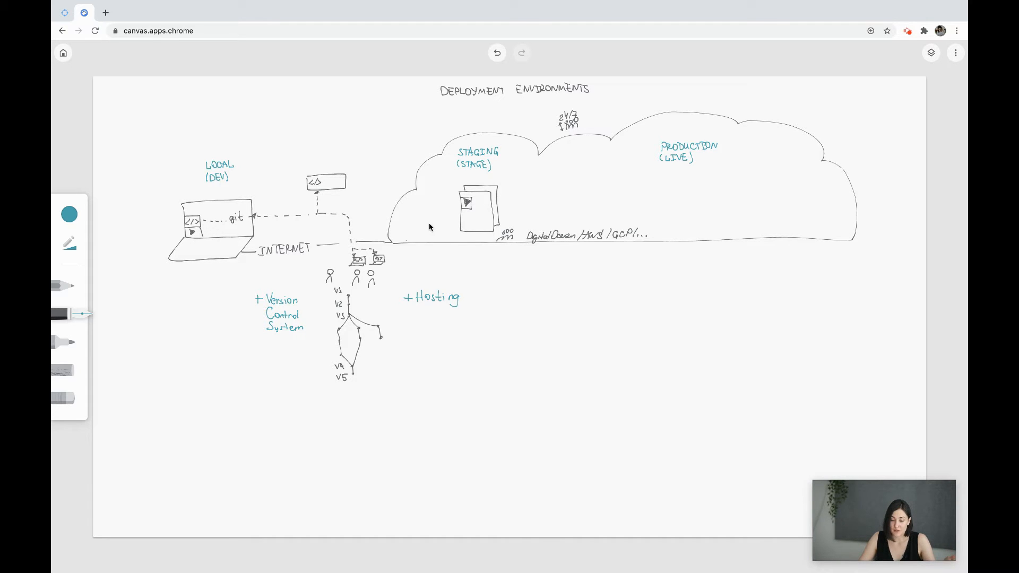
mouse_move(347, 259)
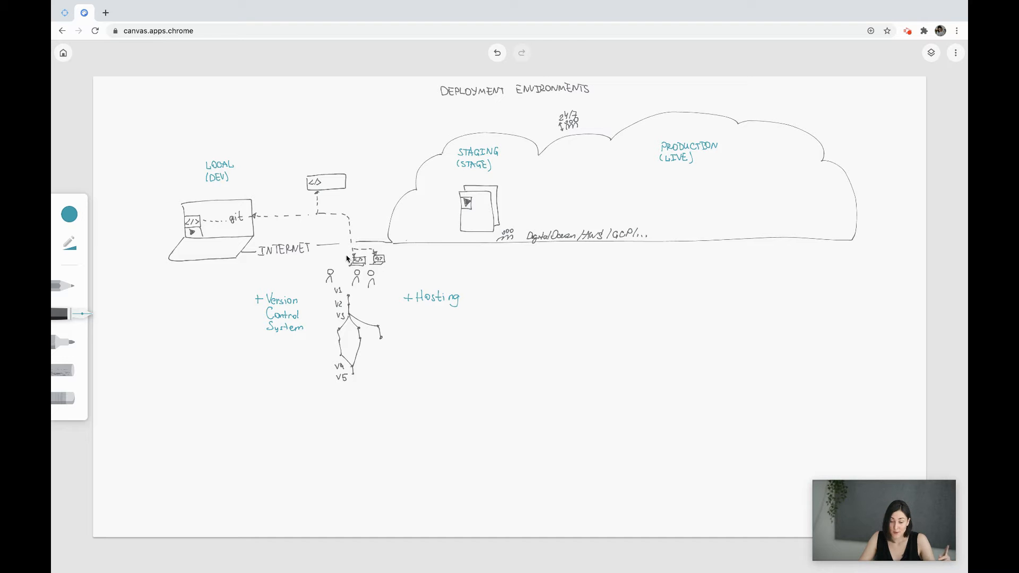
mouse_move(341, 258)
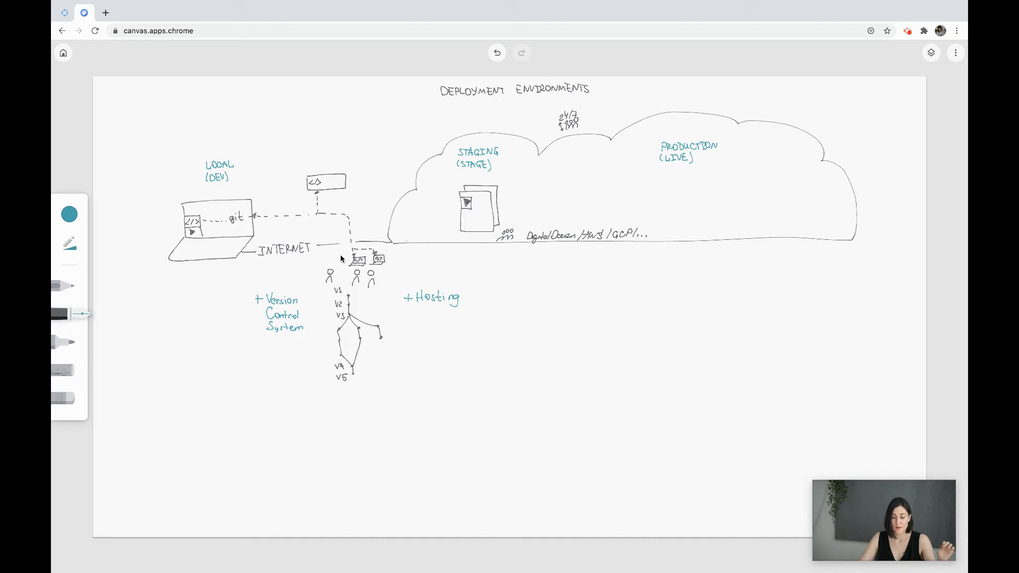
mouse_move(336, 255)
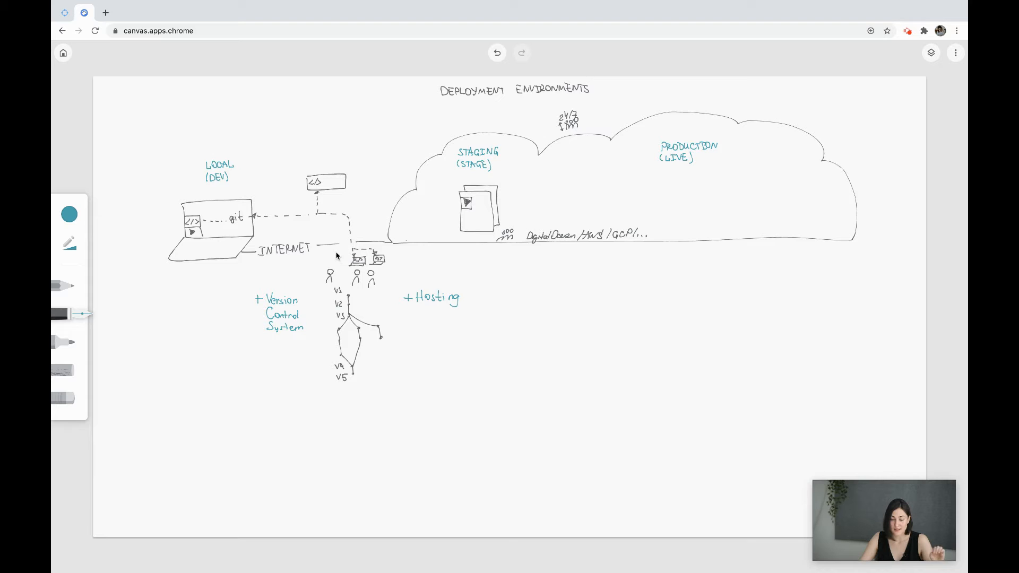
mouse_move(196, 231)
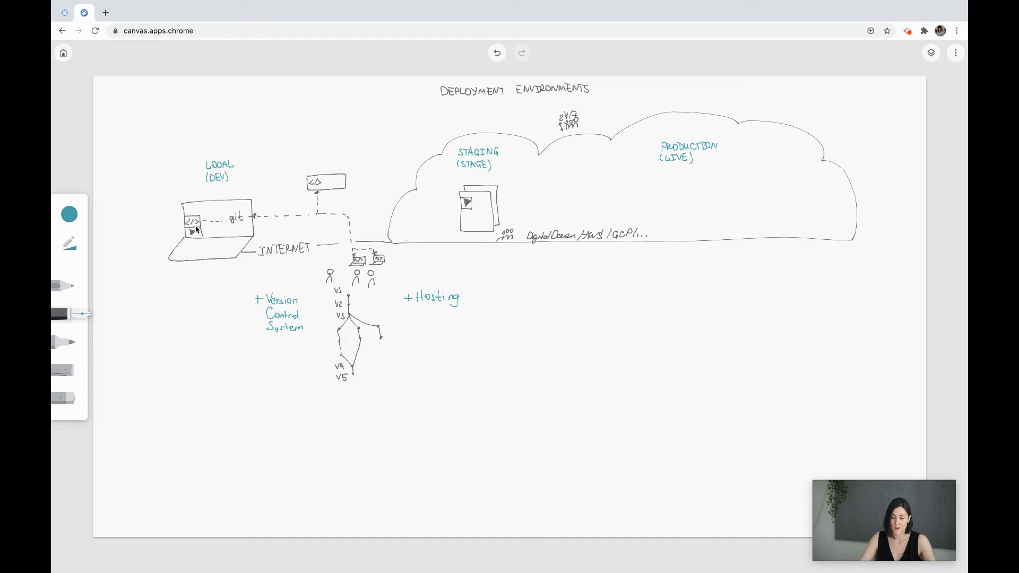
mouse_move(473, 300)
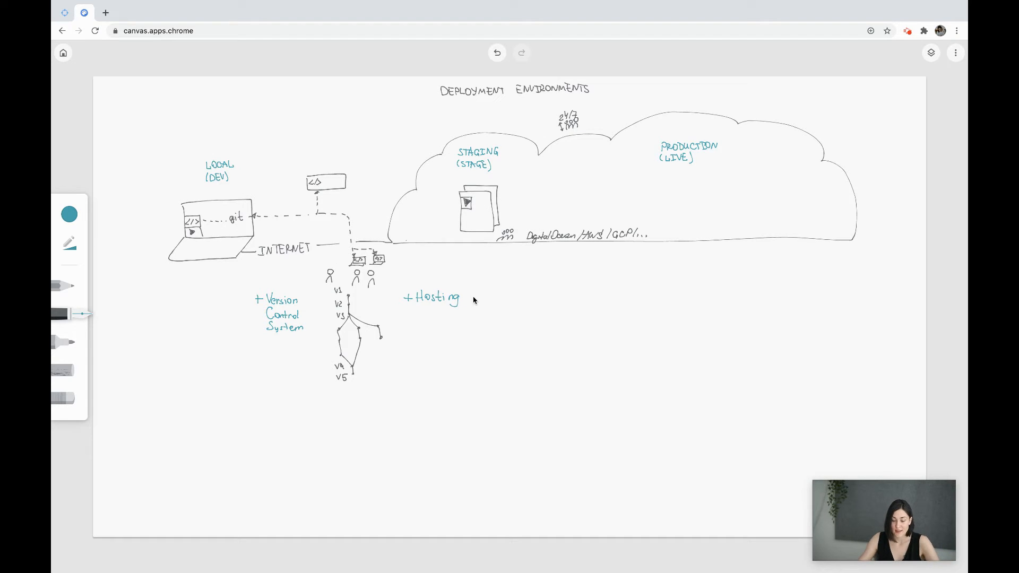
Write '+ Containers' after + Hosting and start the code layer of the stack
left_click(480, 296)
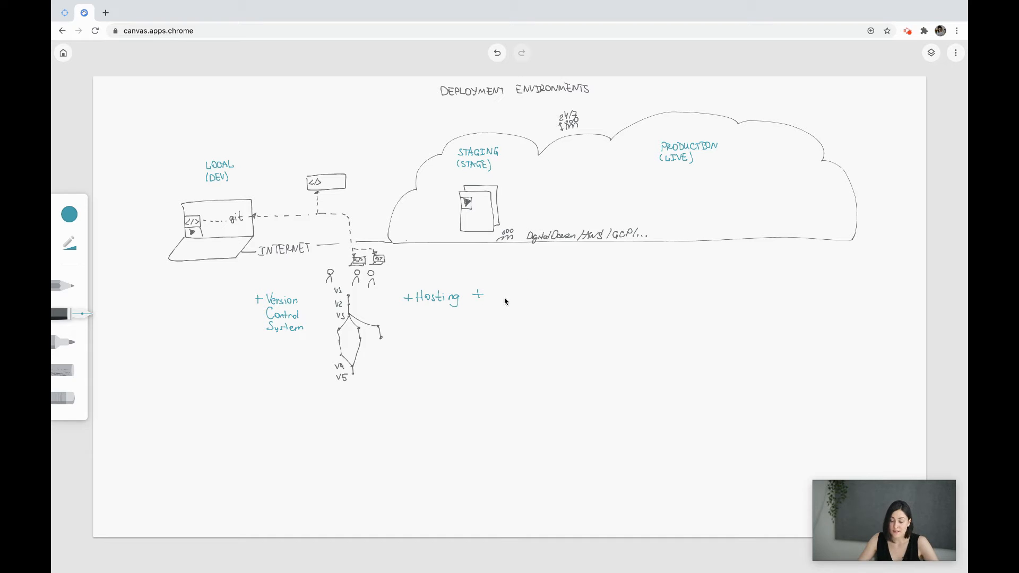
type("Containers")
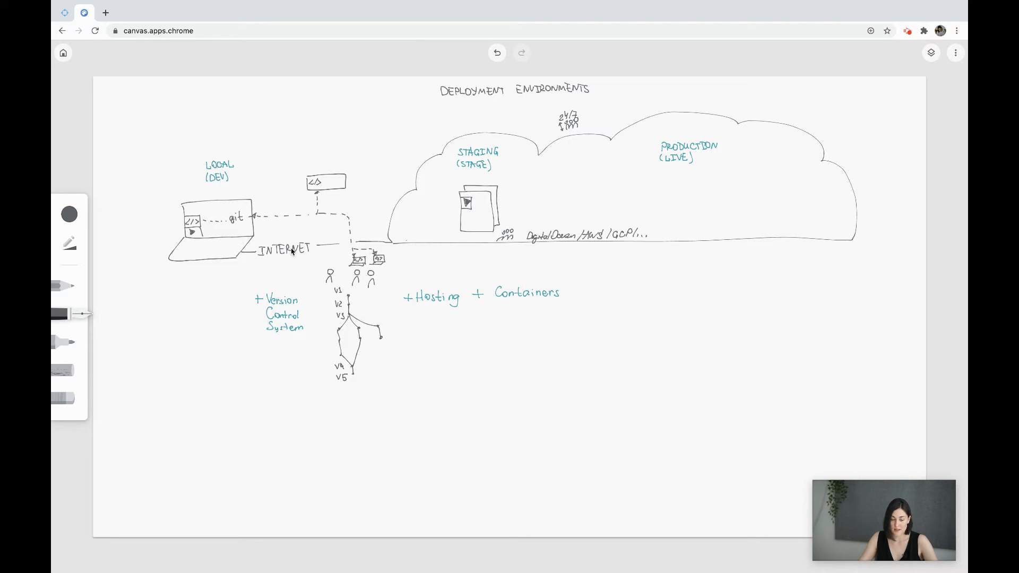
mouse_move(260, 249)
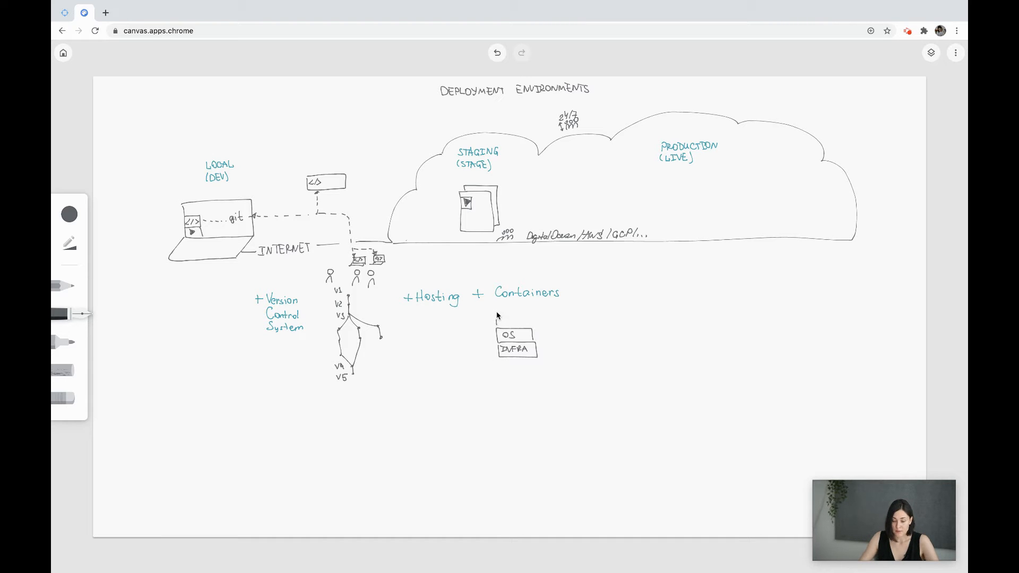
left_click(514, 320)
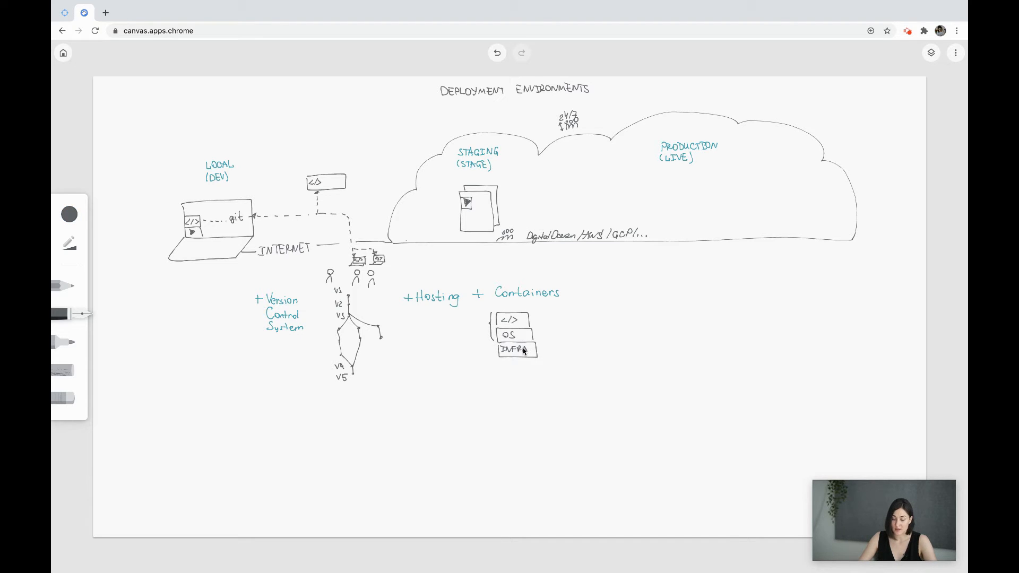
mouse_move(510, 439)
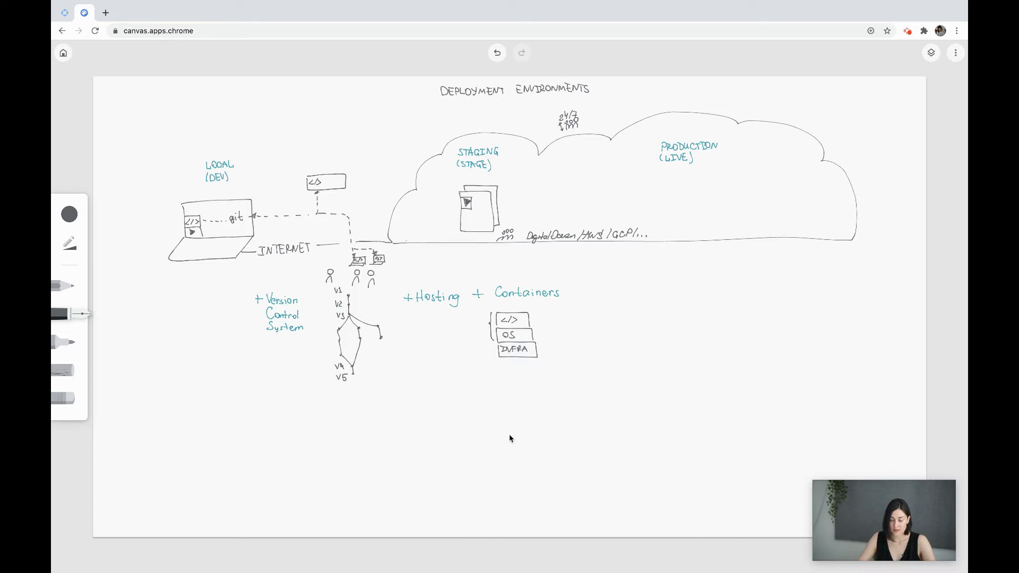
mouse_move(510, 388)
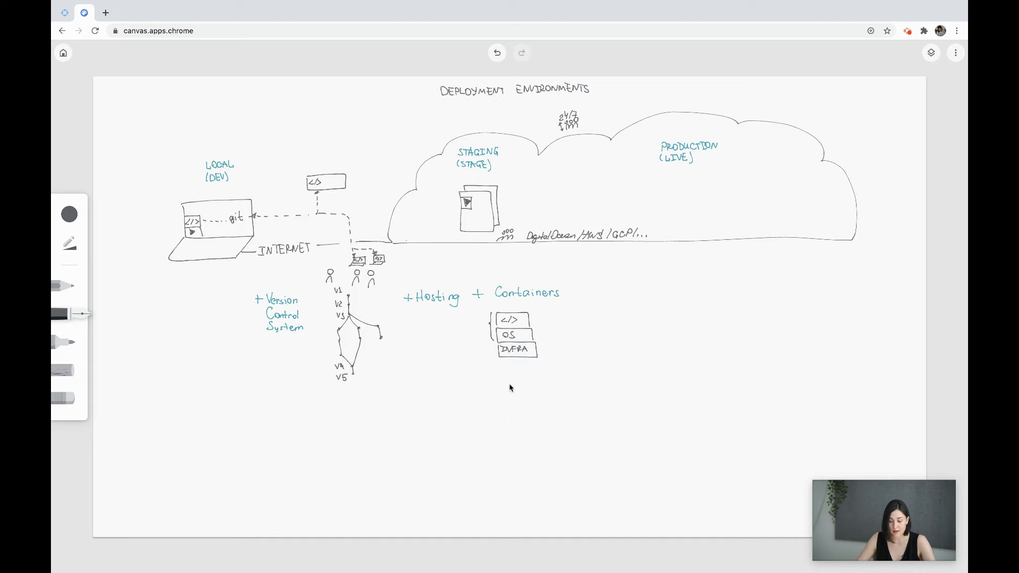
Label the stack VM and write MEM beside the clock icon beneath it
type("VM")
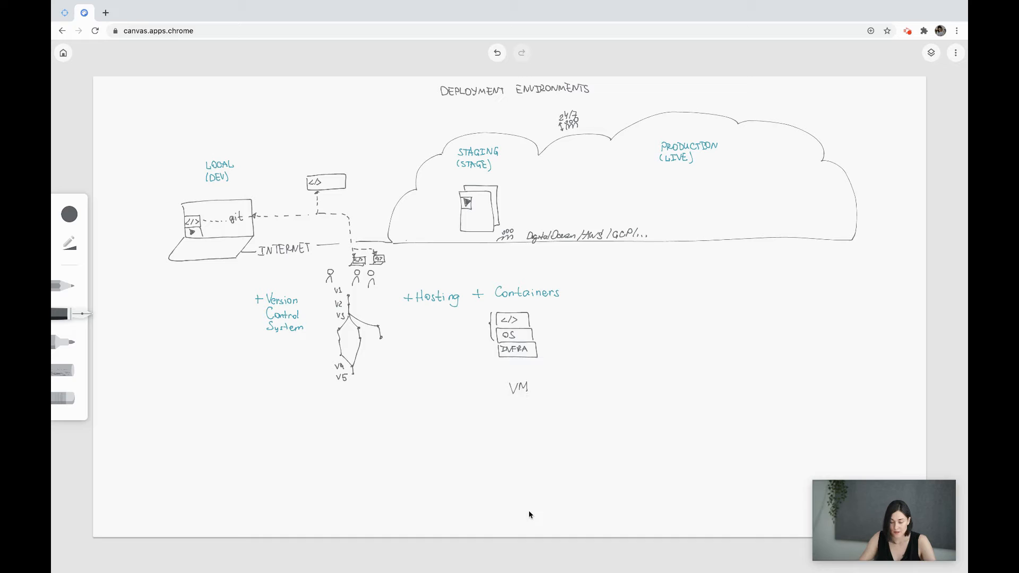
mouse_move(503, 493)
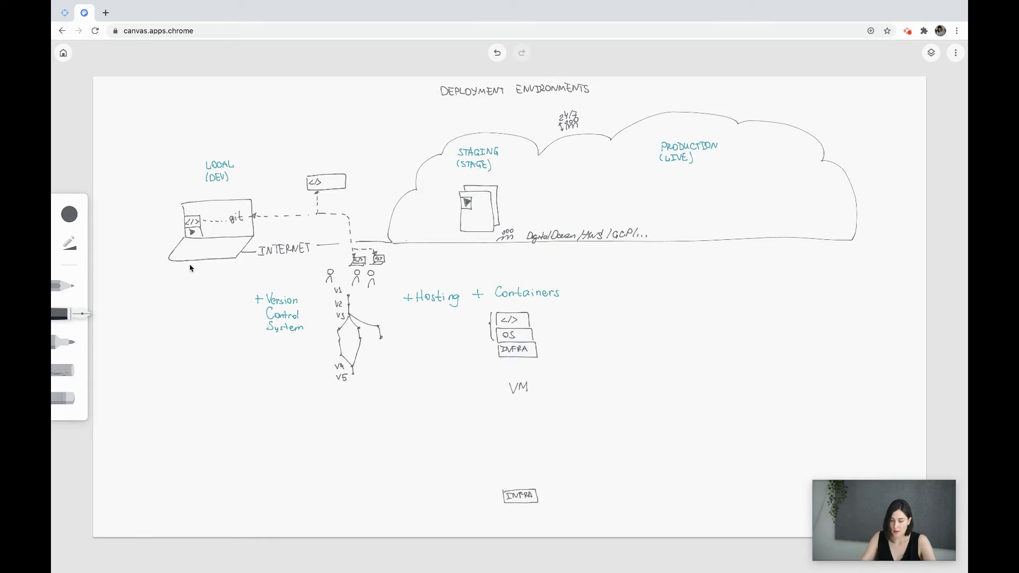
mouse_move(495, 218)
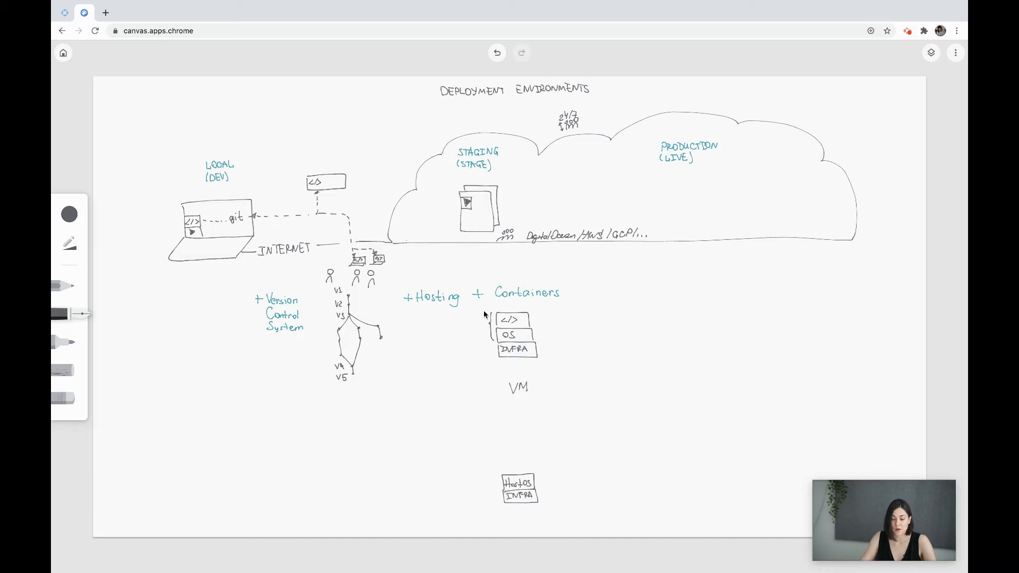
mouse_move(486, 330)
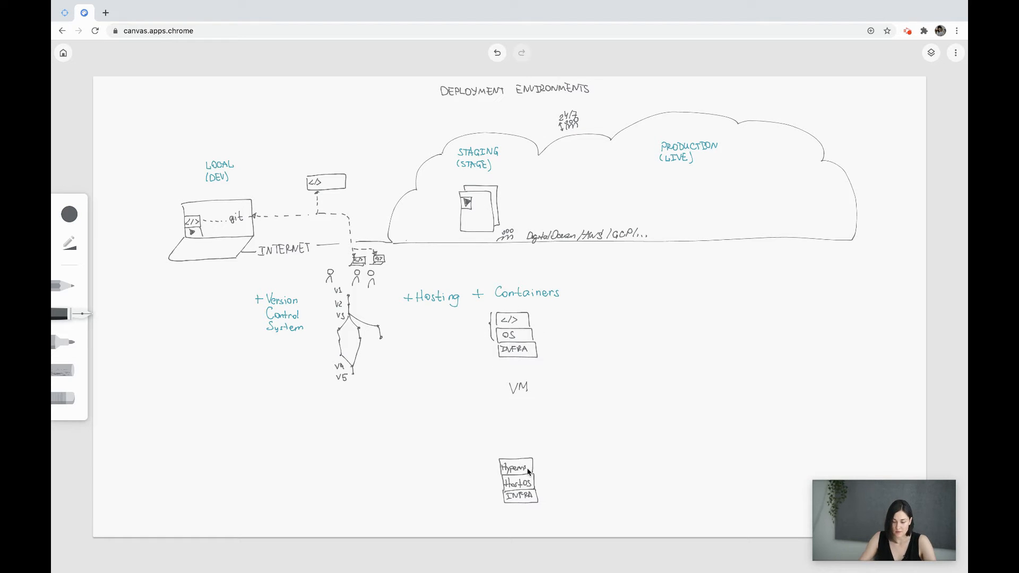
mouse_move(536, 328)
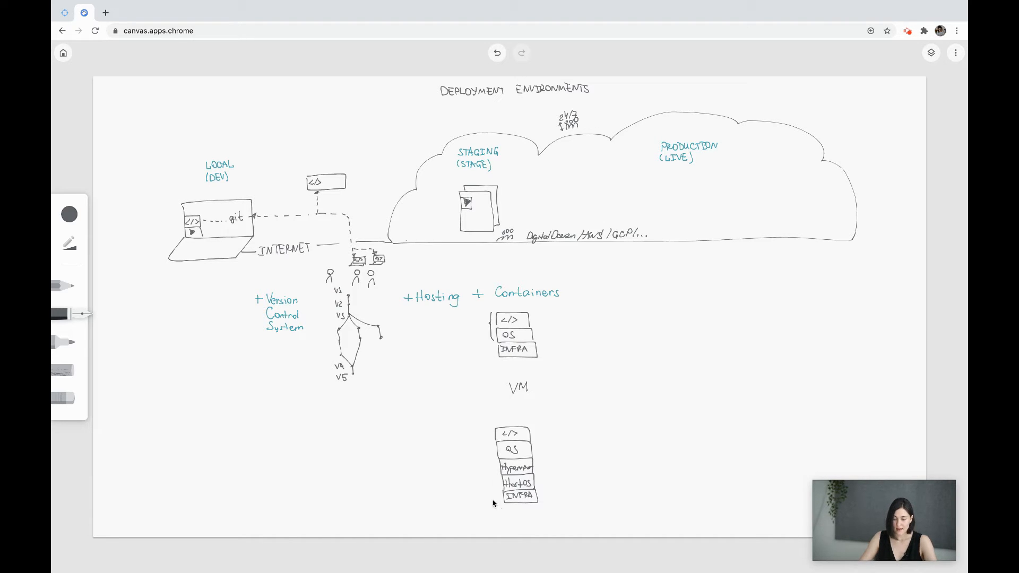
mouse_move(509, 521)
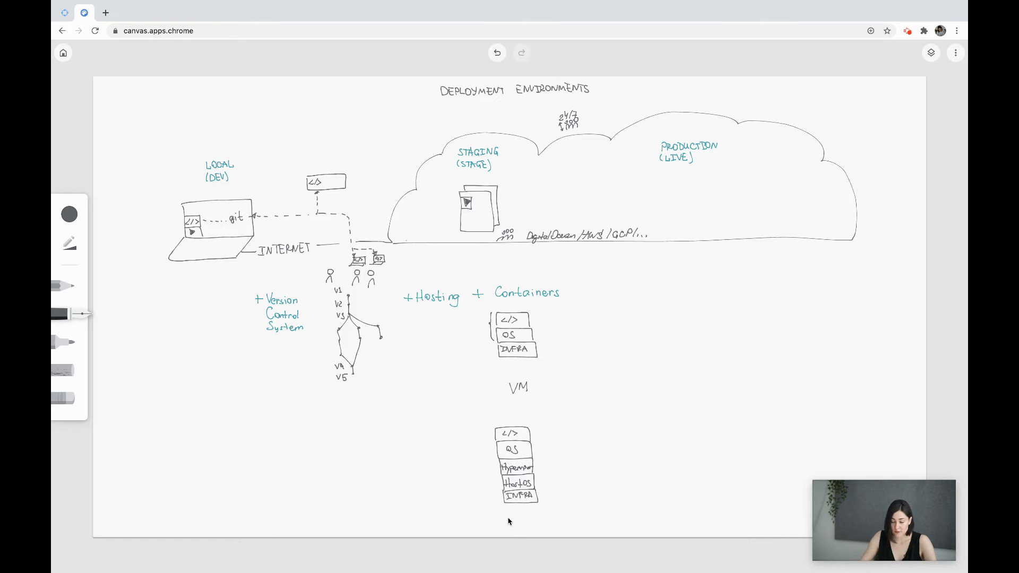
mouse_move(510, 517)
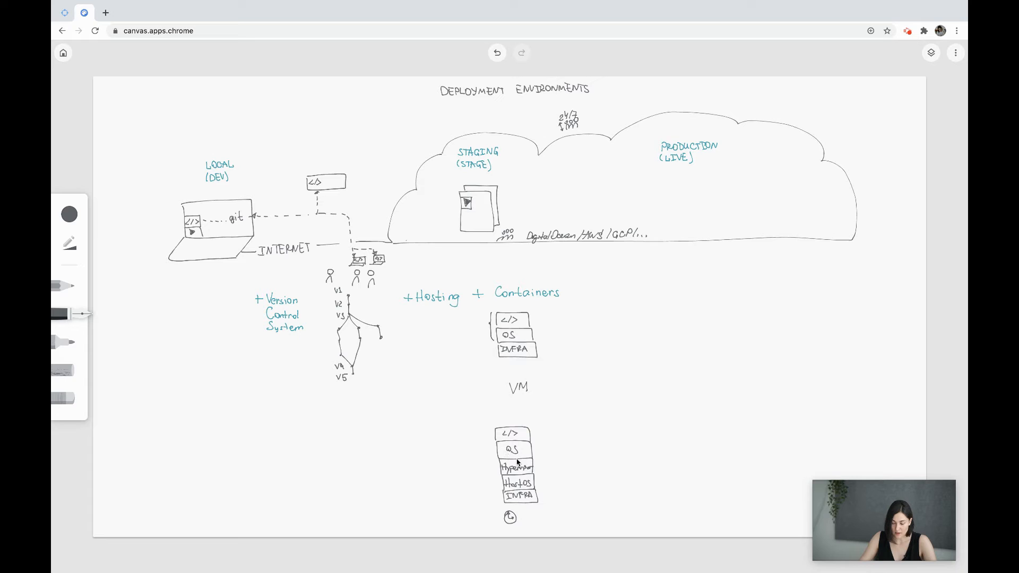
mouse_move(539, 447)
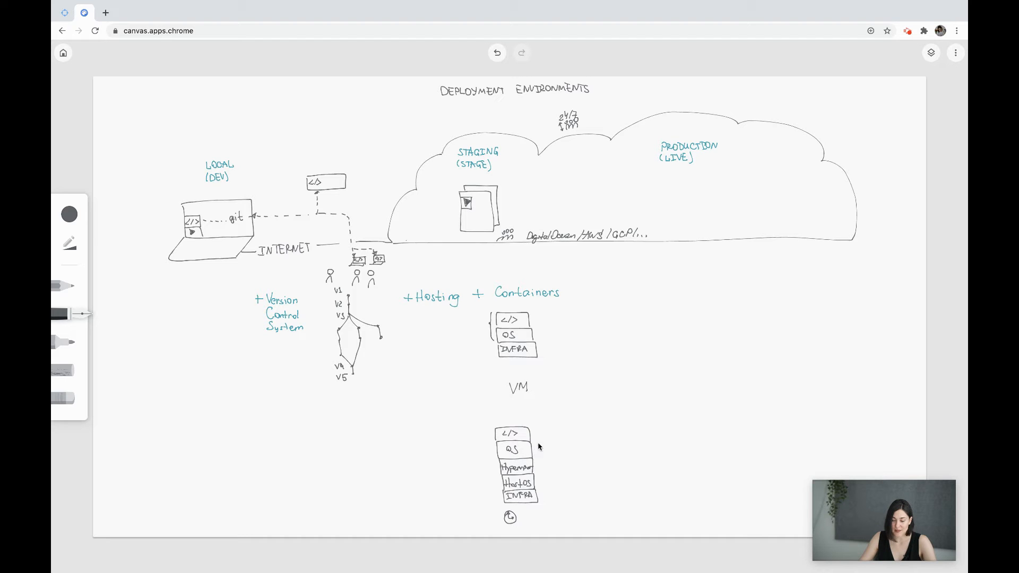
mouse_move(555, 509)
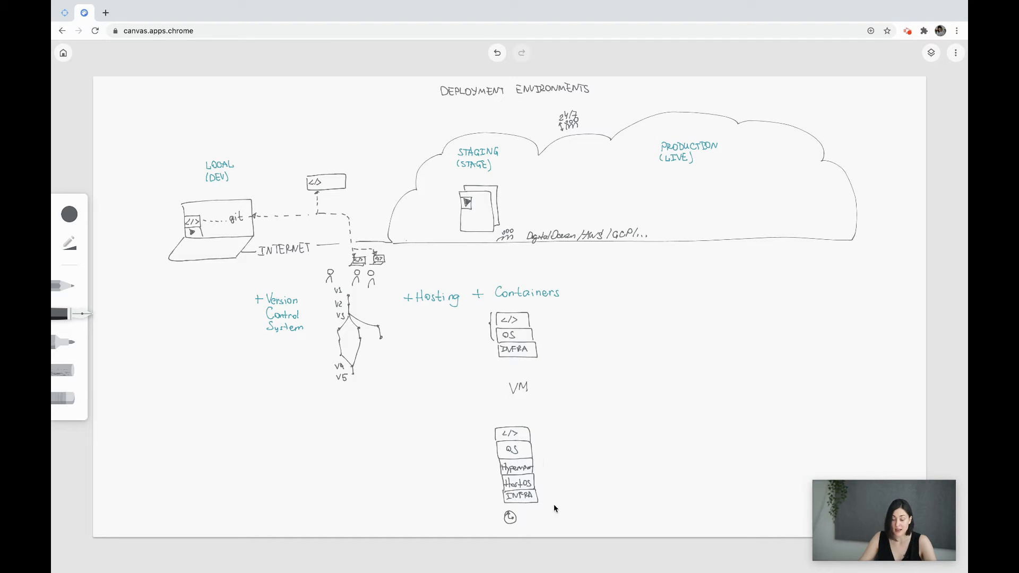
type("M")
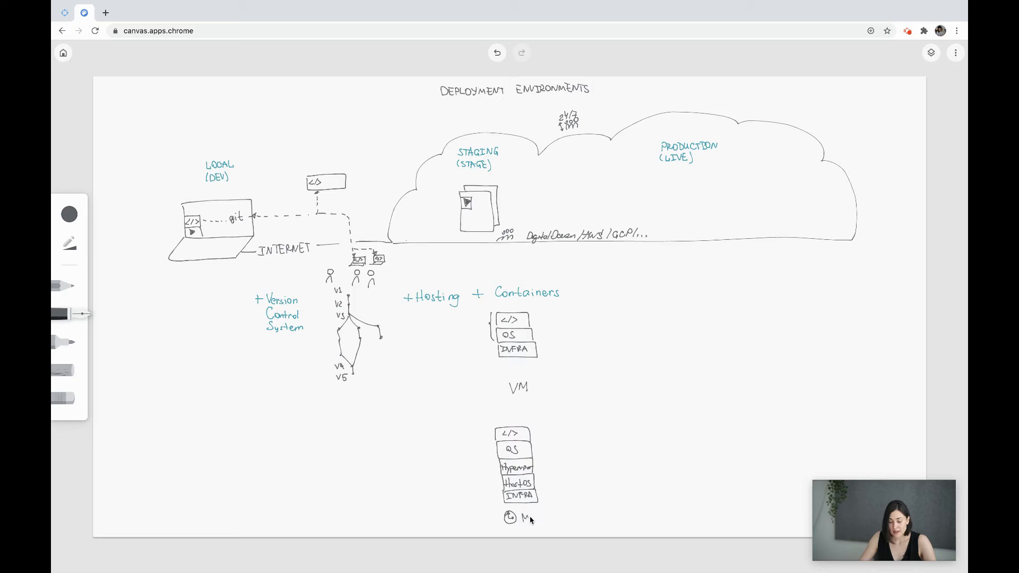
type("E!")
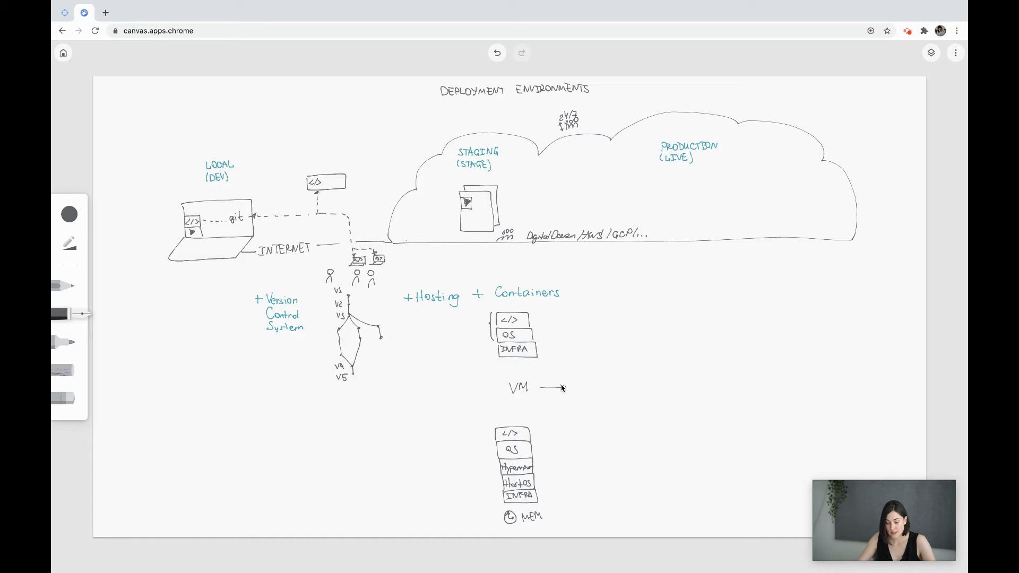
Write the 'Containers' label at the end of the arrow from VM
type("Containers")
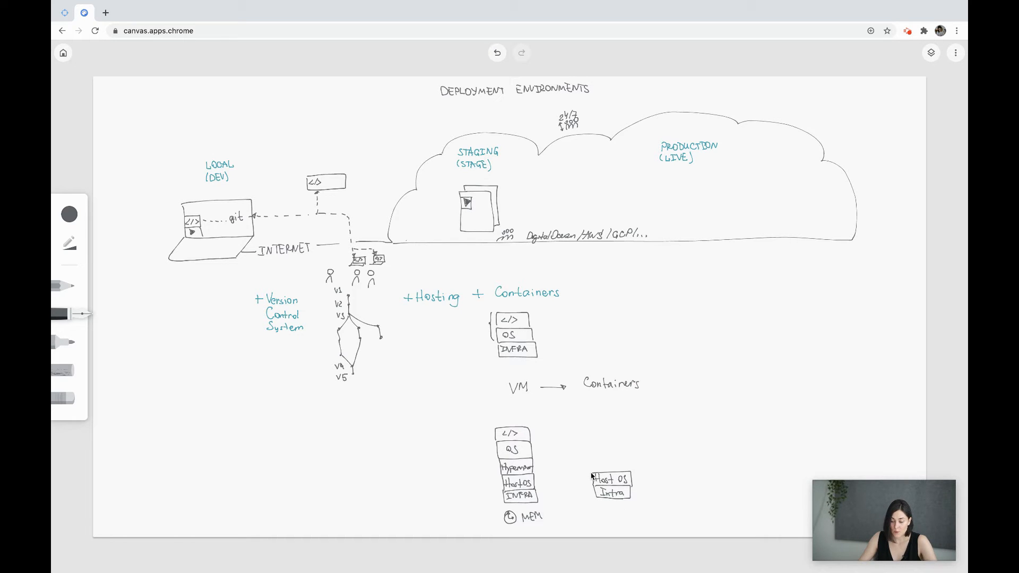
mouse_move(599, 464)
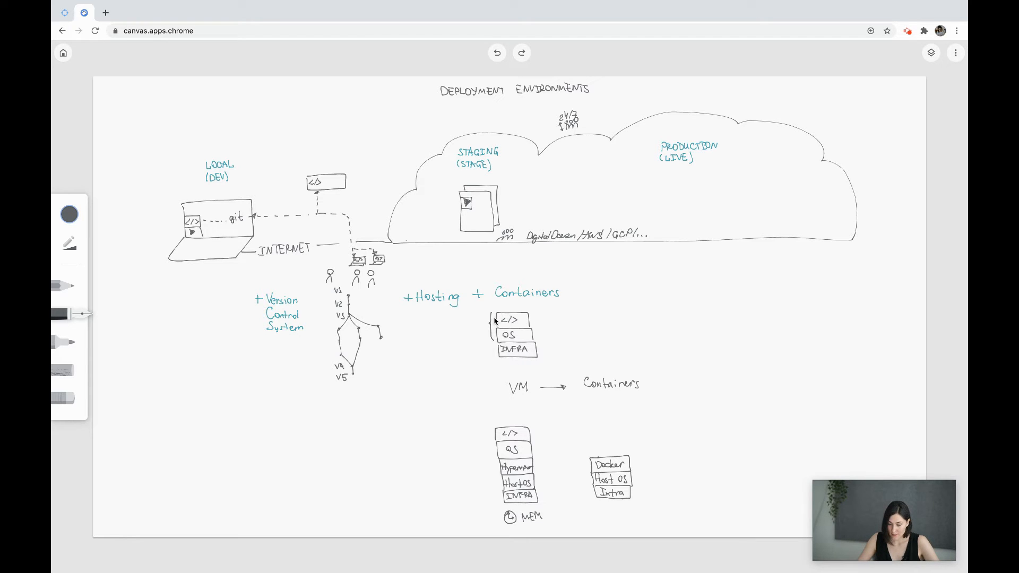
mouse_move(520, 344)
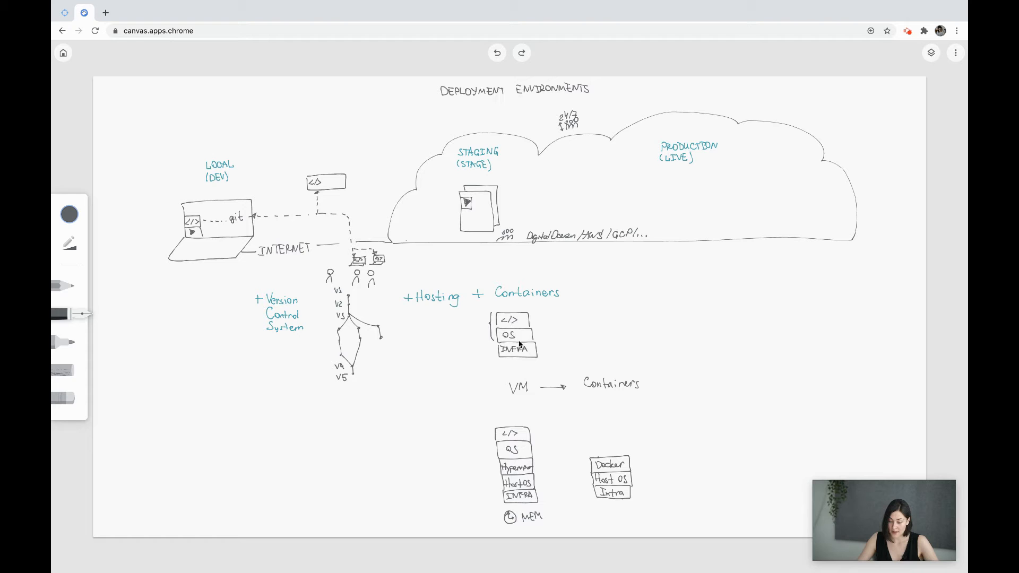
mouse_move(515, 333)
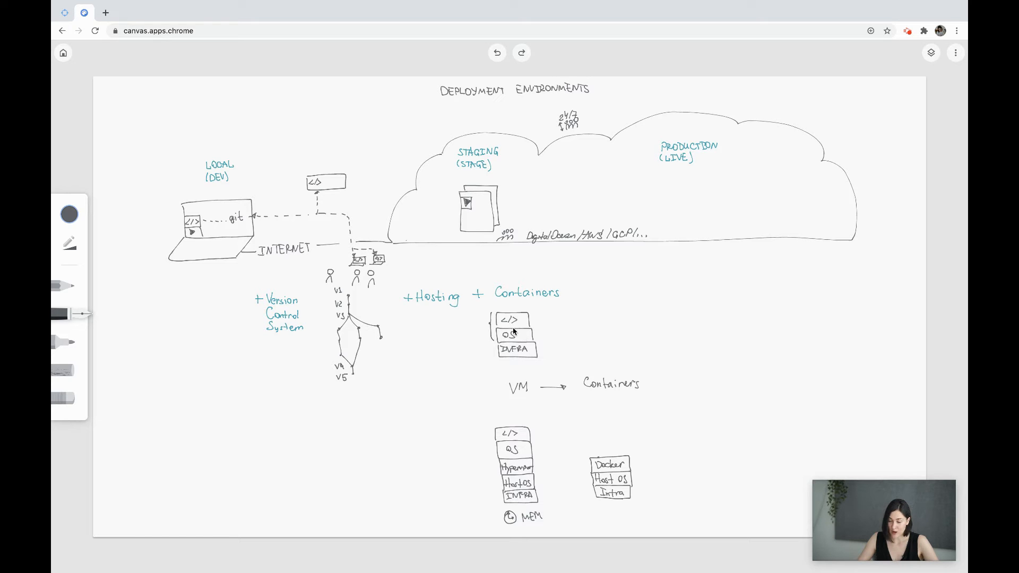
mouse_move(588, 341)
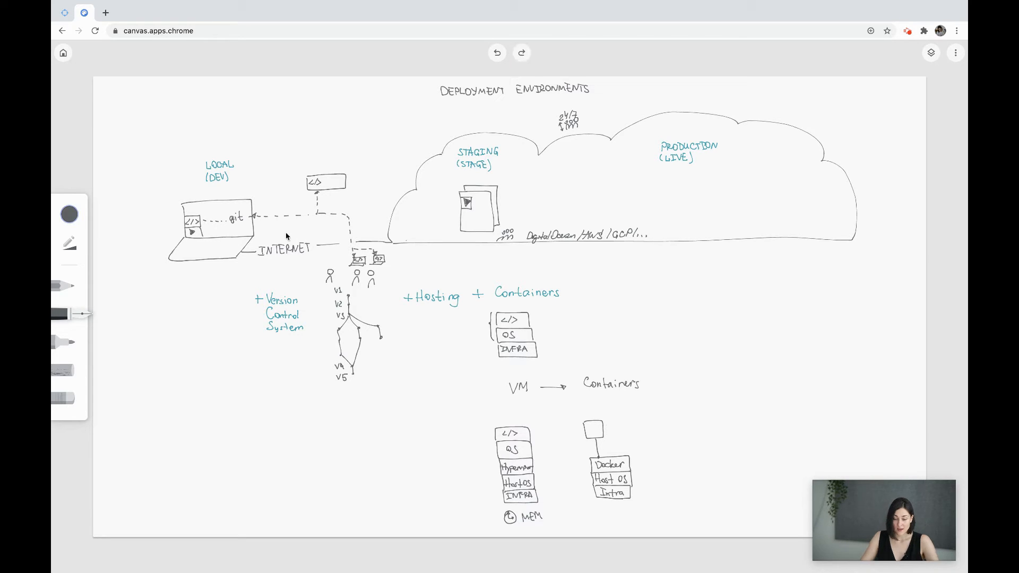
mouse_move(198, 232)
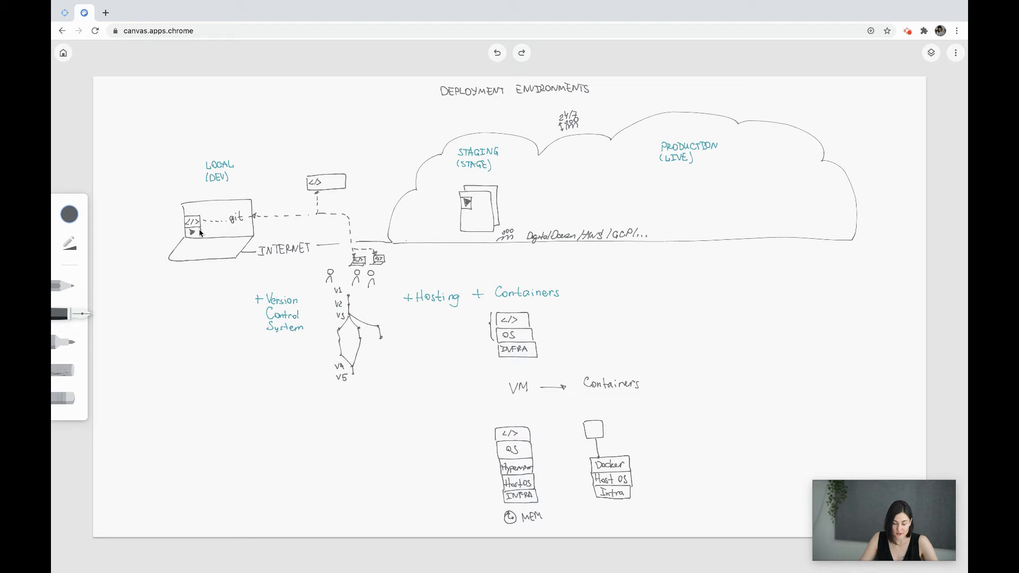
mouse_move(228, 232)
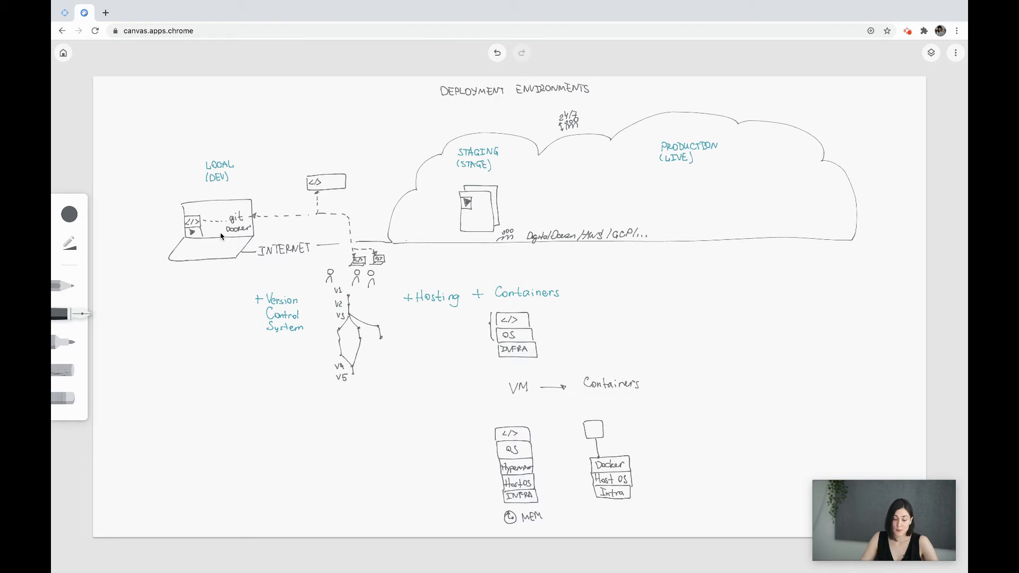
mouse_move(412, 197)
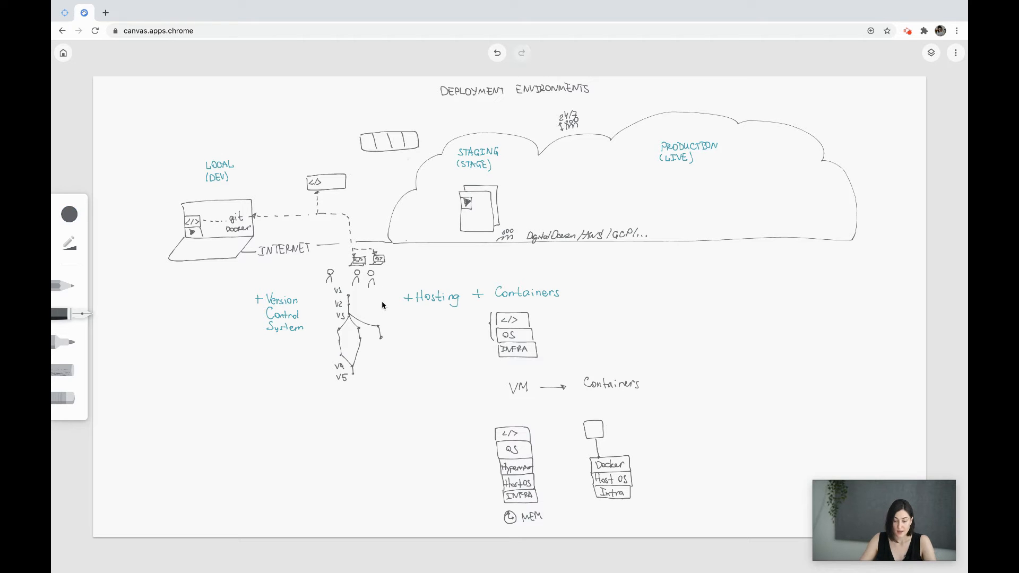
mouse_move(331, 298)
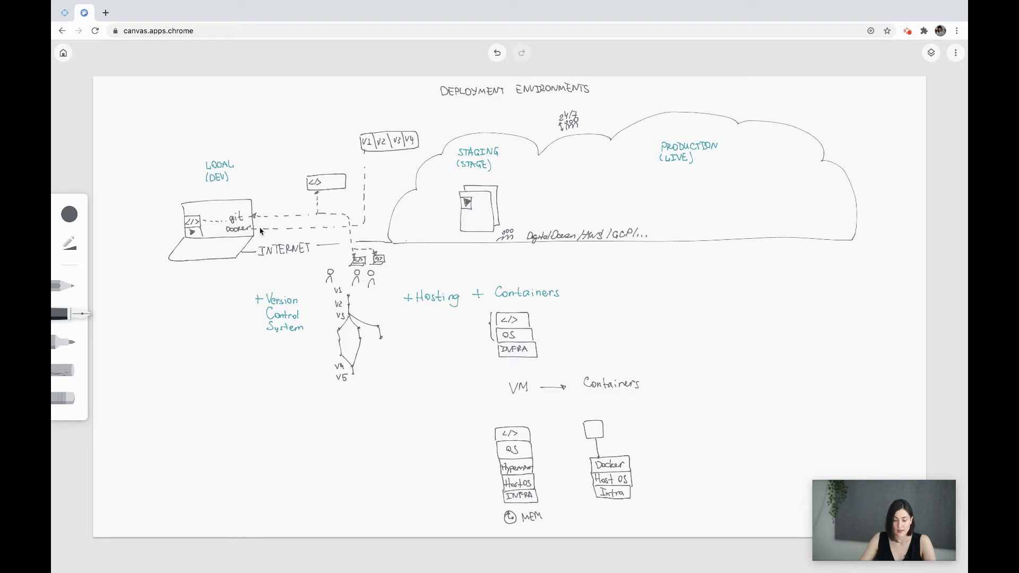
mouse_move(227, 234)
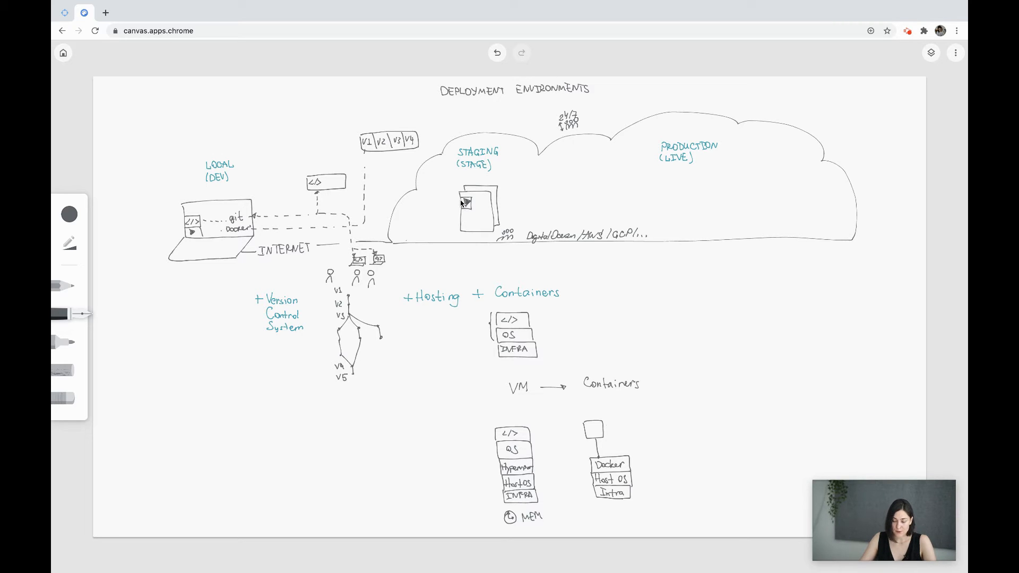
mouse_move(455, 199)
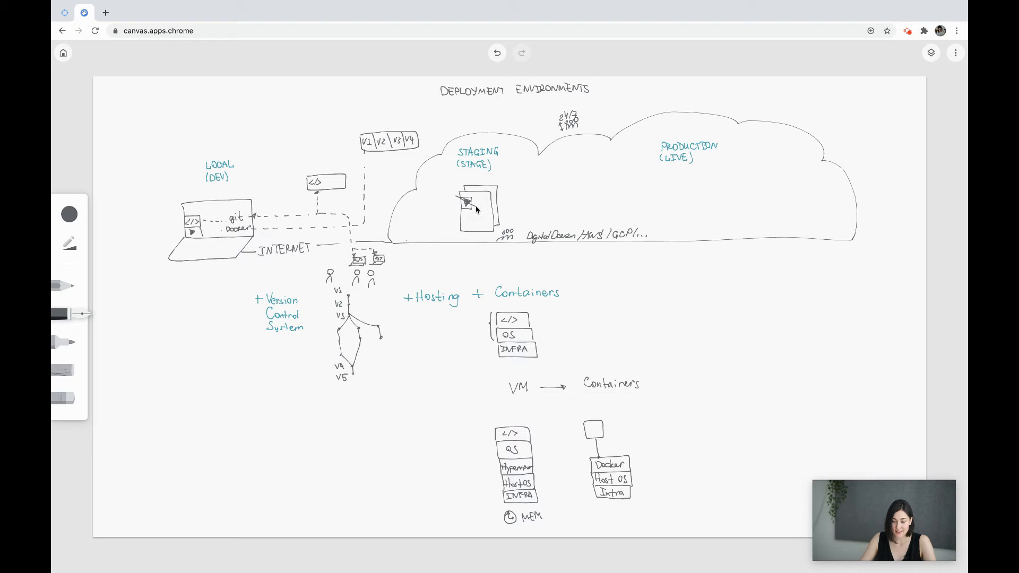
mouse_move(409, 154)
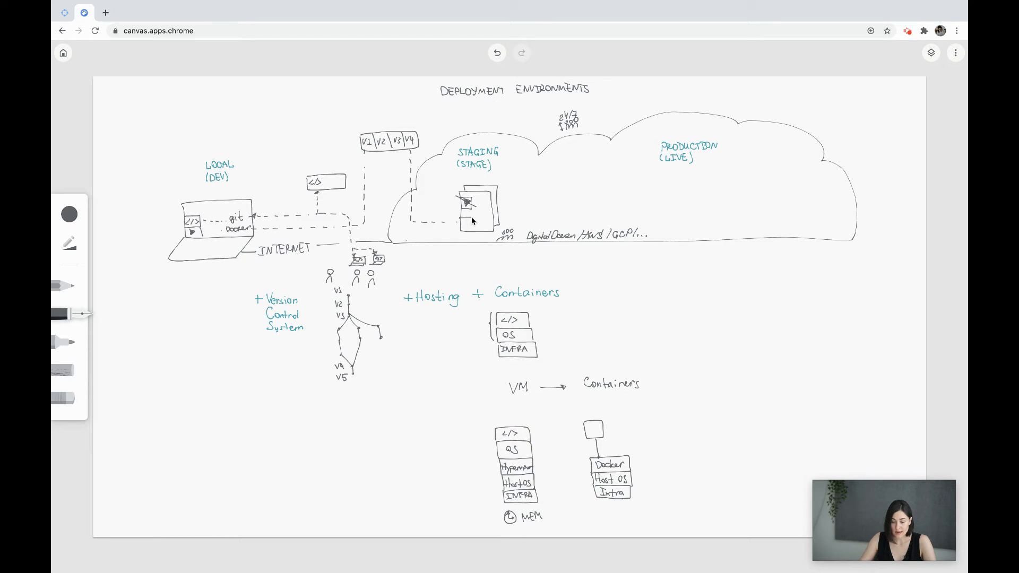
mouse_move(466, 224)
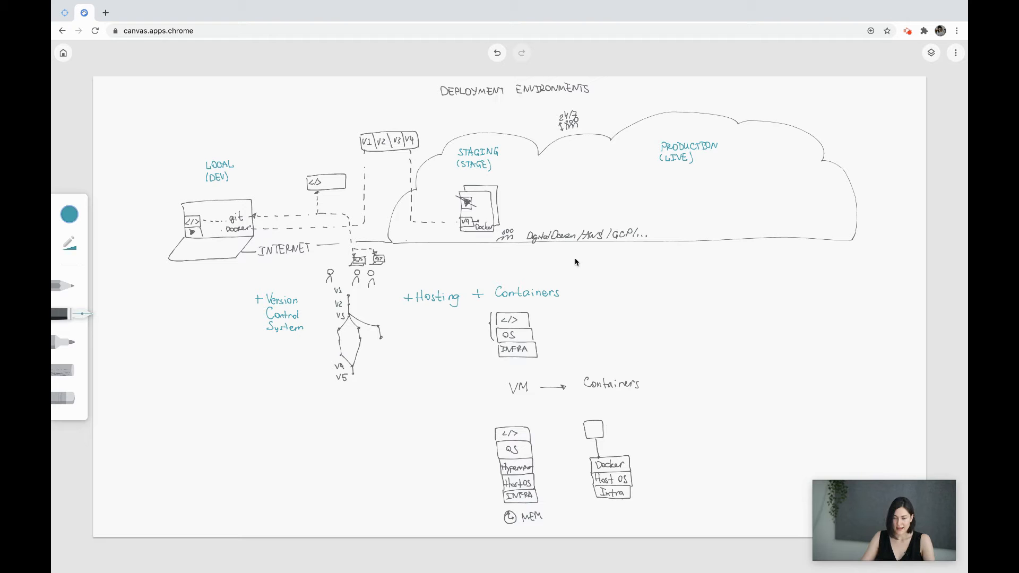
mouse_move(640, 290)
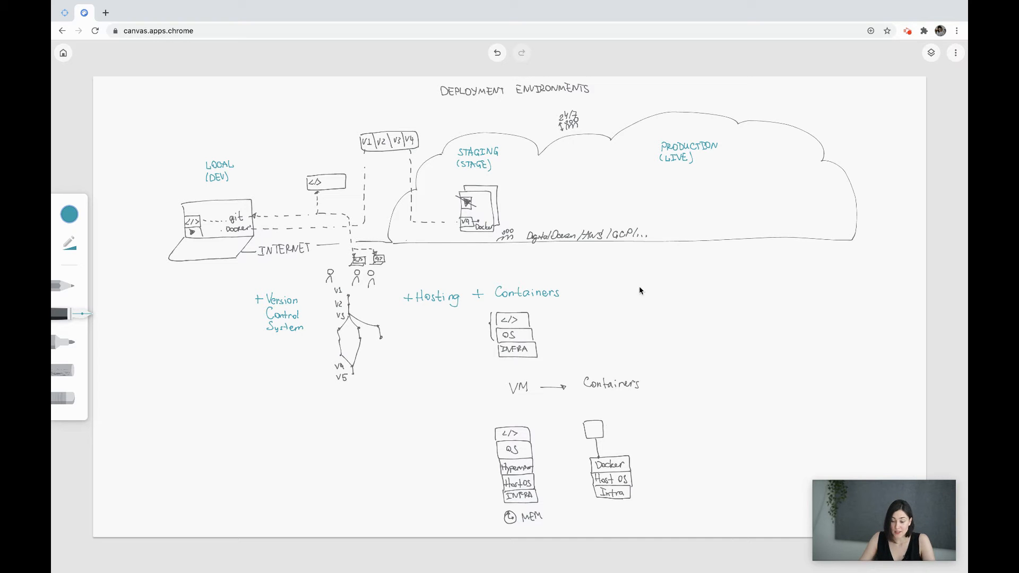
Write '+ Automation' with CI/CD beneath it and switch the ink to teal
type("+ Automation")
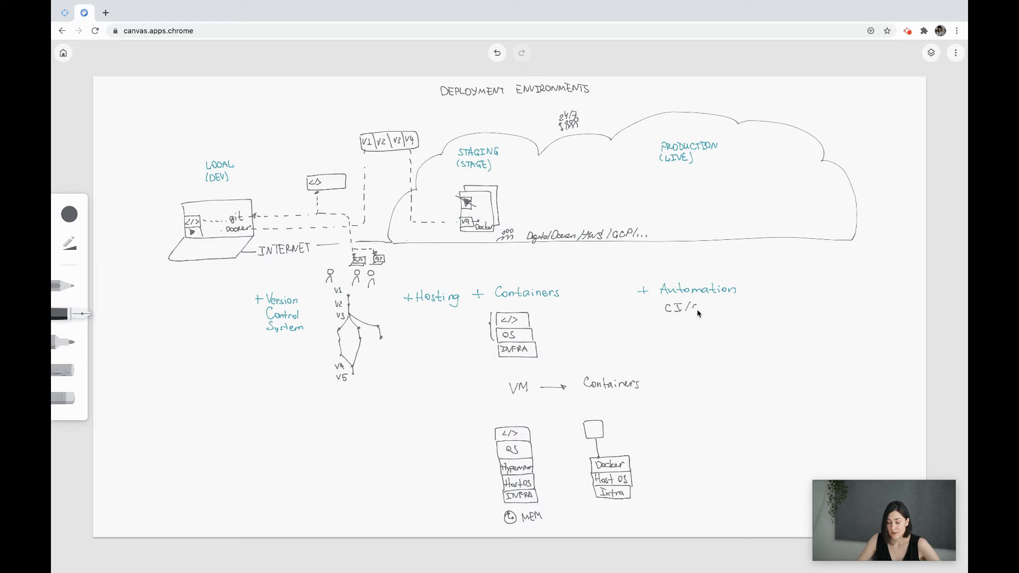
type("CD")
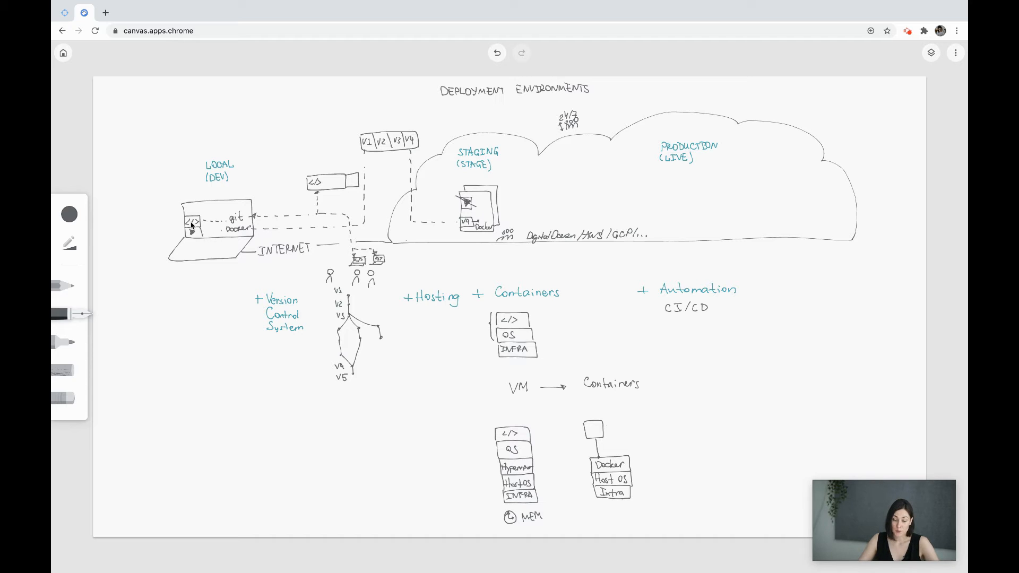
mouse_move(327, 182)
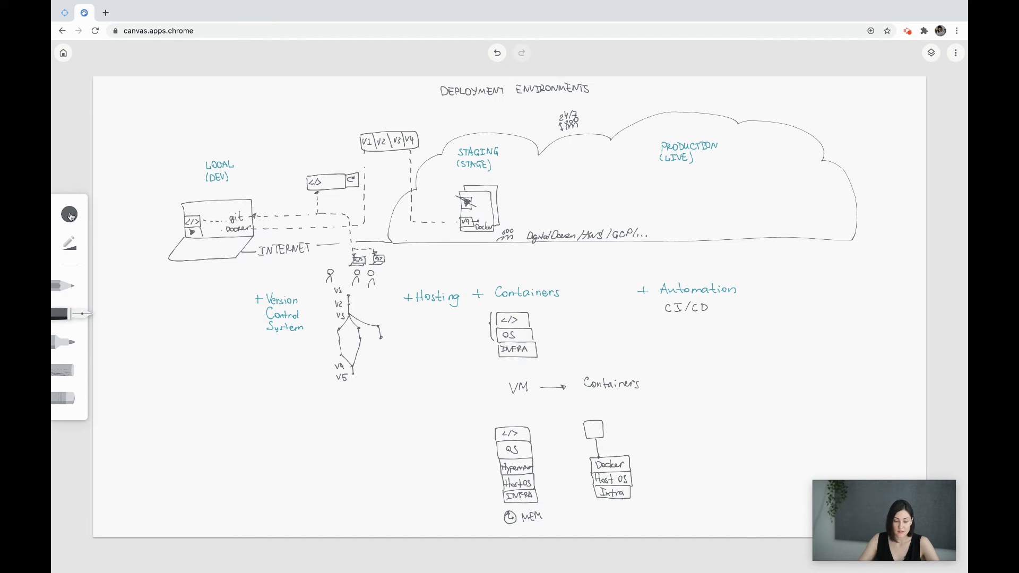
left_click(69, 214)
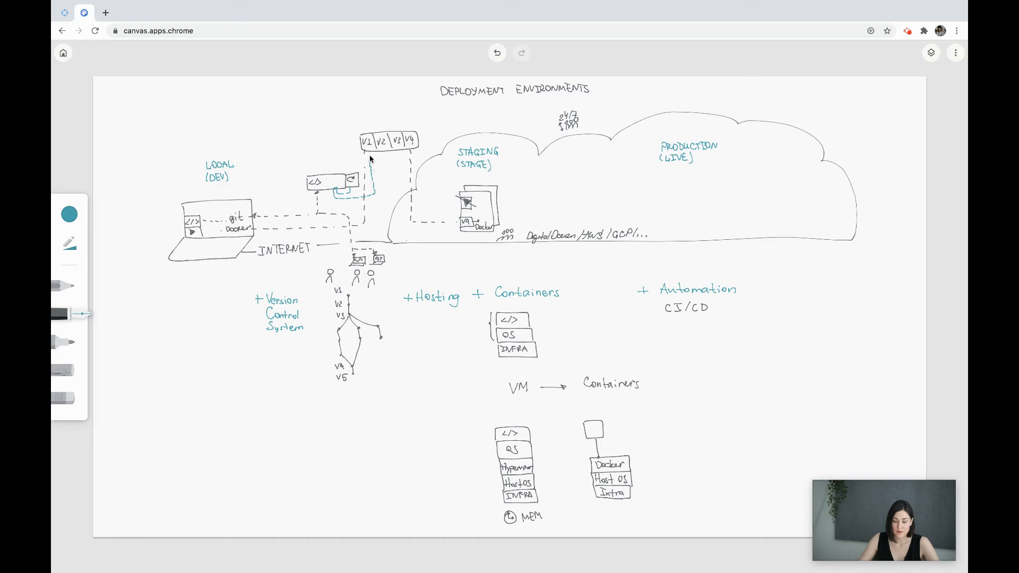
mouse_move(712, 350)
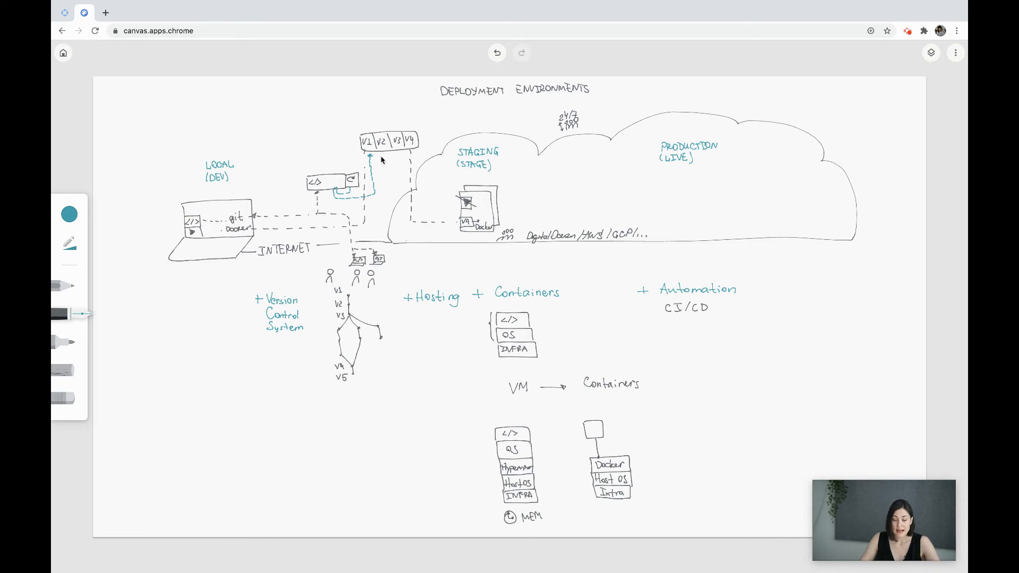
mouse_move(398, 177)
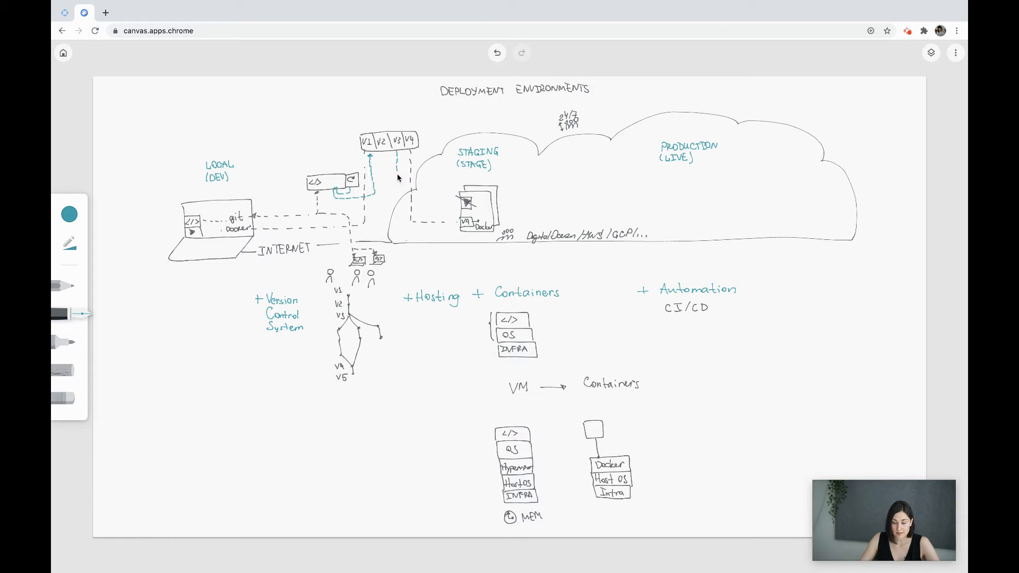
mouse_move(402, 231)
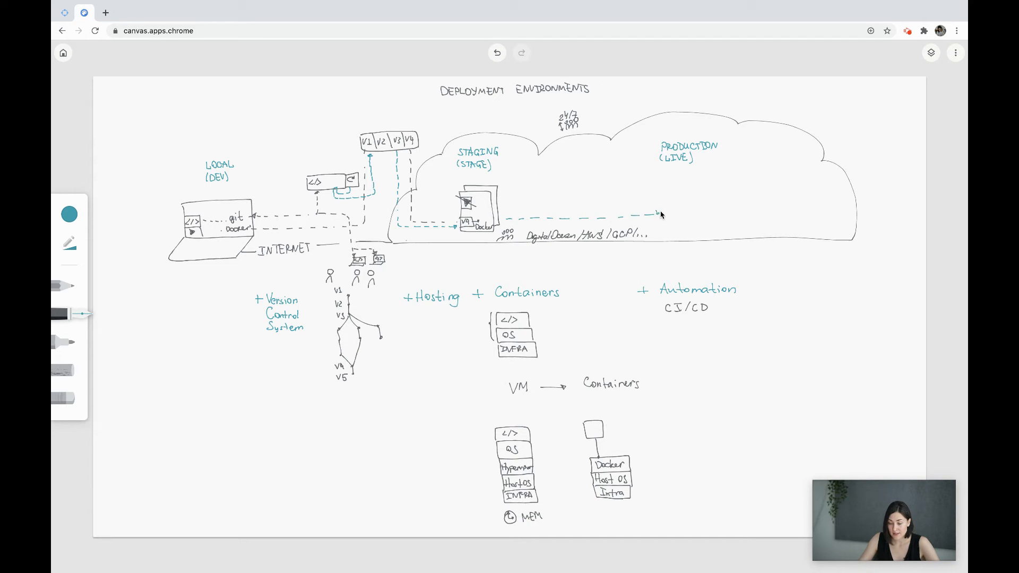
Switch the ink back to dark grey and write Kubernetes under CI/CD
left_click(69, 214)
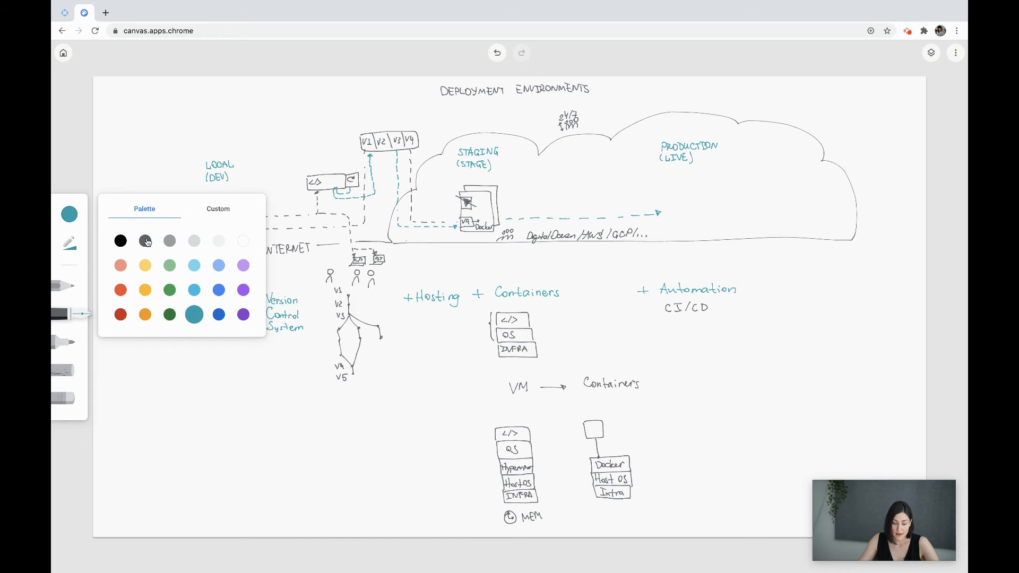
left_click(145, 241)
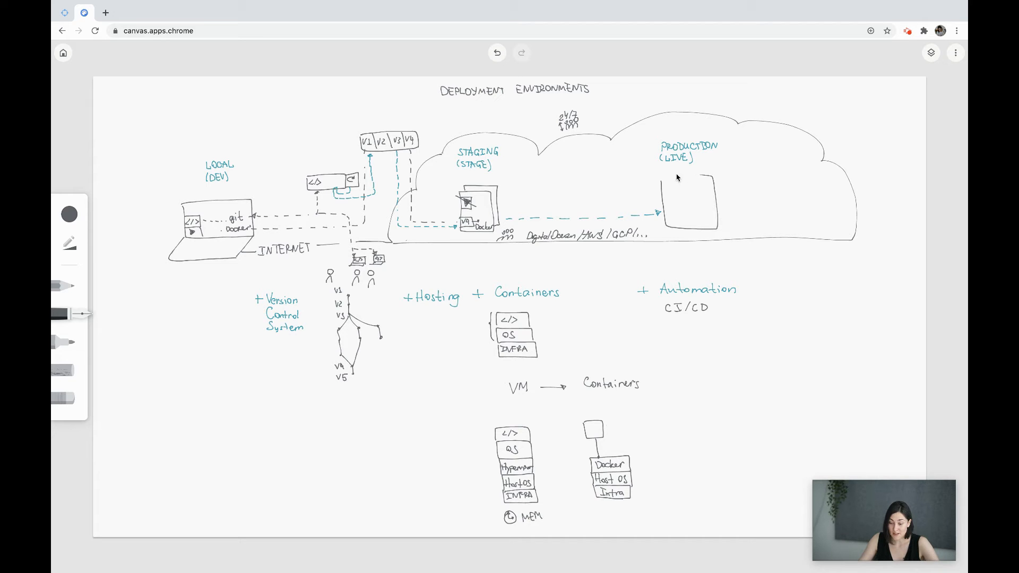
mouse_move(669, 209)
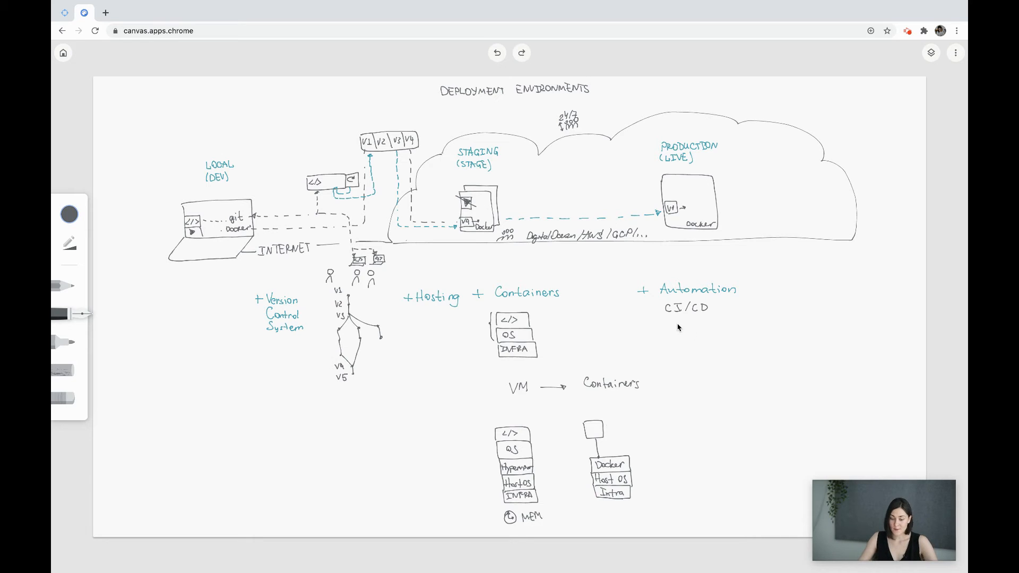
mouse_move(702, 301)
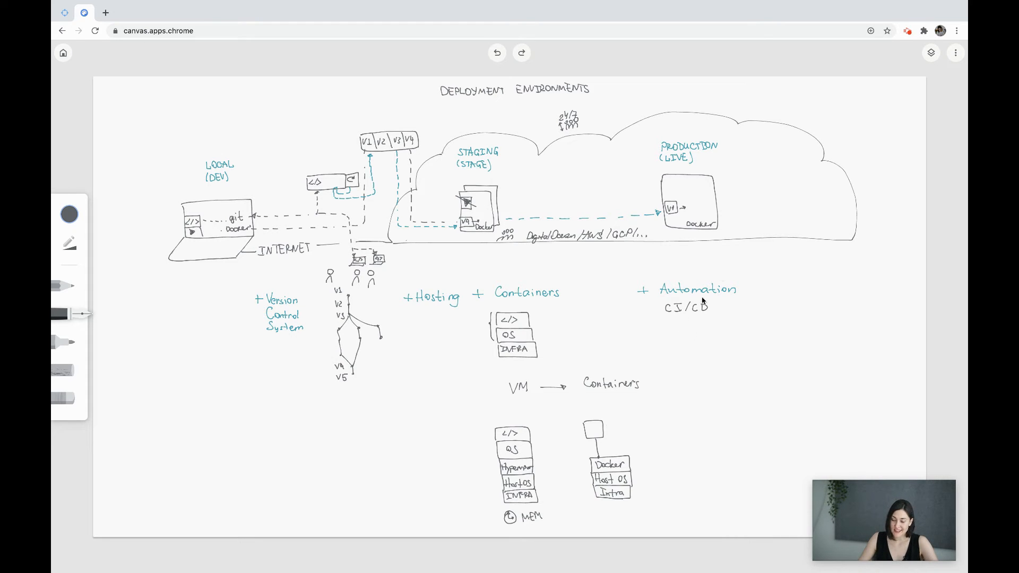
mouse_move(710, 223)
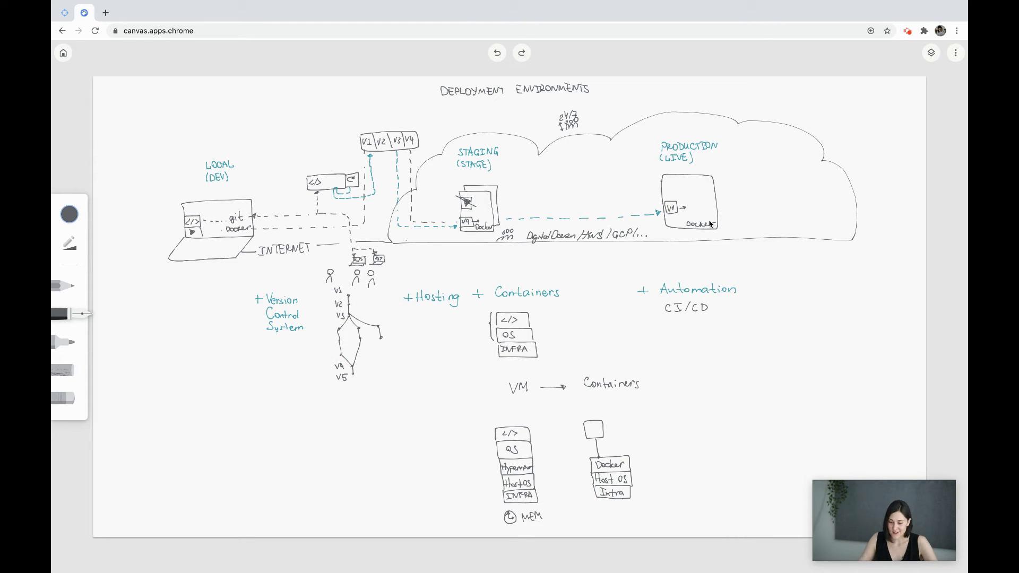
mouse_move(668, 325)
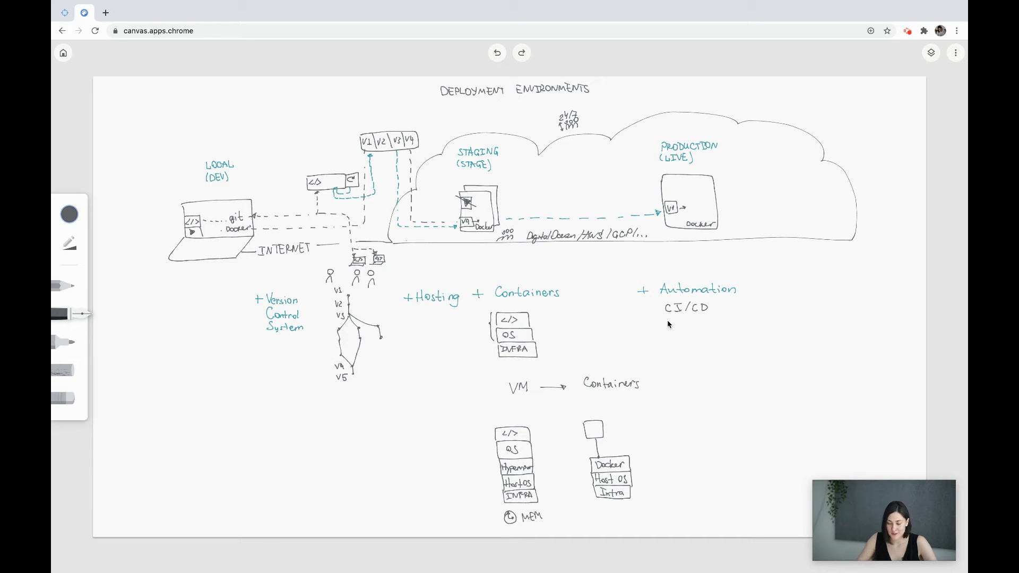
type("Kubernetes")
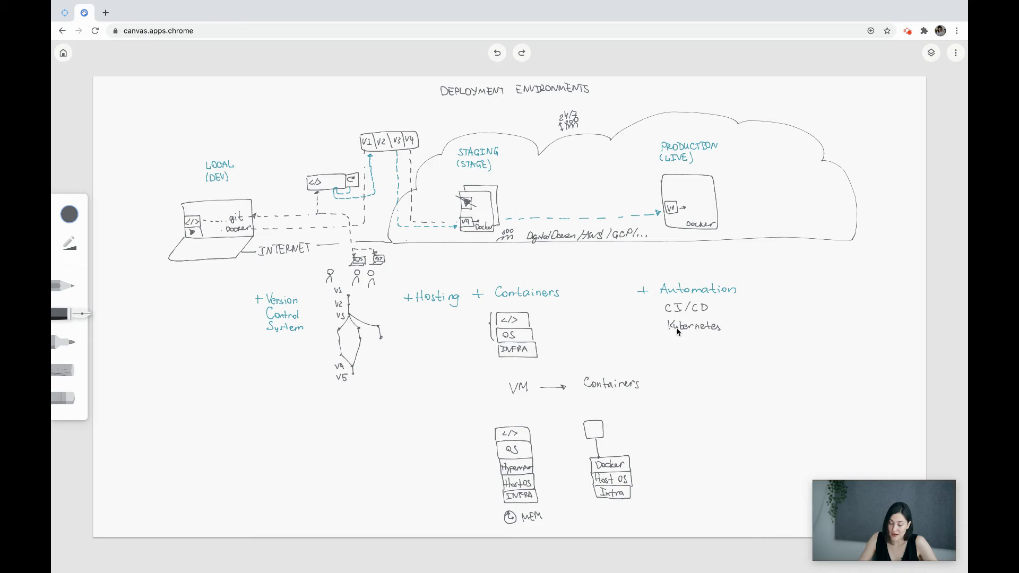
mouse_move(364, 144)
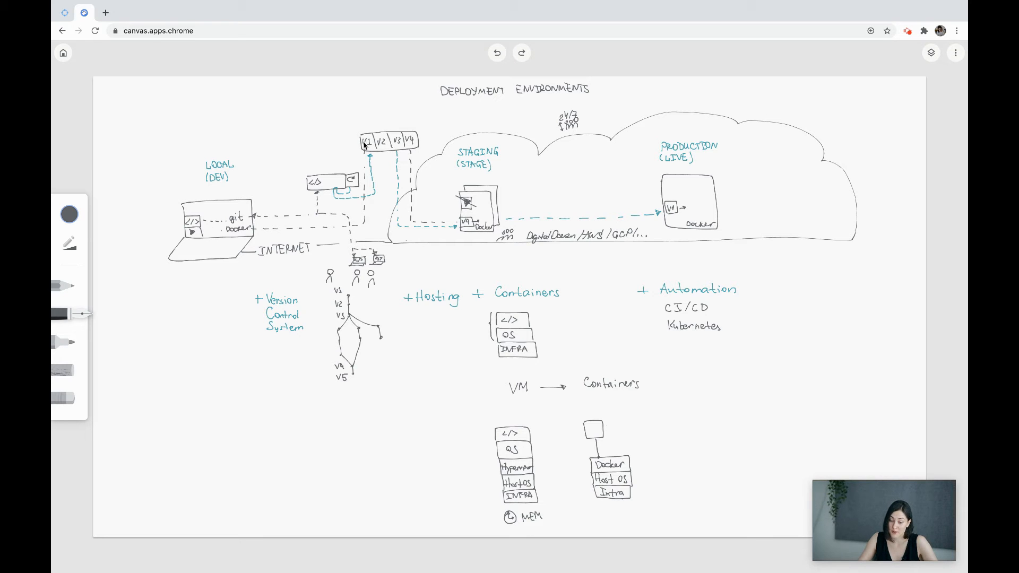
mouse_move(369, 134)
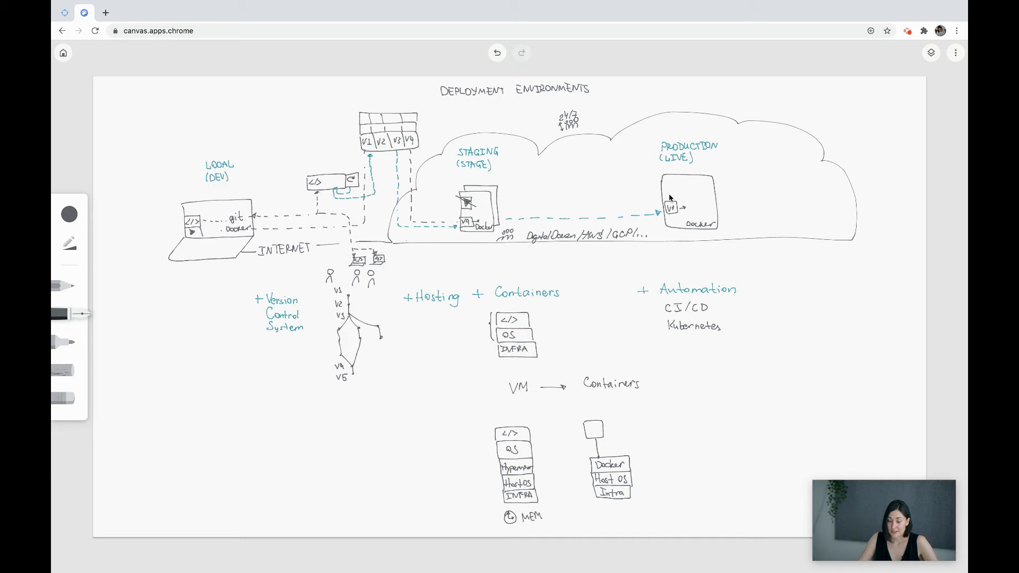
mouse_move(668, 203)
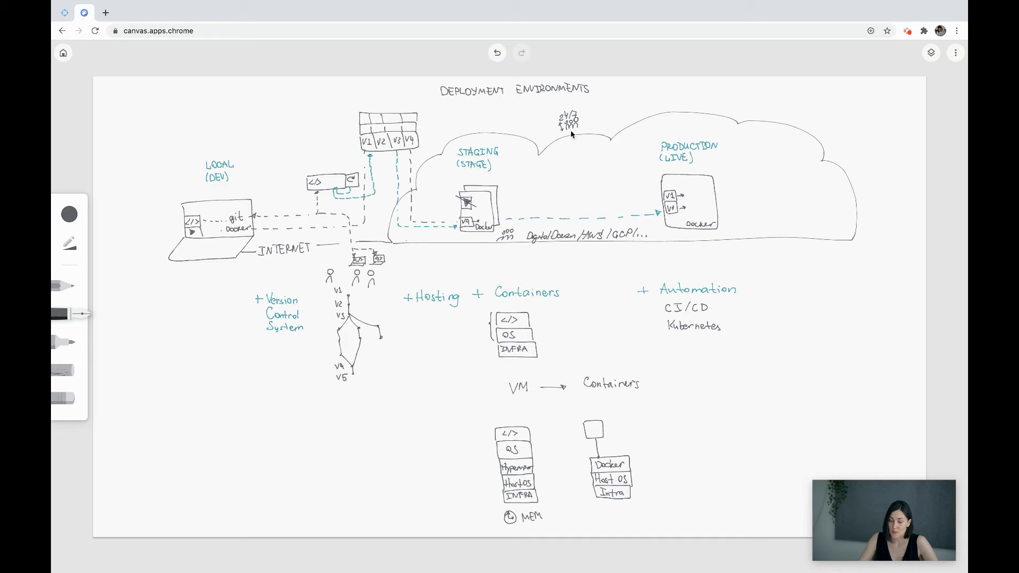
mouse_move(574, 133)
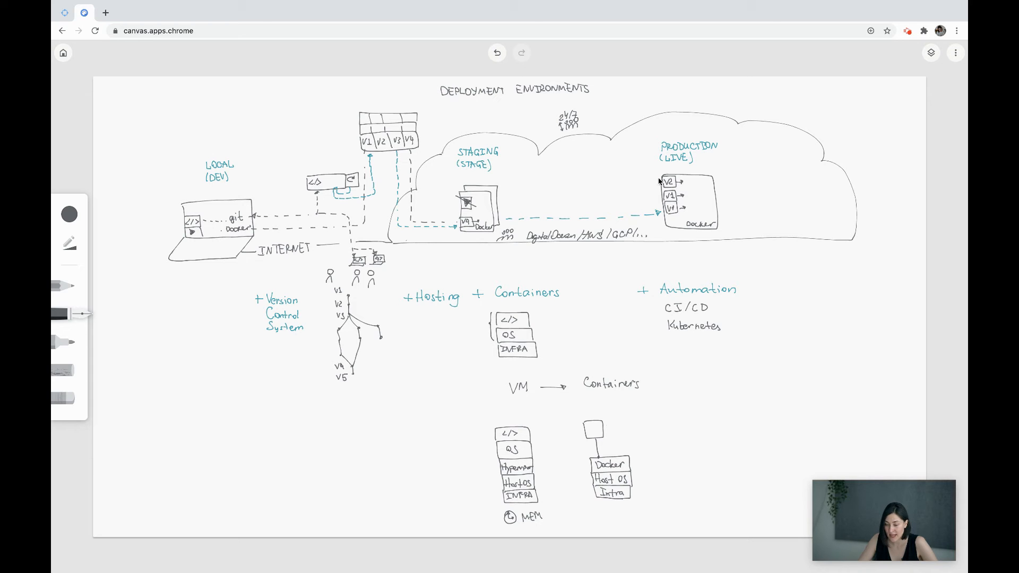
mouse_move(663, 189)
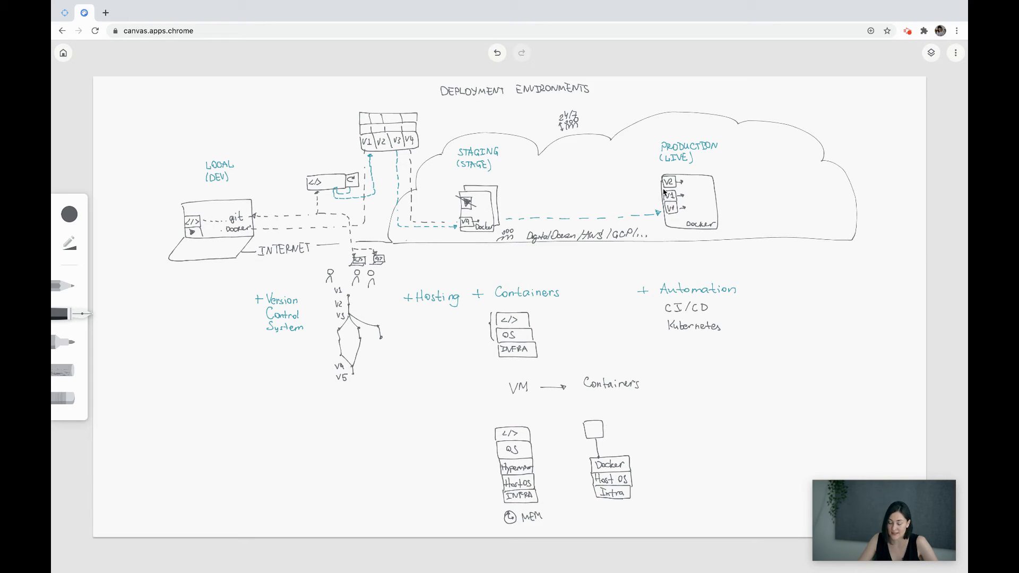
mouse_move(622, 174)
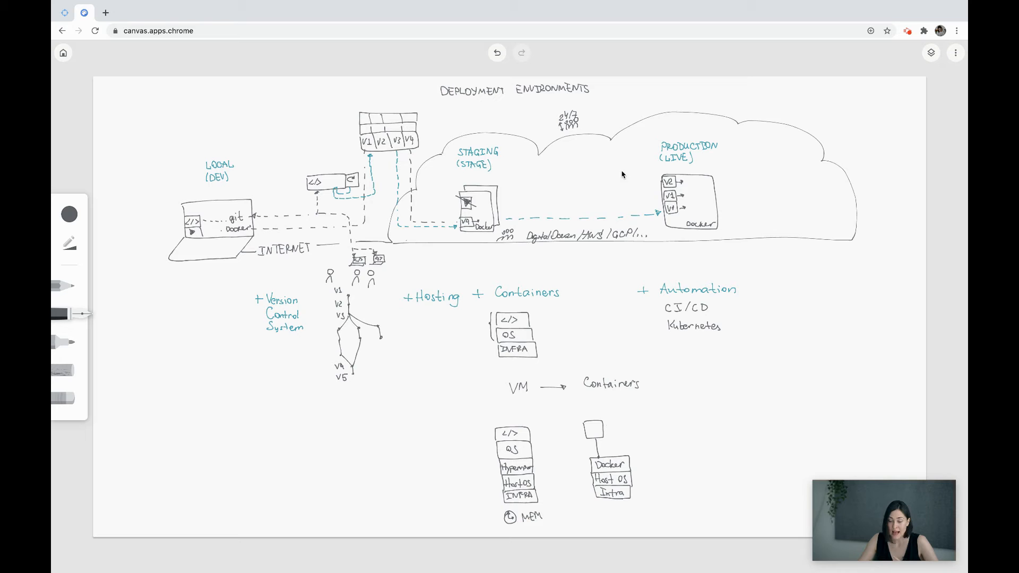
mouse_move(585, 153)
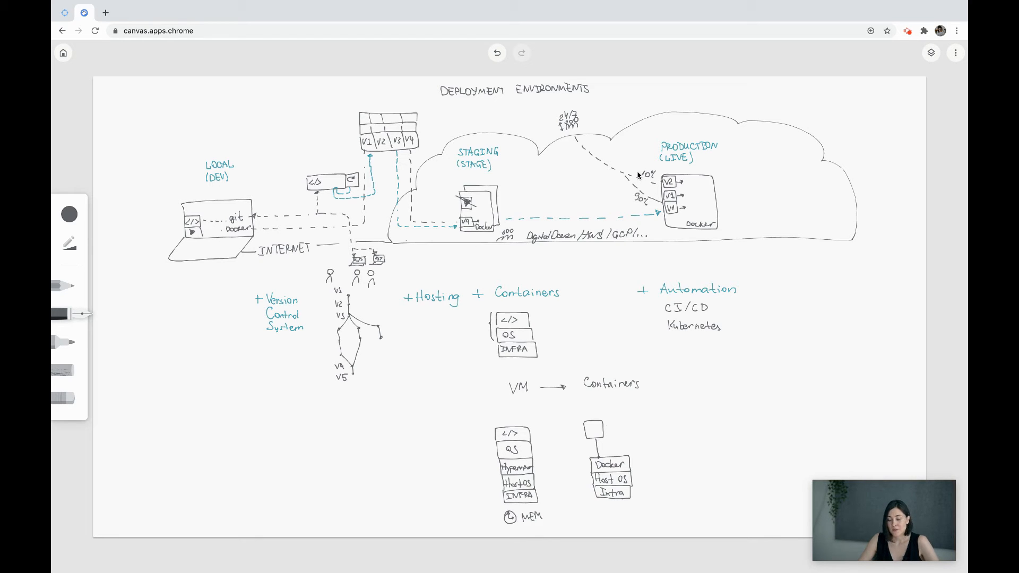
mouse_move(646, 179)
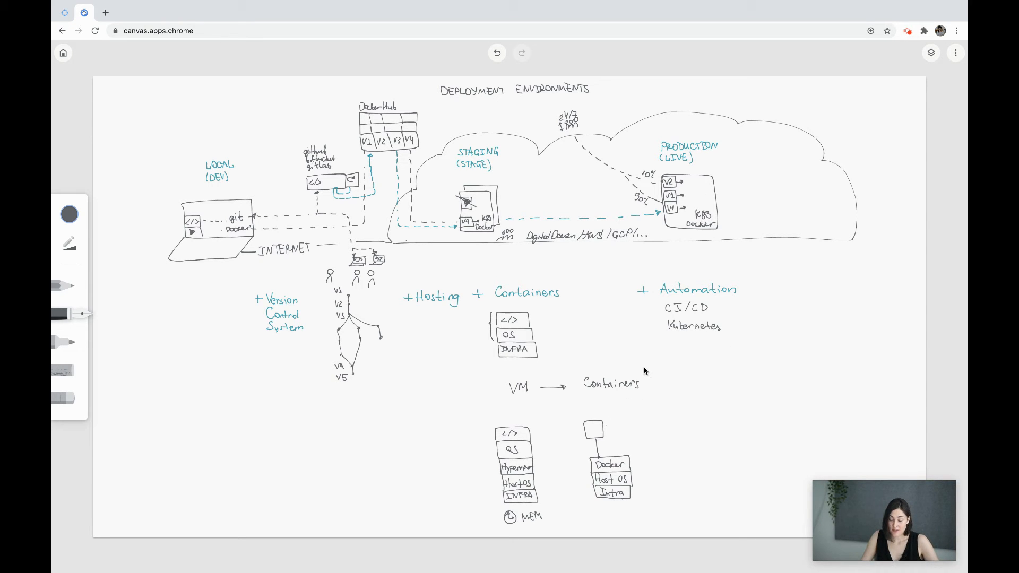
mouse_move(538, 390)
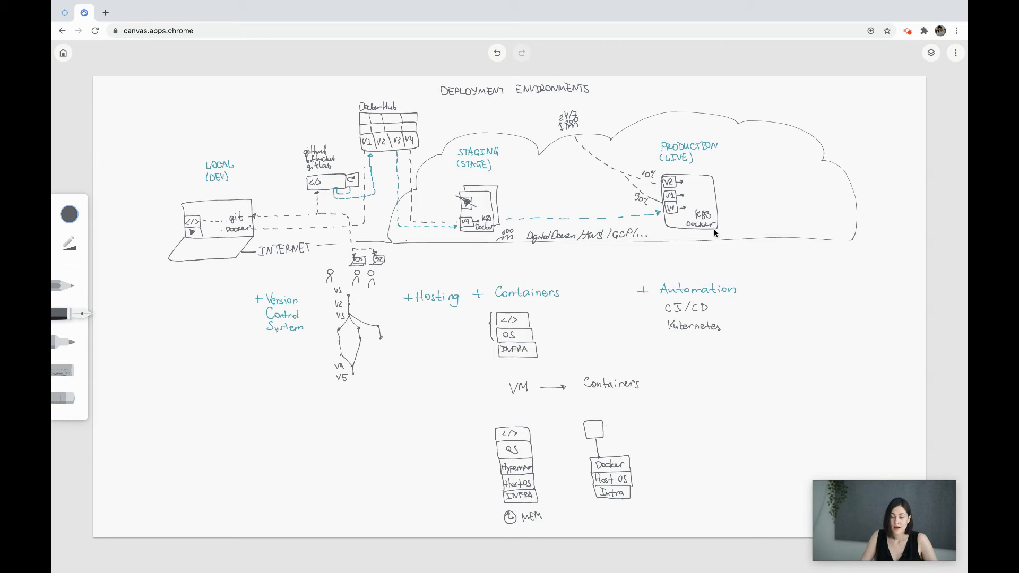
mouse_move(202, 302)
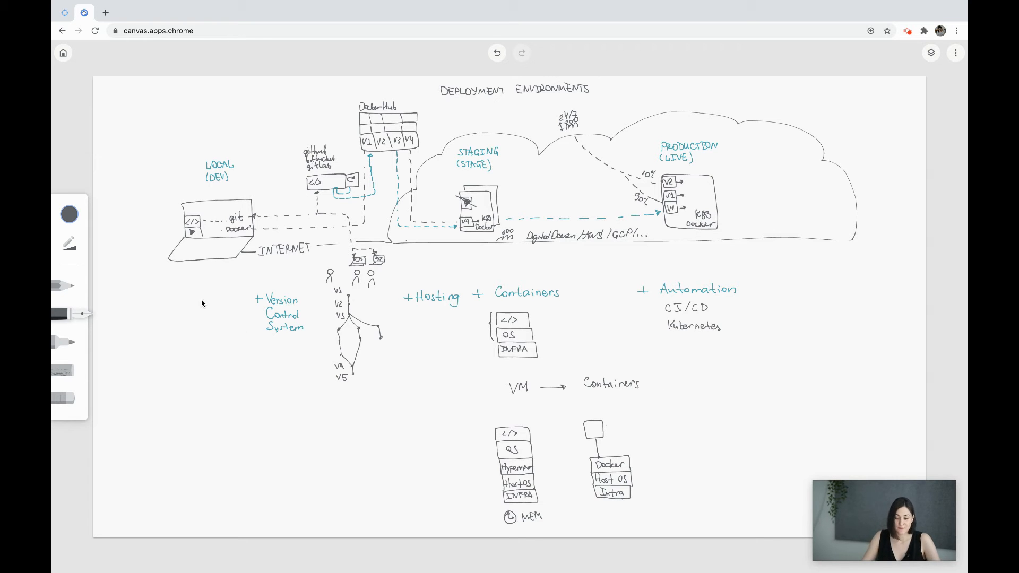
mouse_move(168, 273)
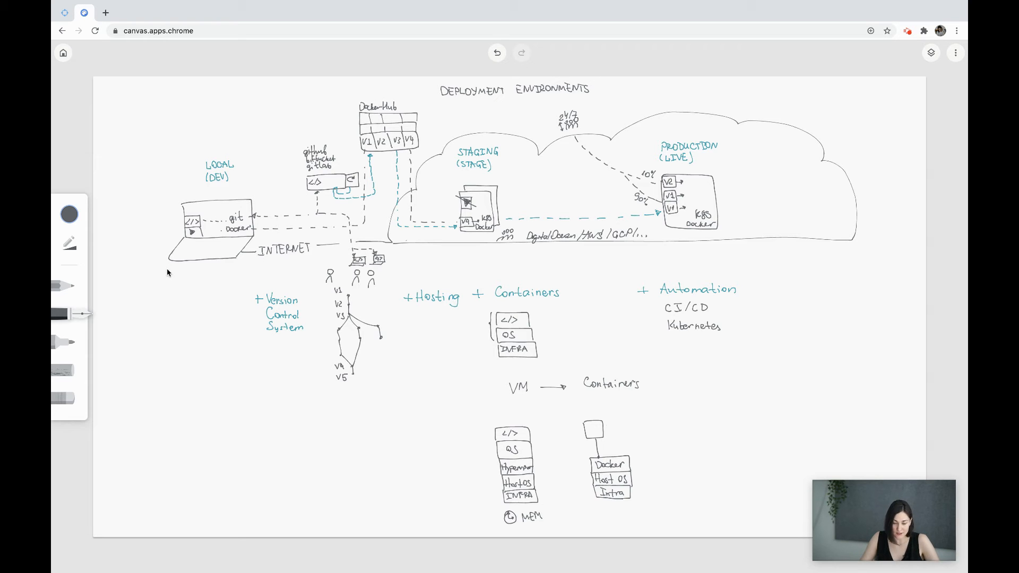
mouse_move(229, 194)
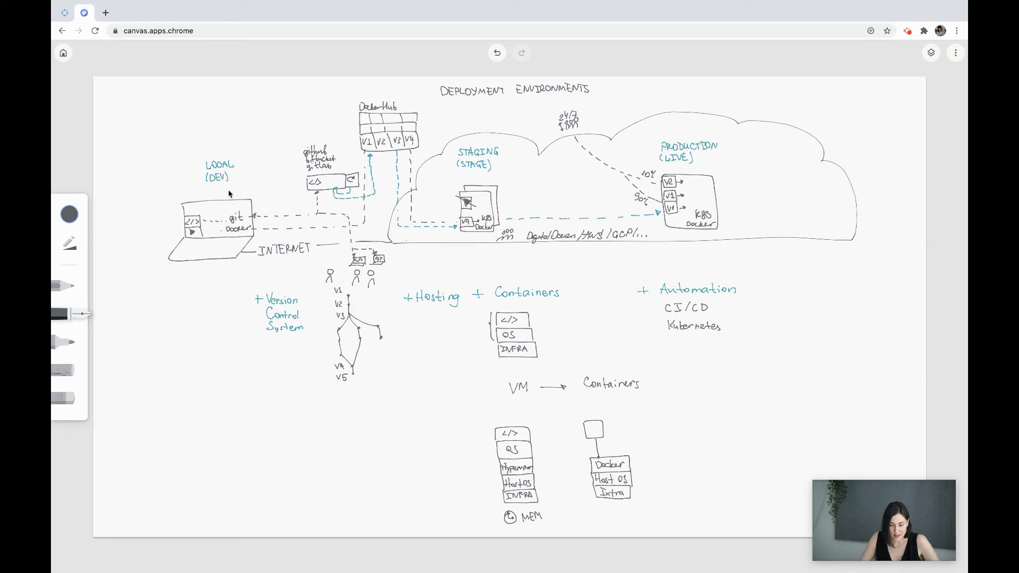
mouse_move(748, 220)
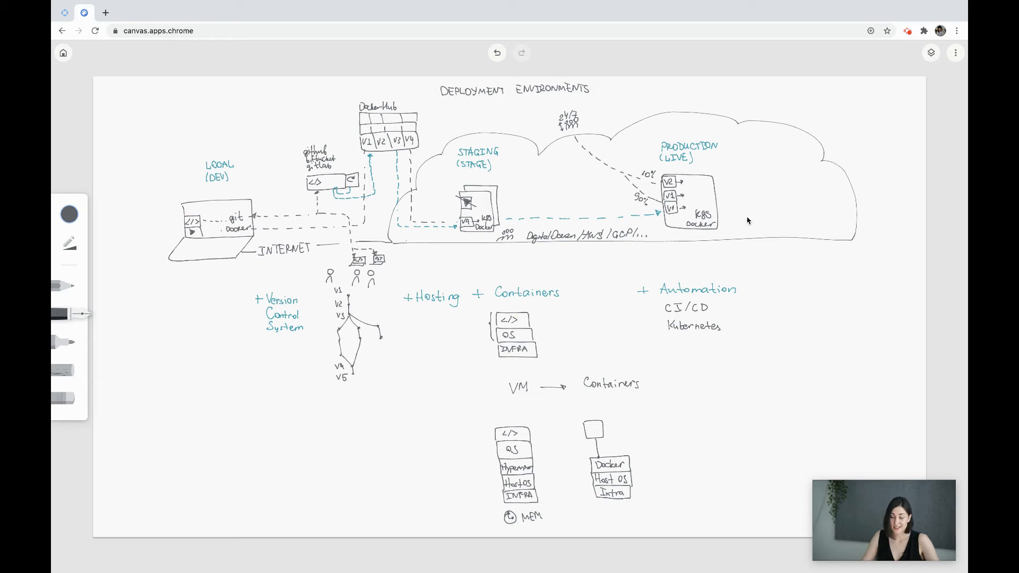
mouse_move(376, 150)
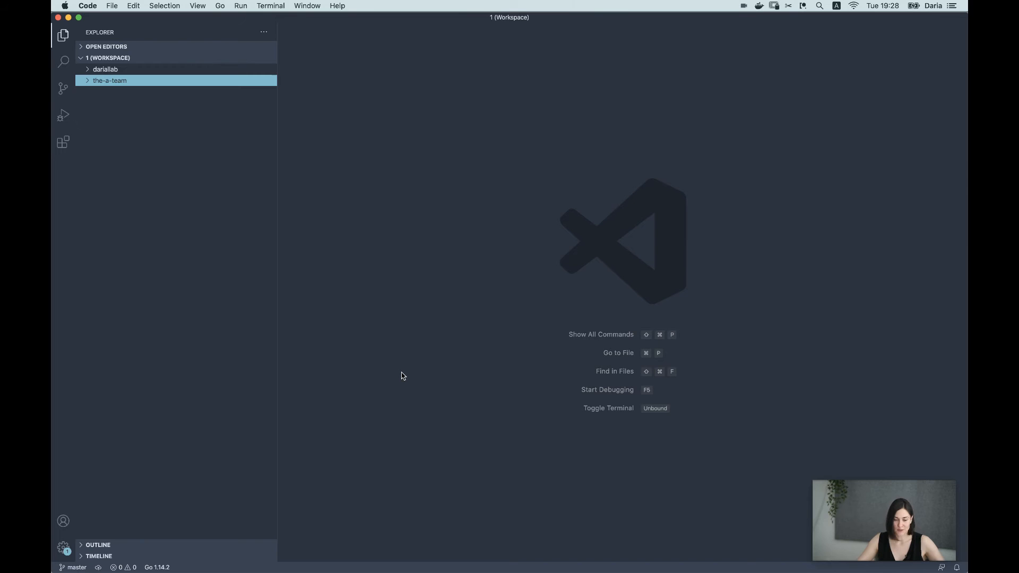
mouse_move(118, 87)
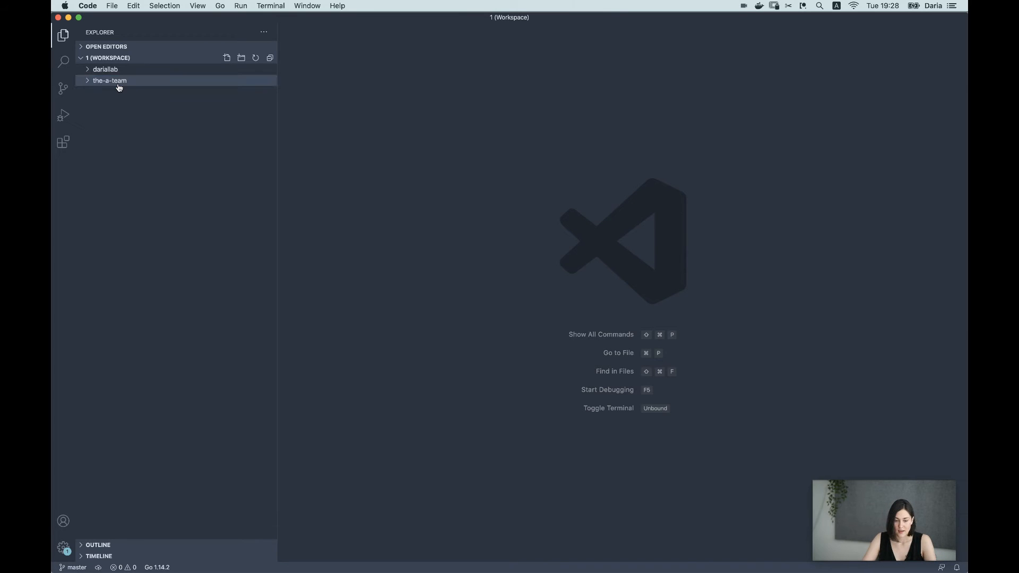
Initialise git in the-a-team and run main.go, which prints 'answer', with go run
left_click(110, 81)
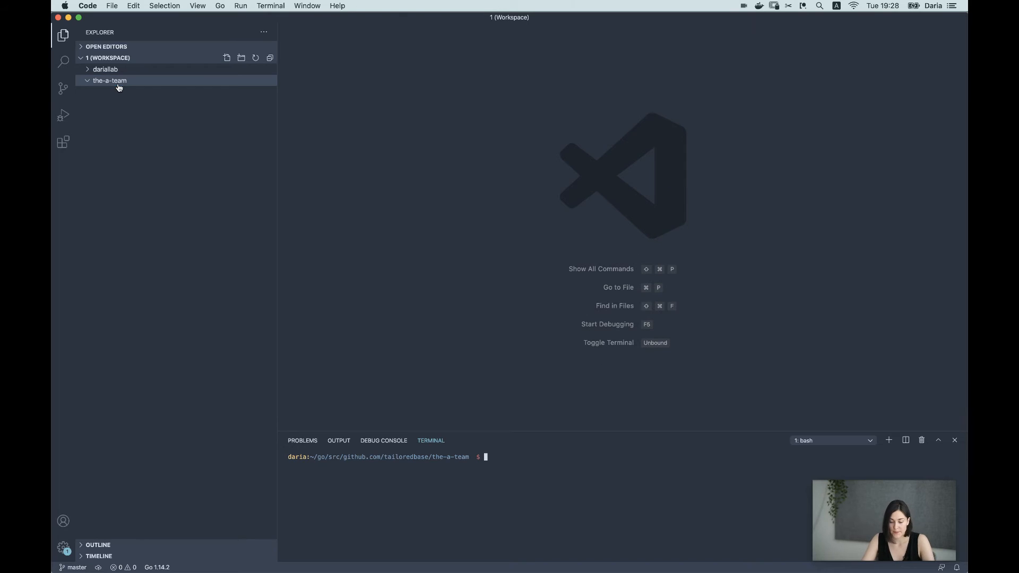
mouse_move(502, 457)
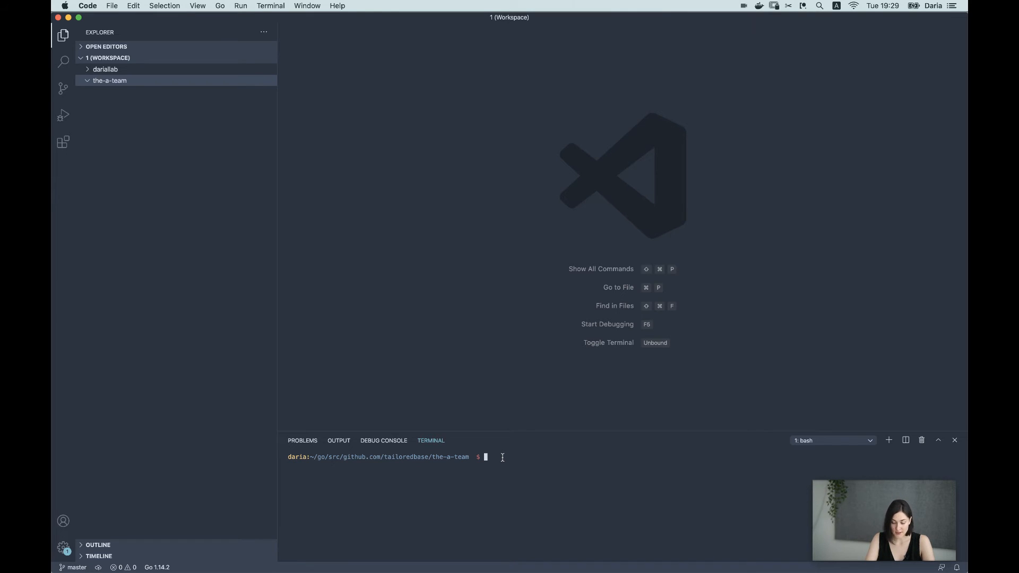
type("git init")
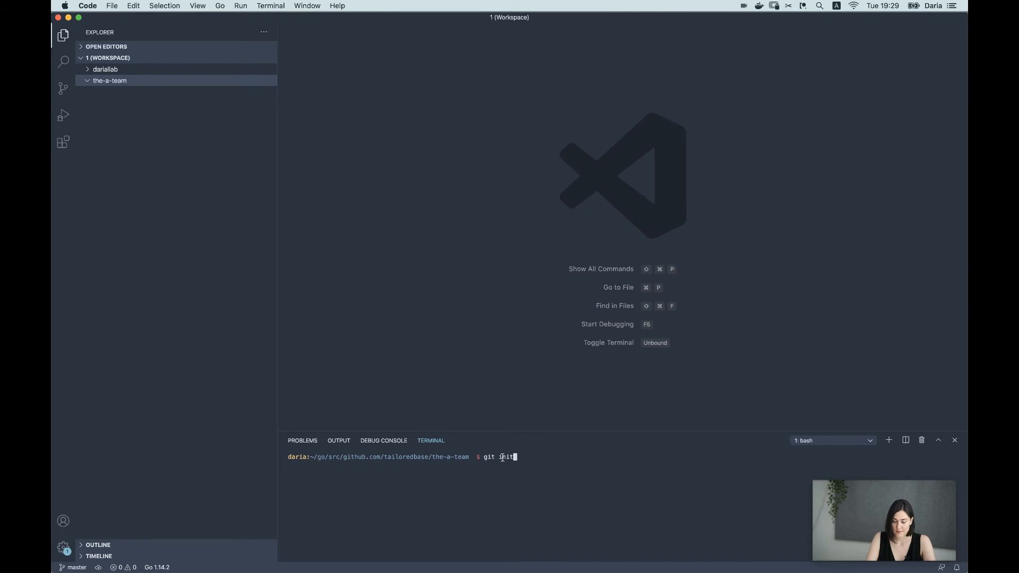
key("Return")
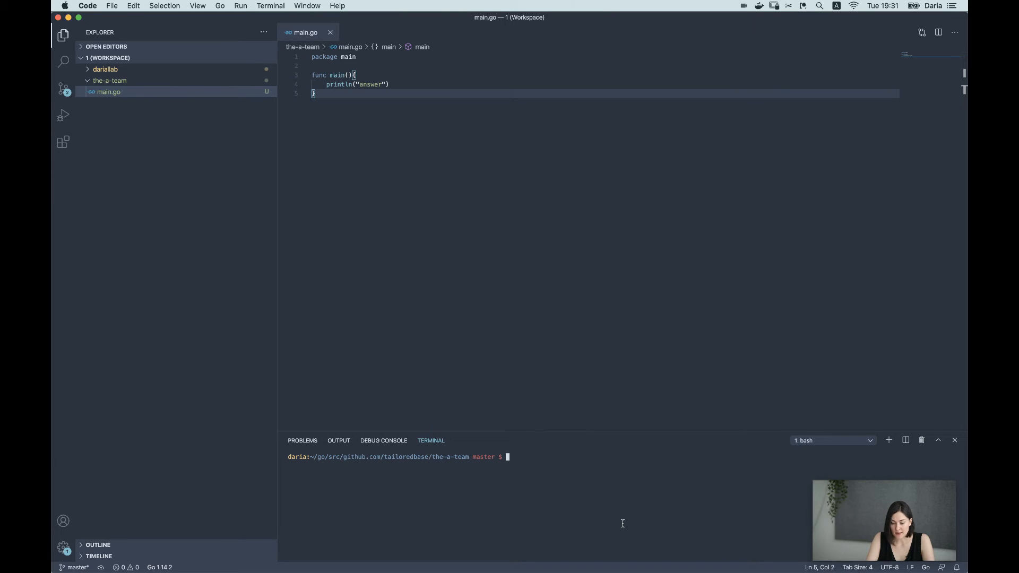
type("go run main.go")
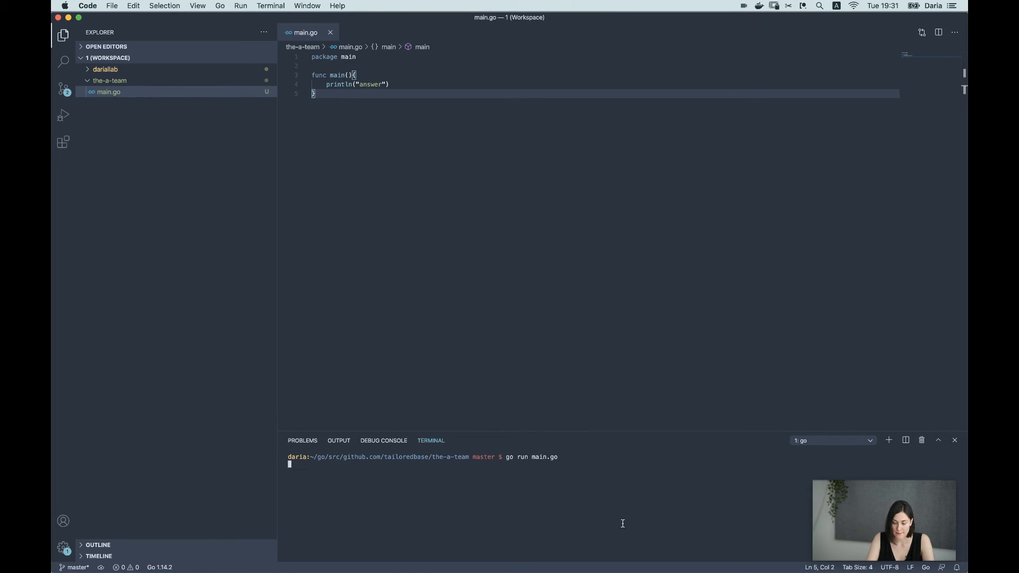
key("Return")
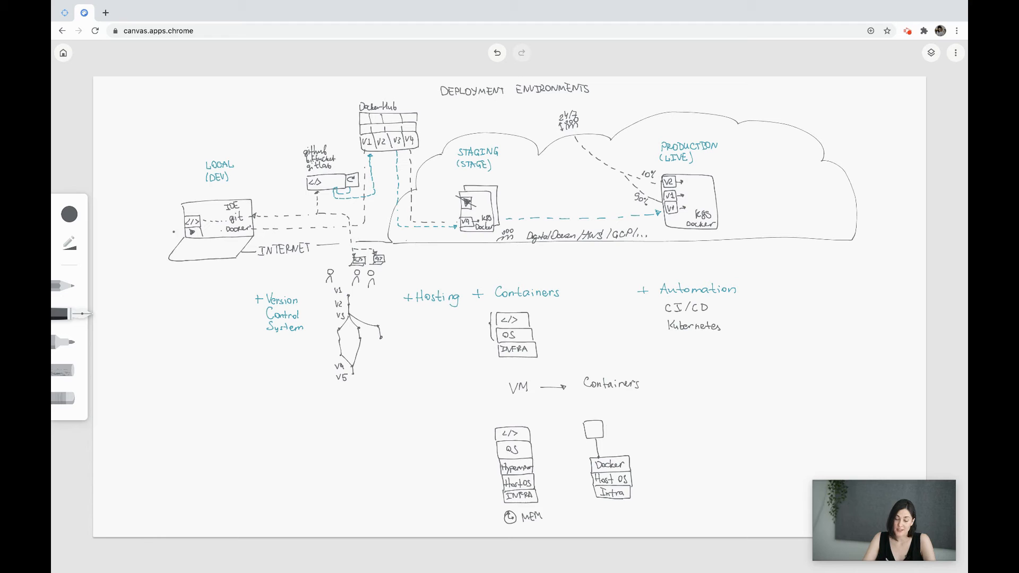
mouse_move(351, 161)
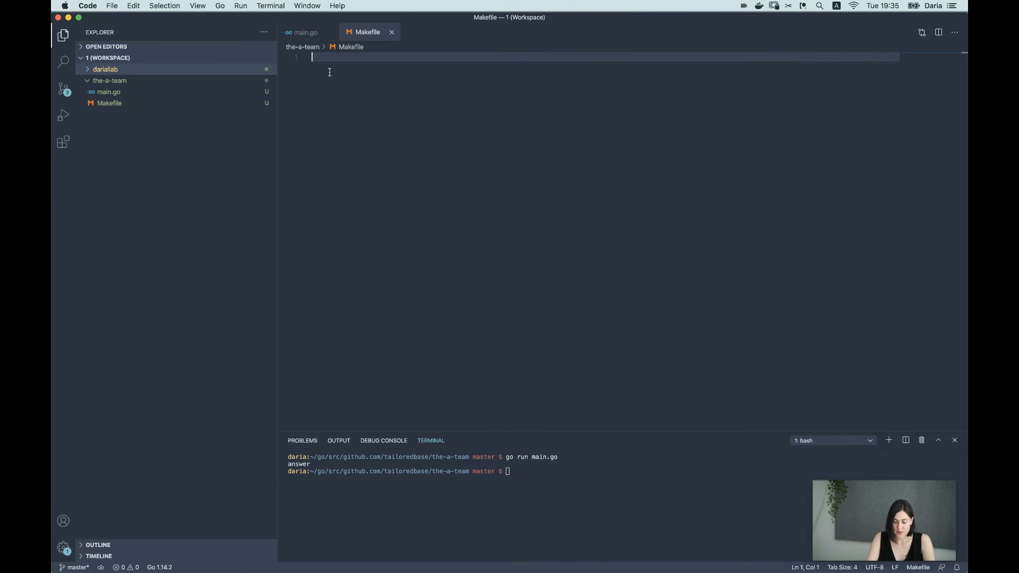
Write the Makefile help target documented as '## Display the help screen'
type("help")
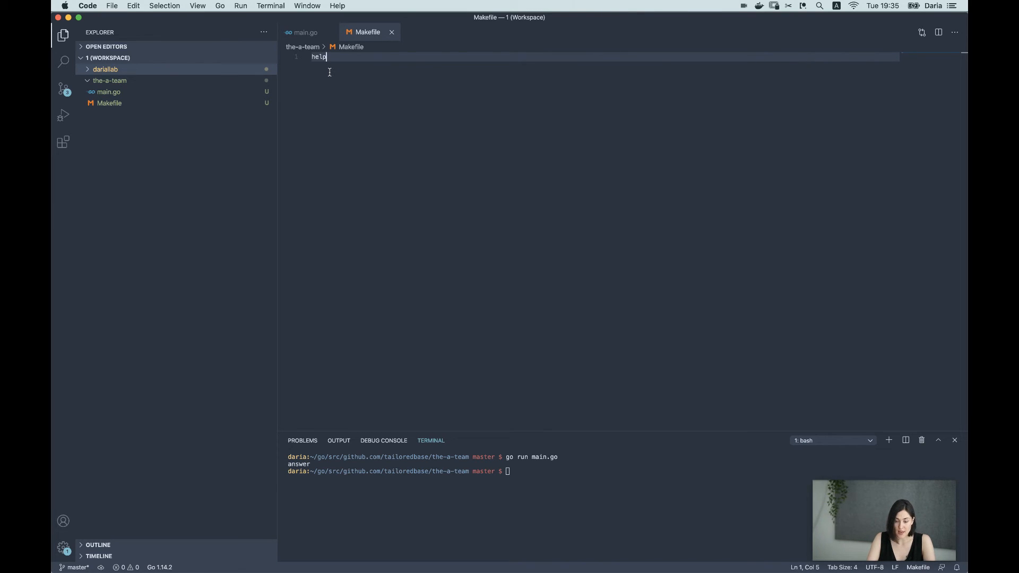
type(":")
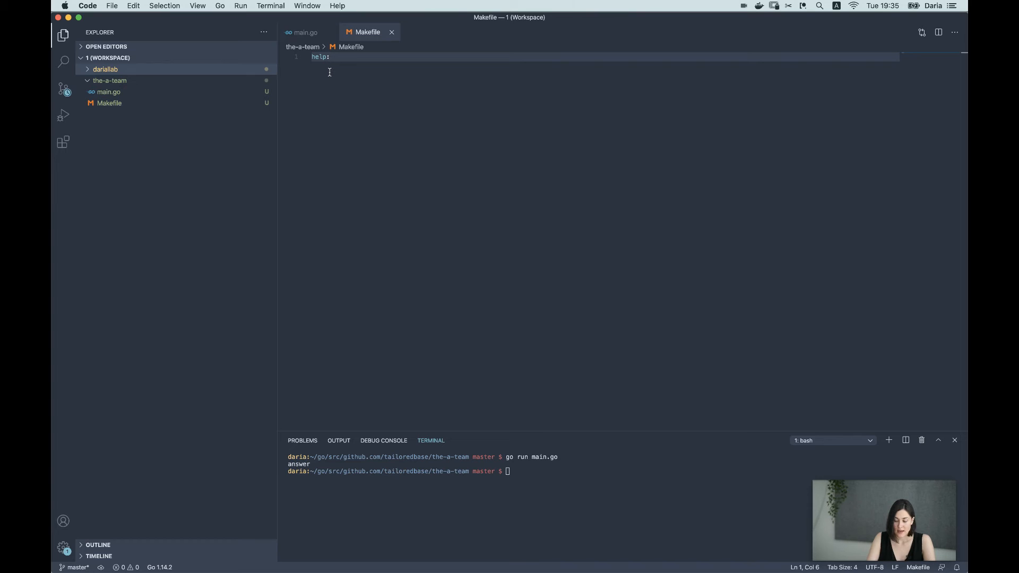
key("Return")
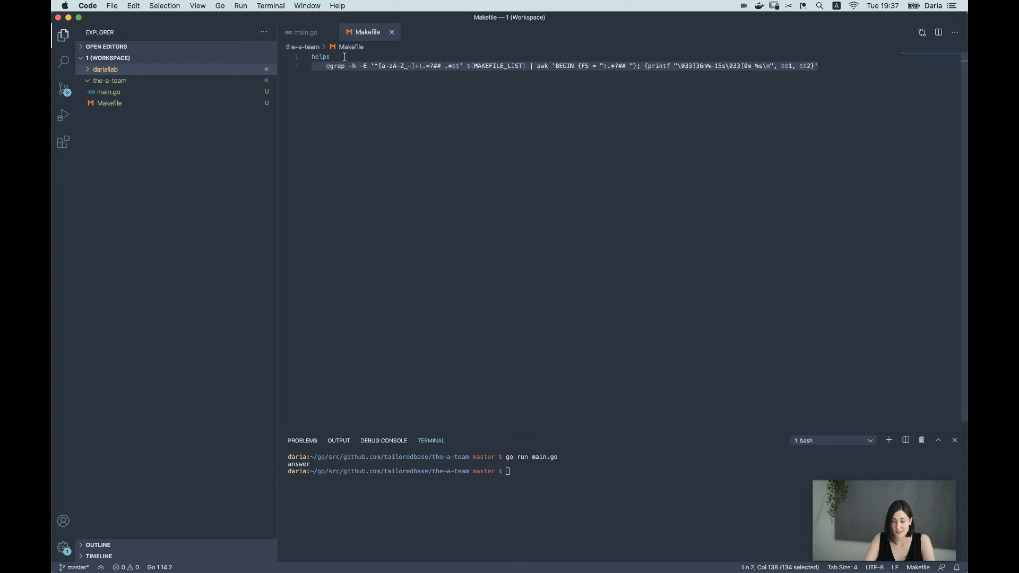
left_click(328, 57)
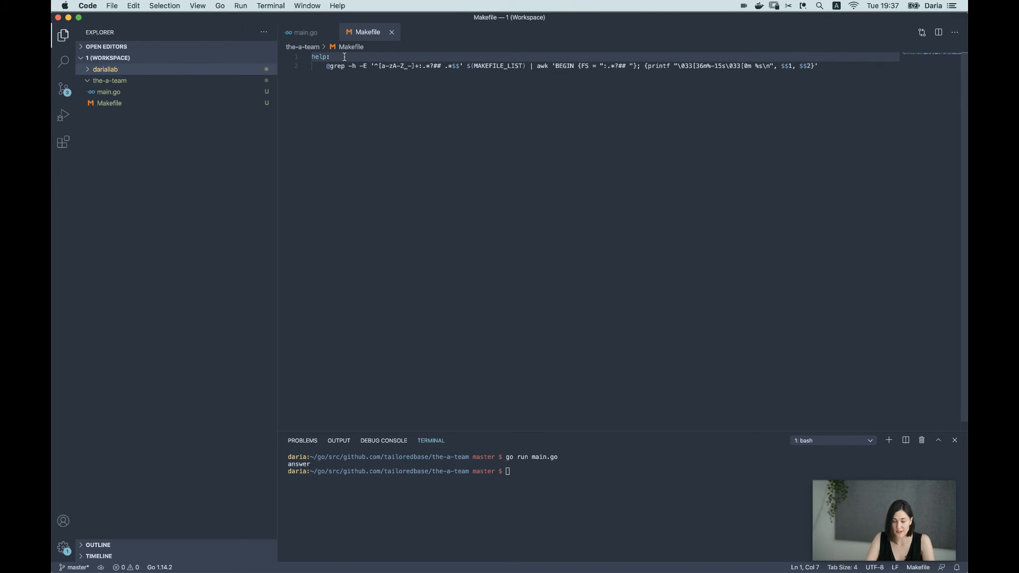
type("## Display the help screen")
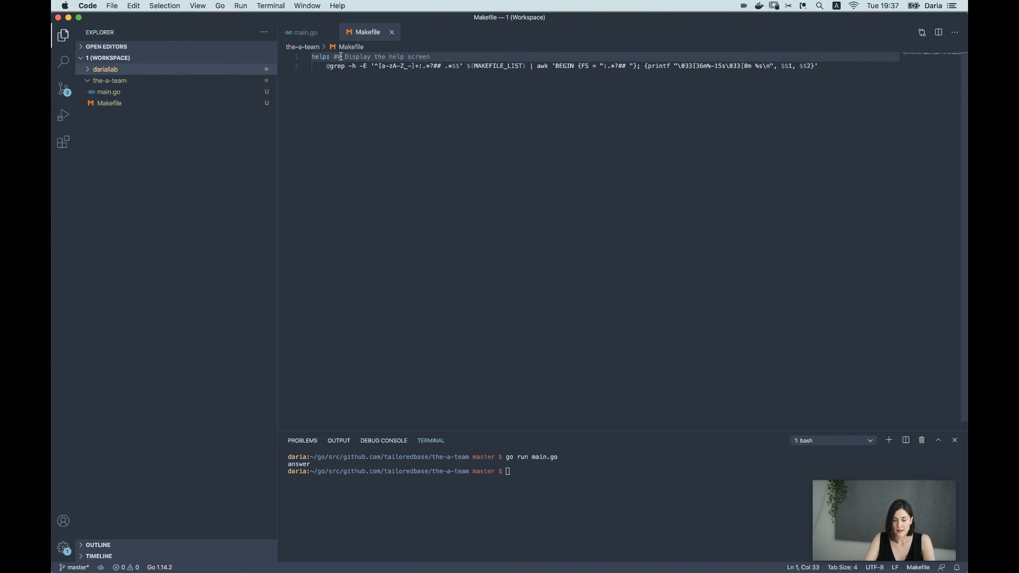
left_click(338, 56)
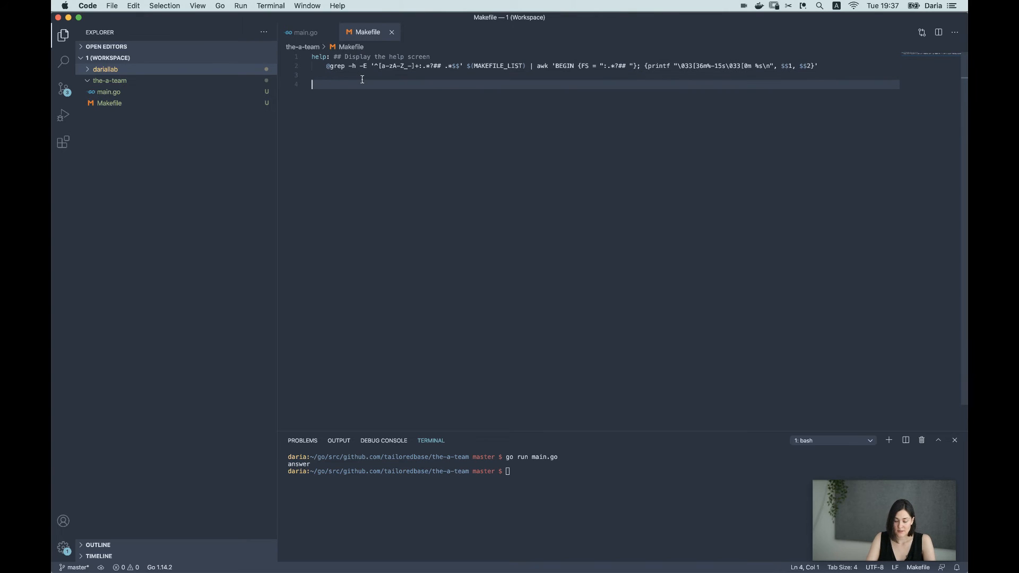
Mark help as .PHONY and run make help to list documented targets
type(".PHONY:")
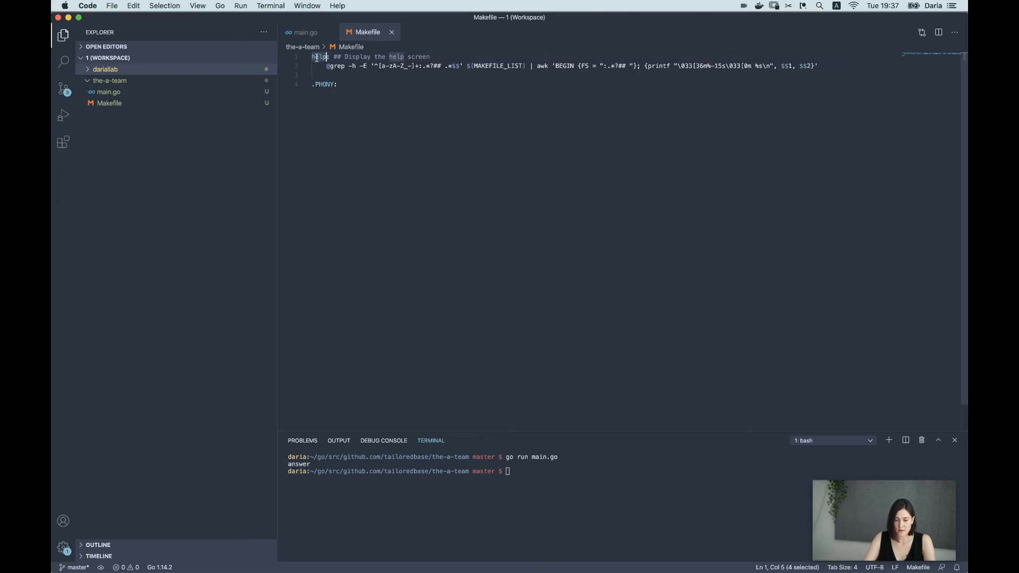
type("help")
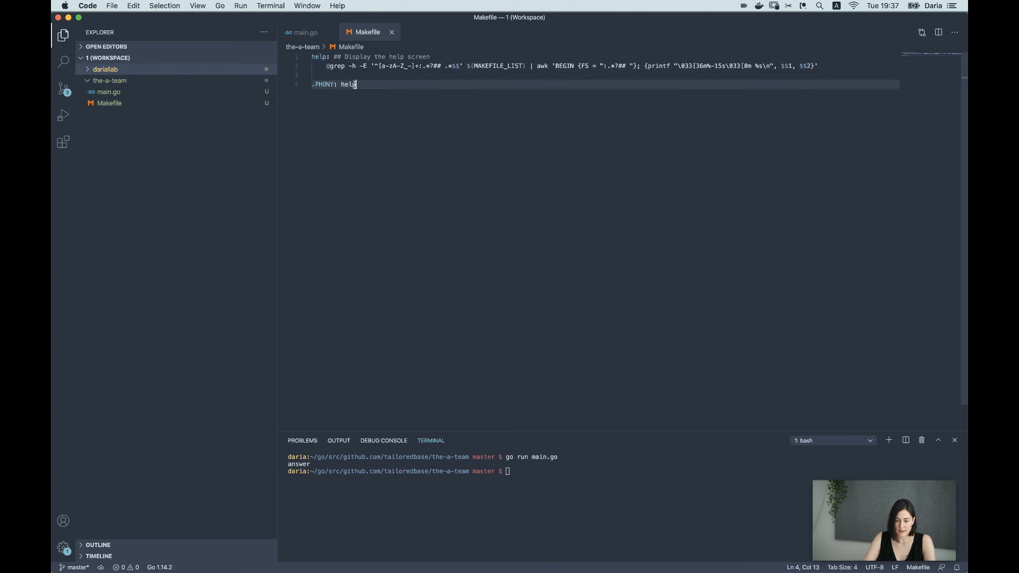
mouse_move(544, 512)
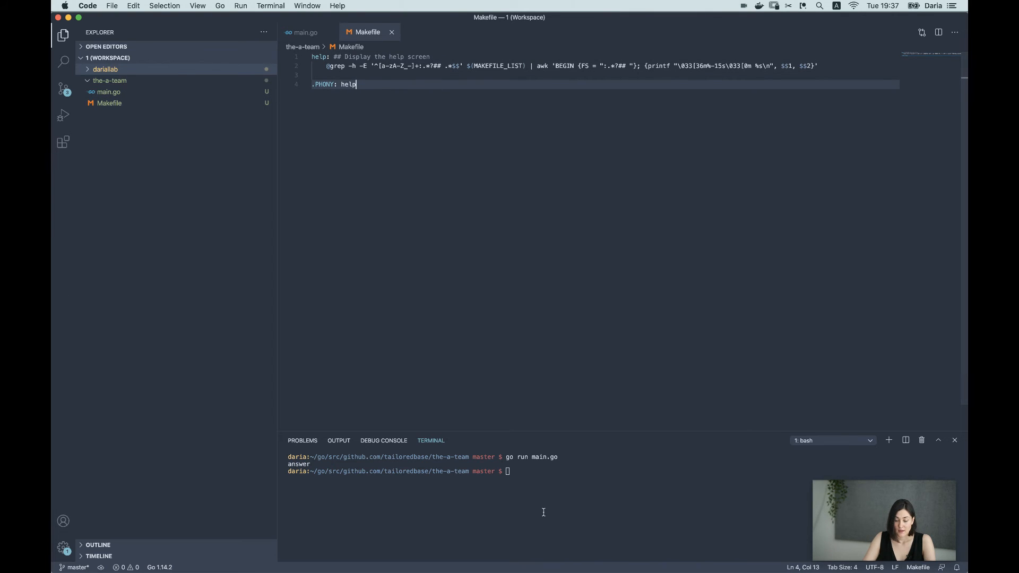
type("make h")
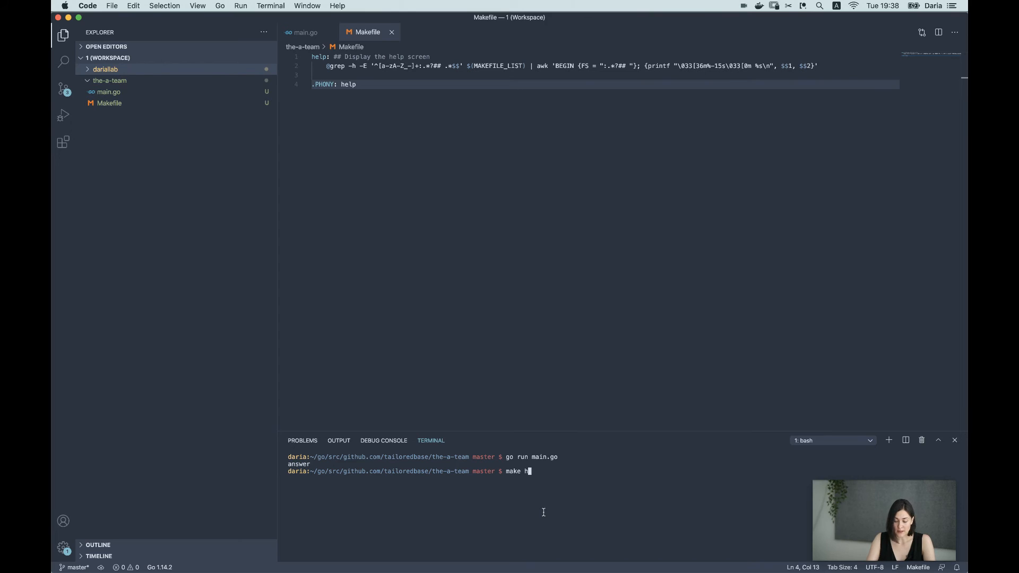
key("Return")
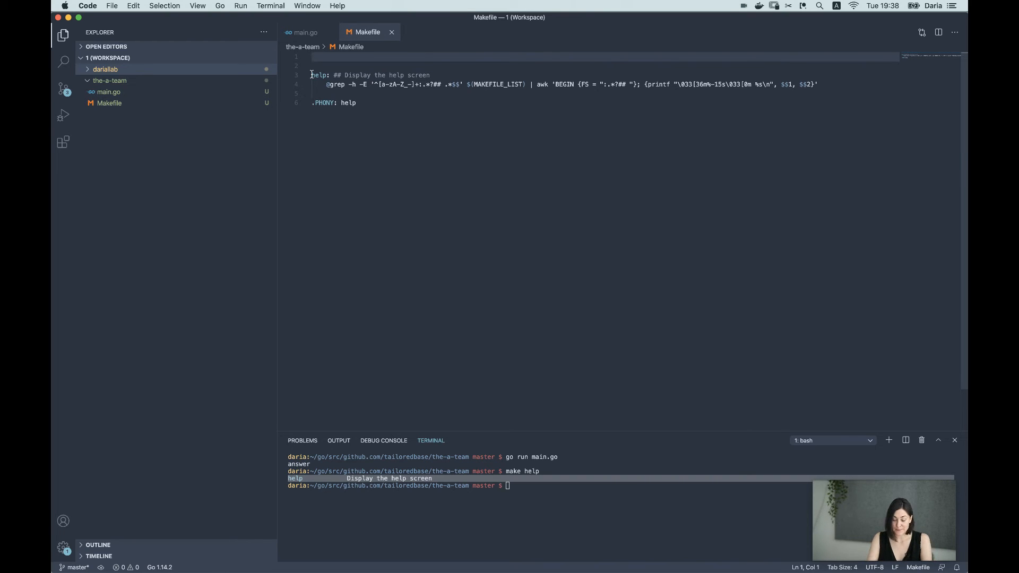
Add a golangci-lint lint target, run make lint, and begin a test target
type("lint: ## Run static analysis")
left_click(605, 66)
type("golangci-lint run -E goimports")
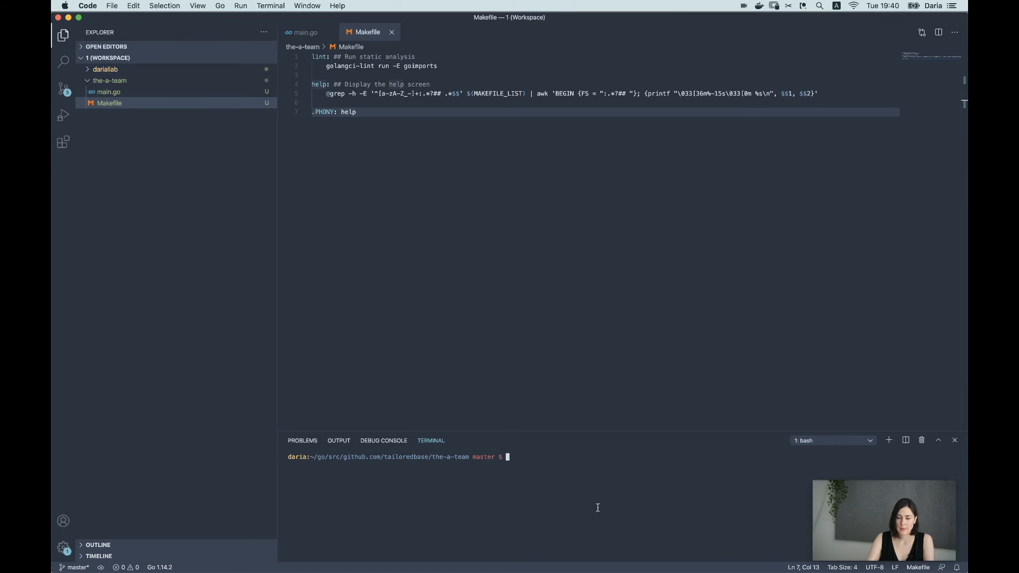
type("make li")
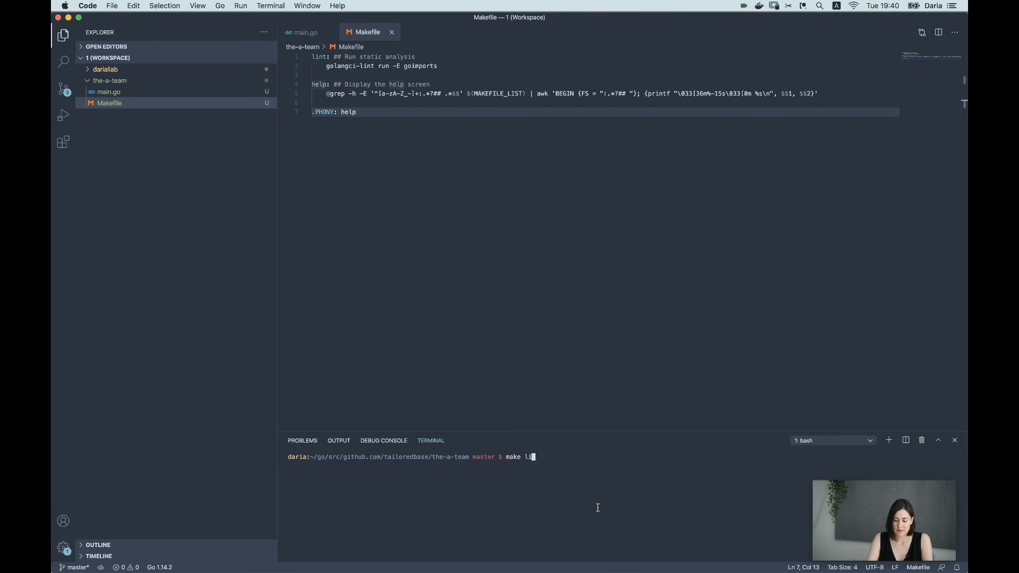
key("Return")
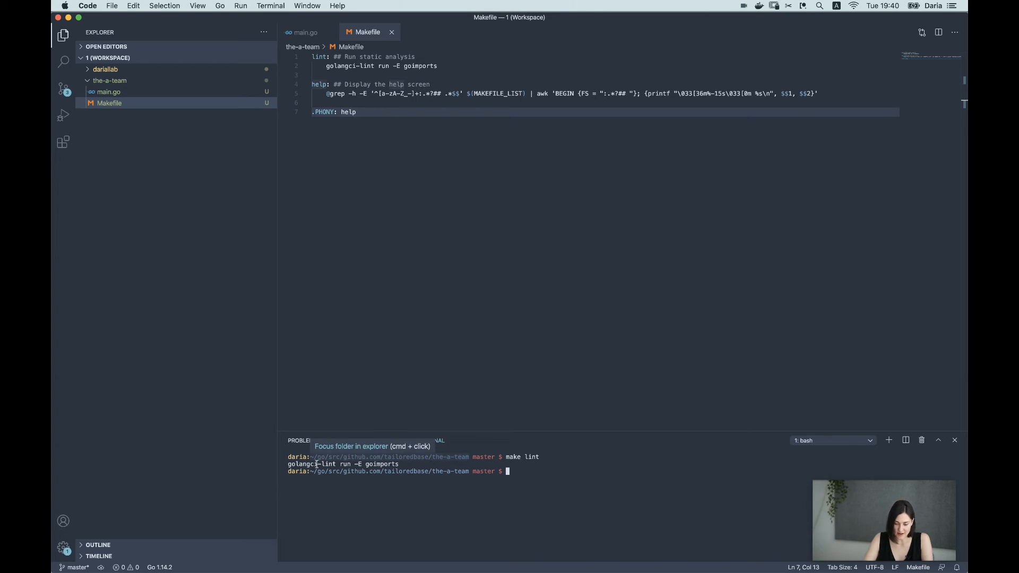
mouse_move(377, 128)
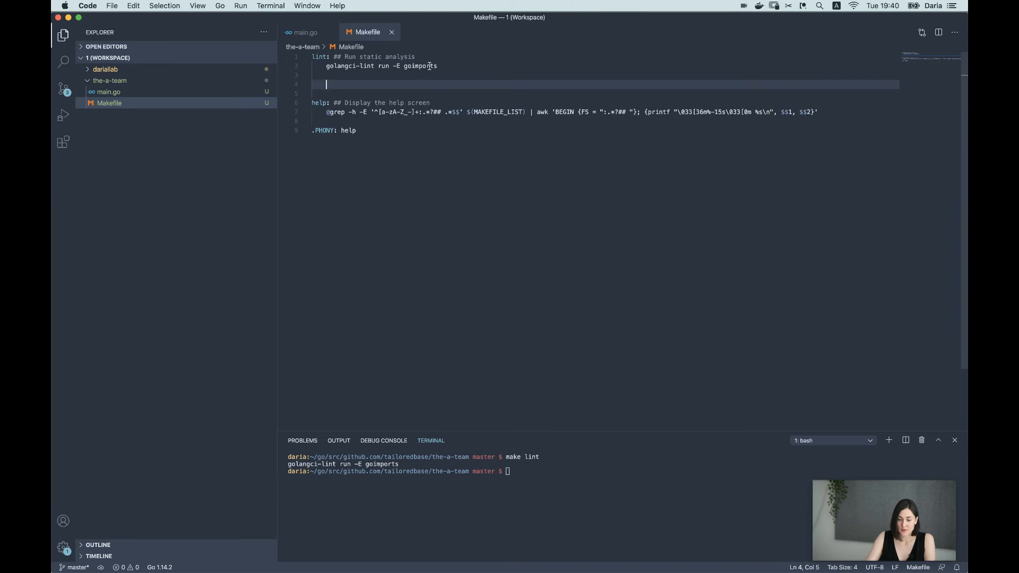
type("test:")
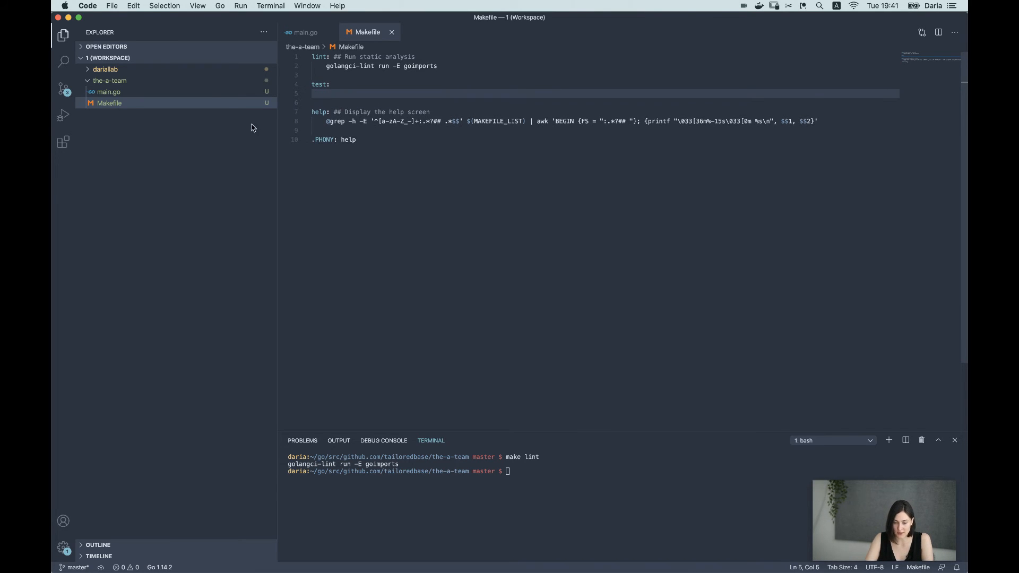
left_click(306, 32)
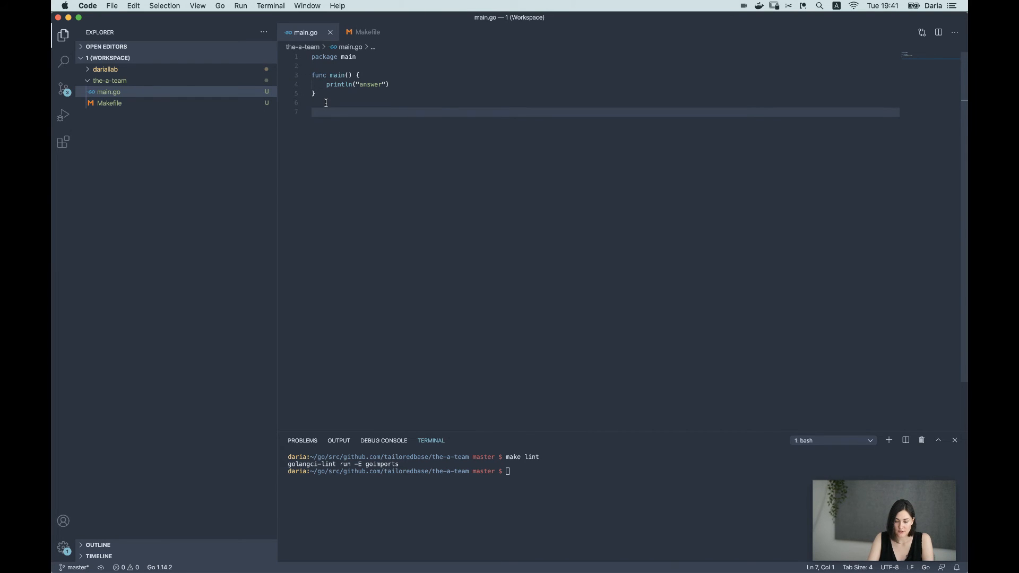
Move the answer string into getAnswer() in main.go and run make test
type("func getAnswer() string {")
type("return \"answer\"")
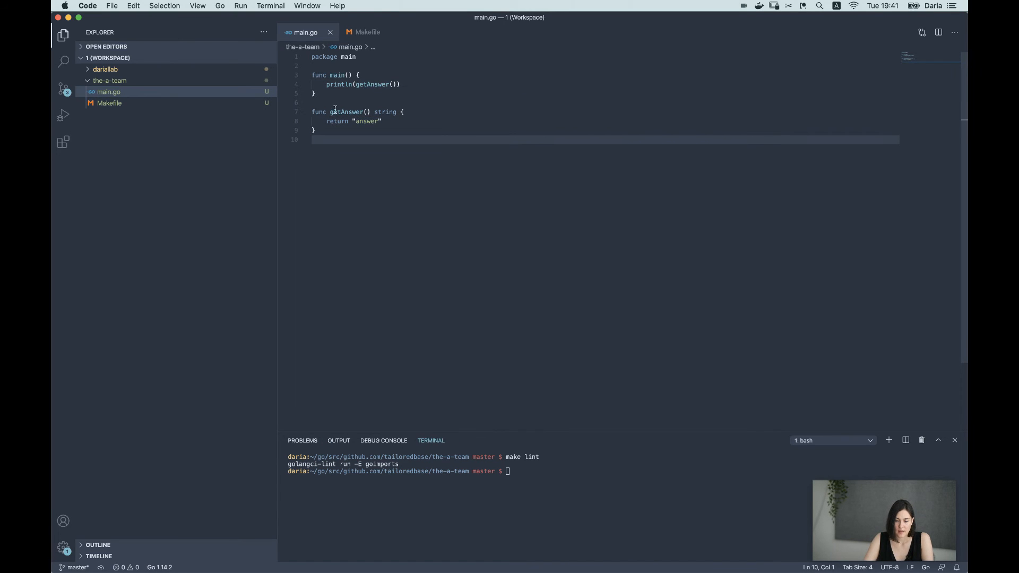
left_click(109, 81)
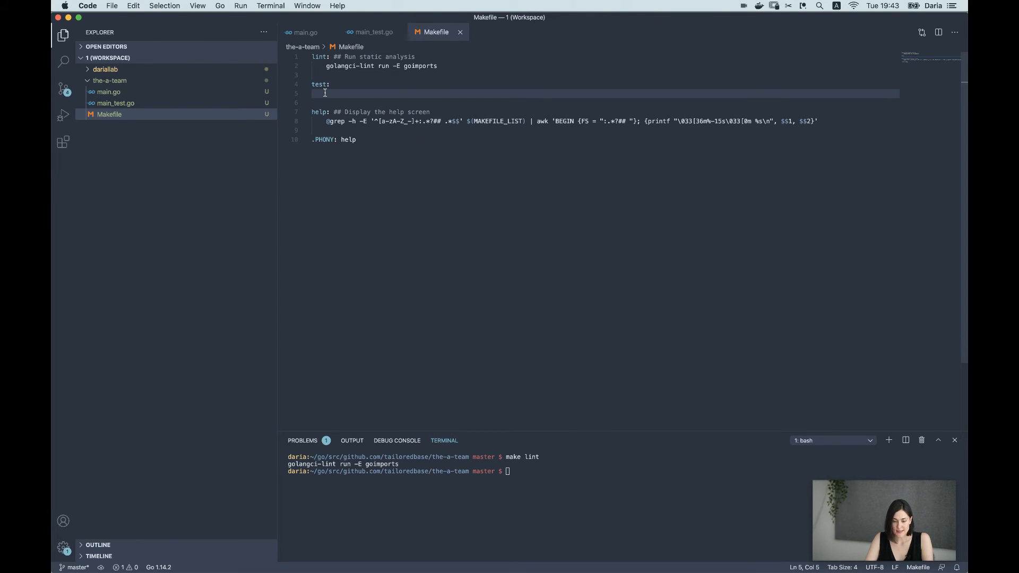
type("make test")
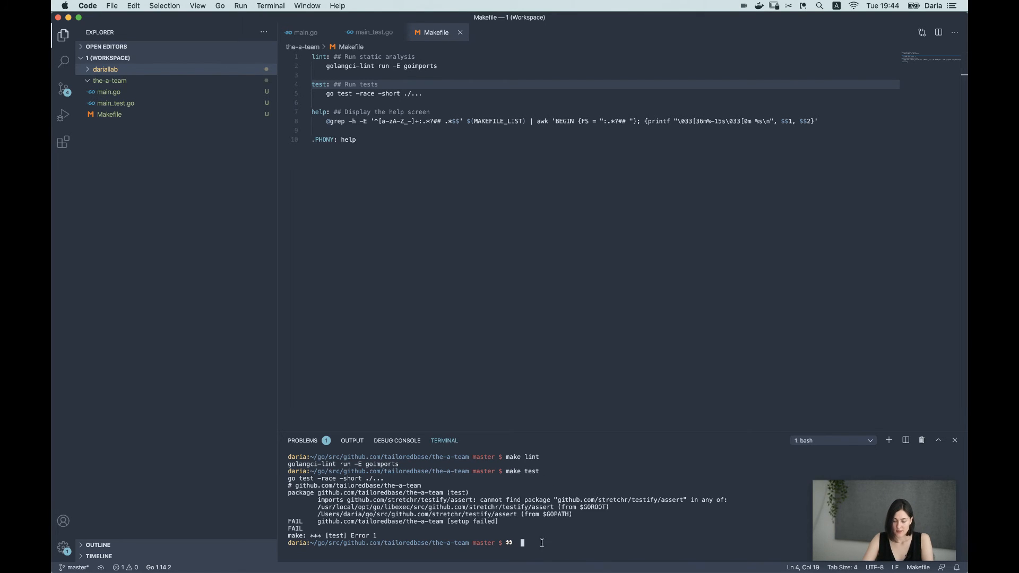
mouse_move(672, 502)
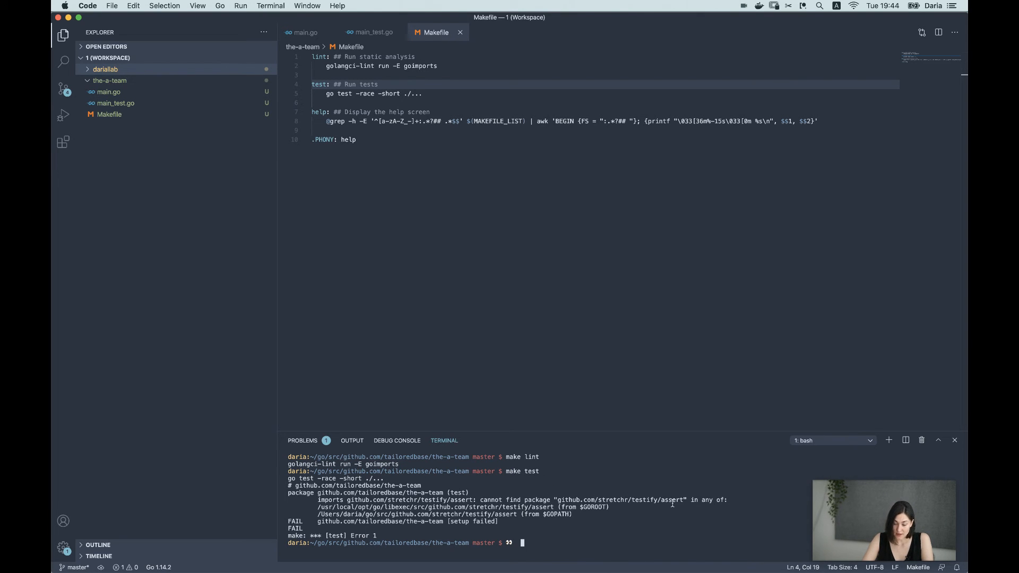
Initialise the Go module with go mod init
type("go")
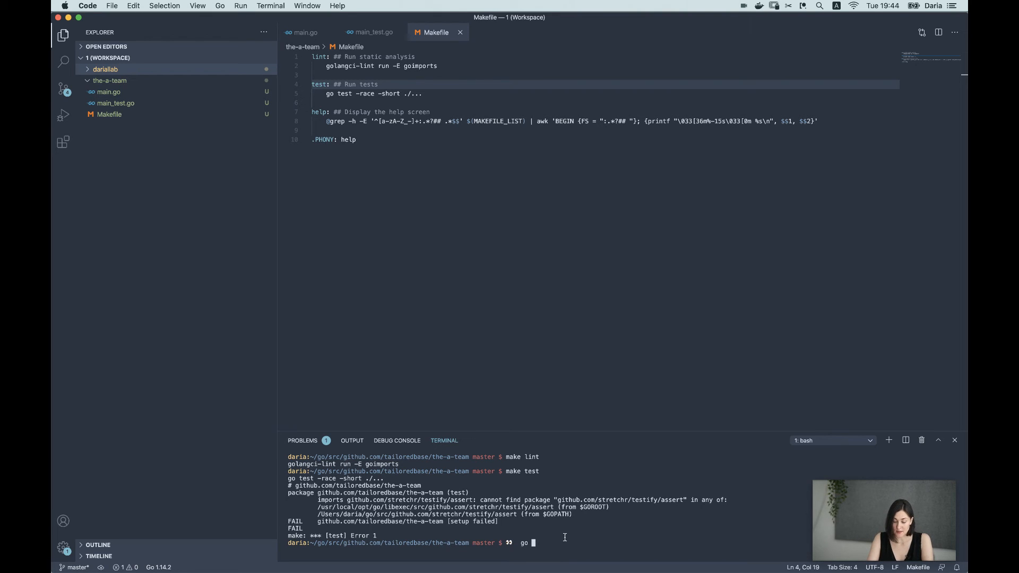
type("mod init")
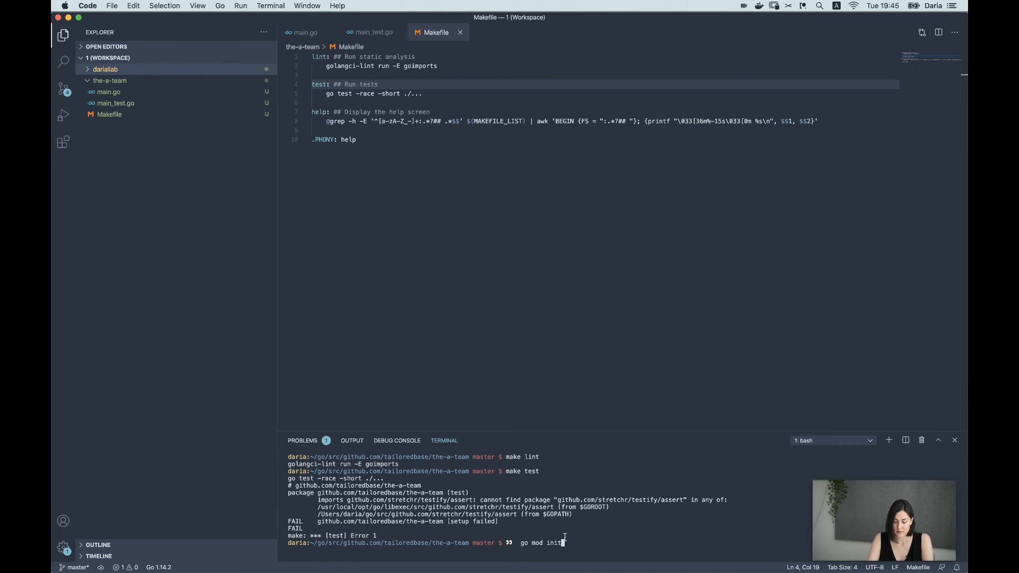
key("Return")
type("build:")
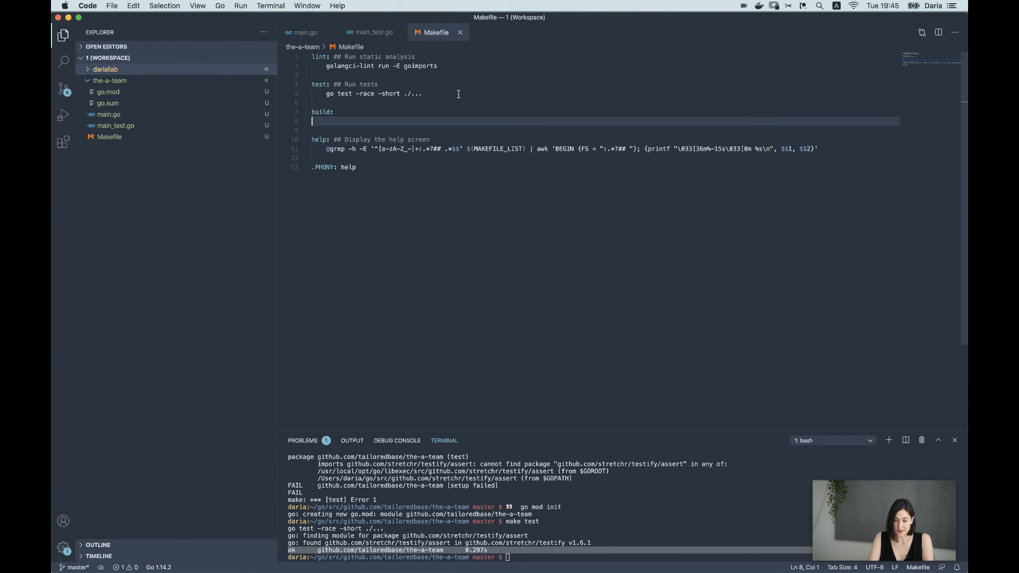
Add a build target producing build/the-a-team, build it, and add an up target
type("go build -o")
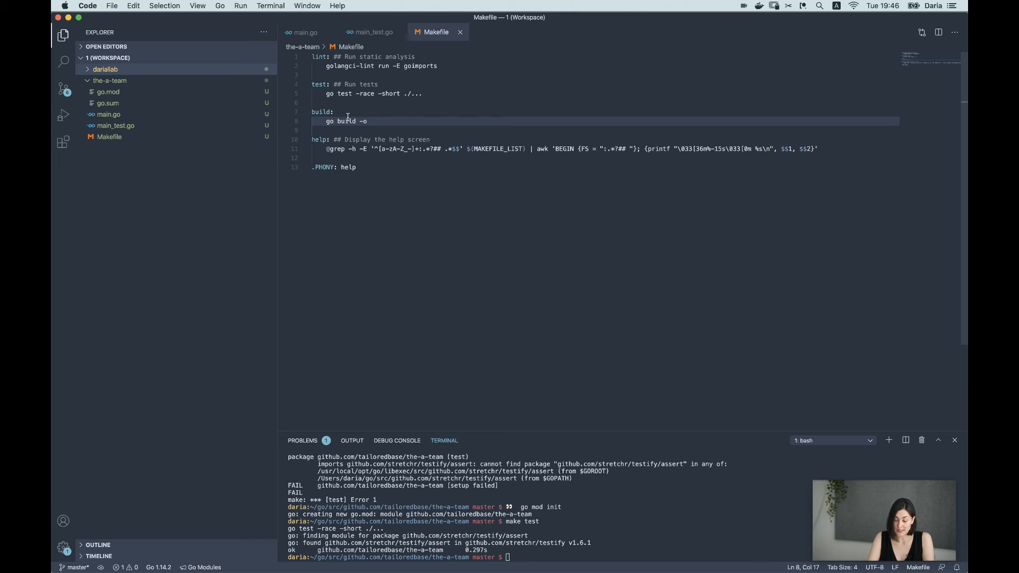
type("$(")
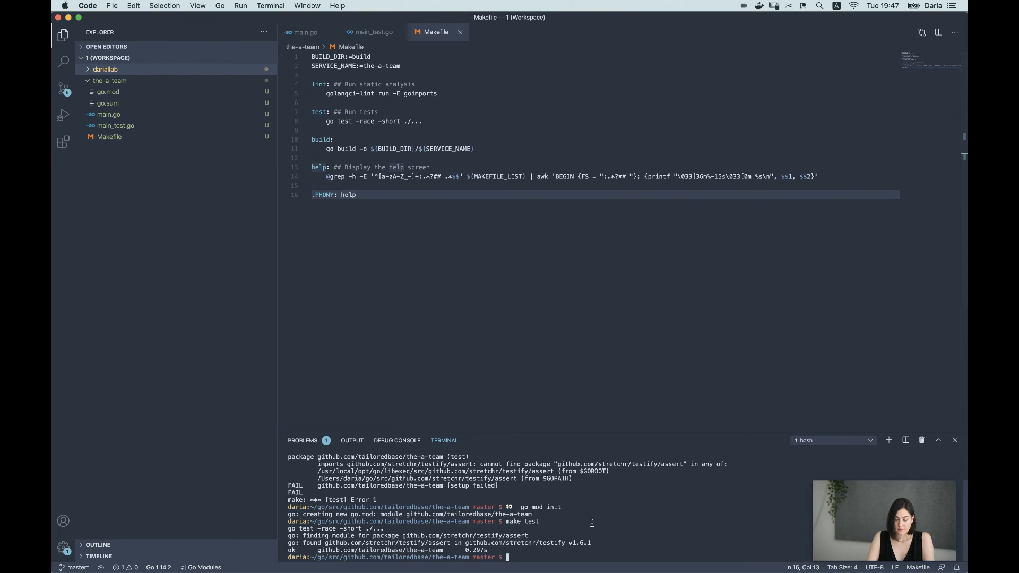
type("make")
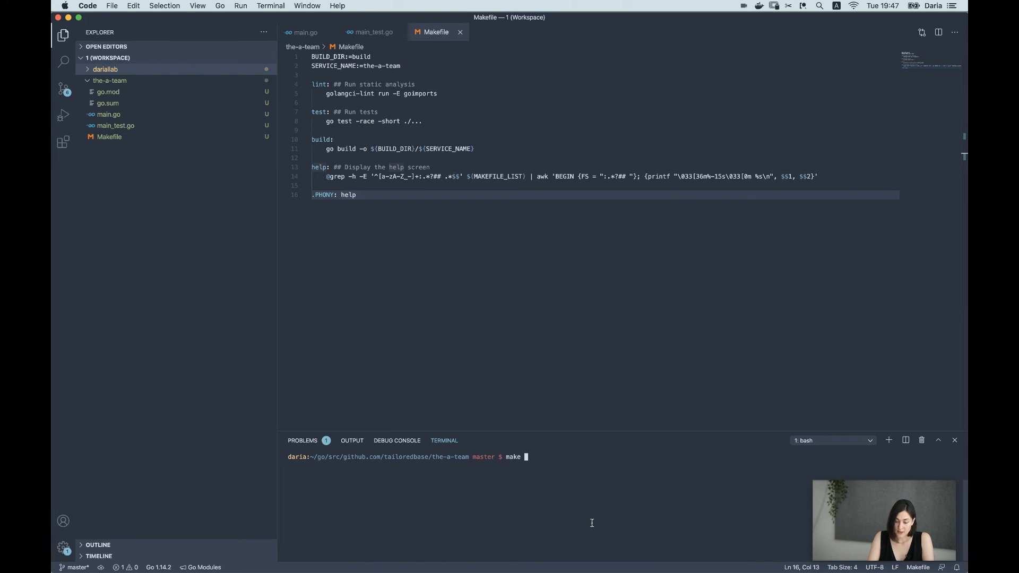
key("Return")
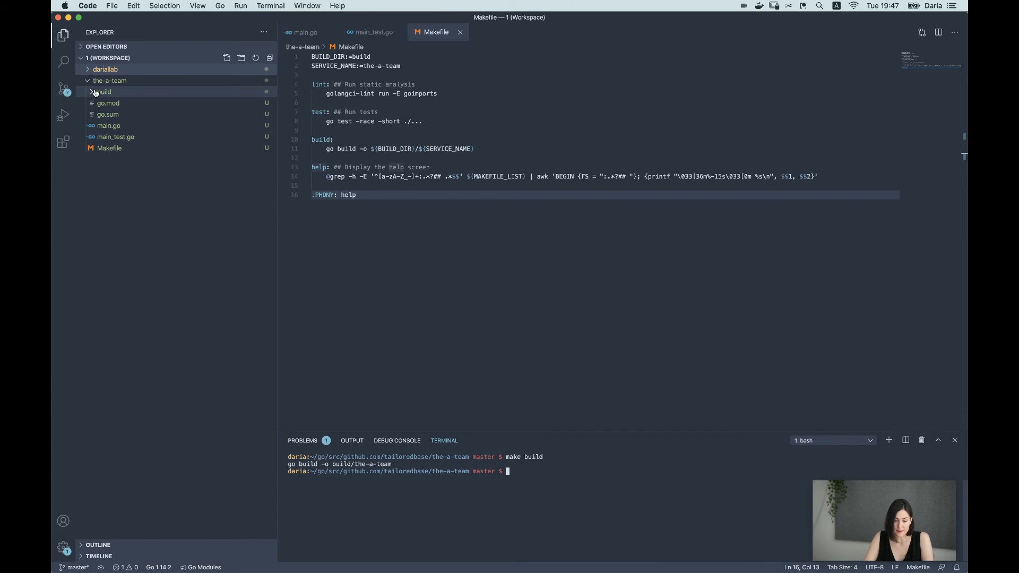
left_click(103, 90)
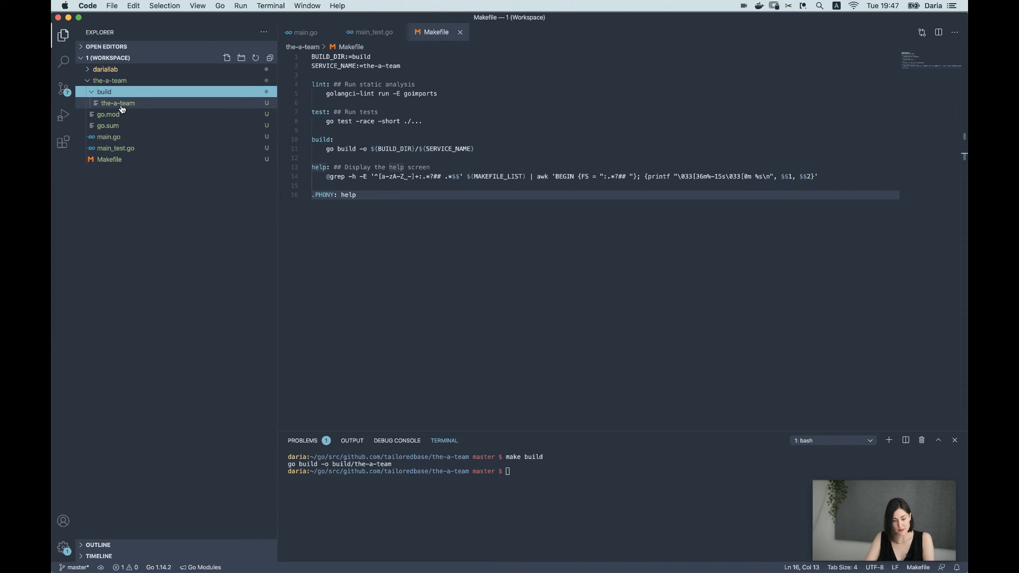
mouse_move(117, 102)
type(" ## Build the binary file")
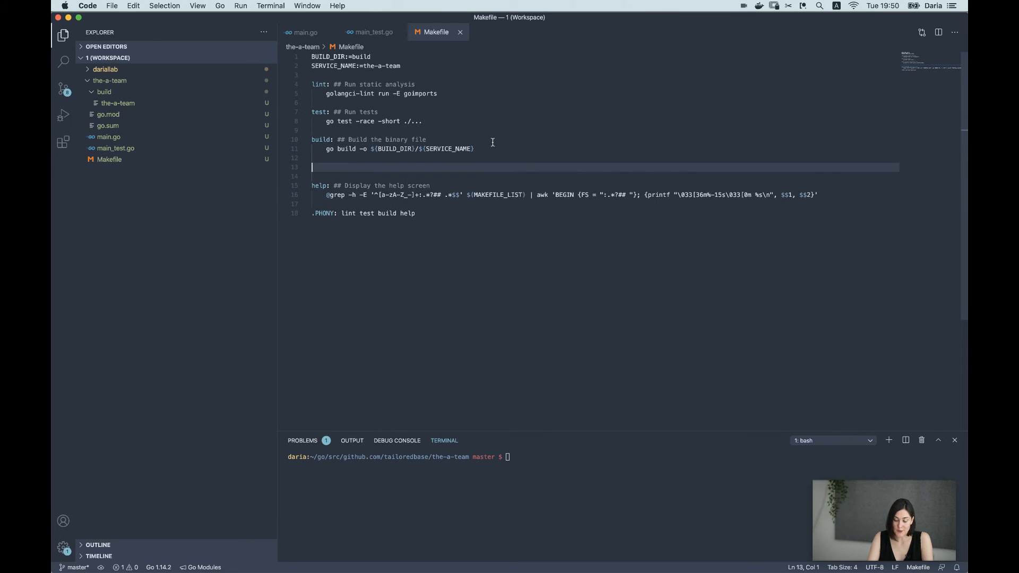
type("up: ## Start service")
left_click(605, 176)
type("${BUILD_DIR}/${SERVICE_NAME")
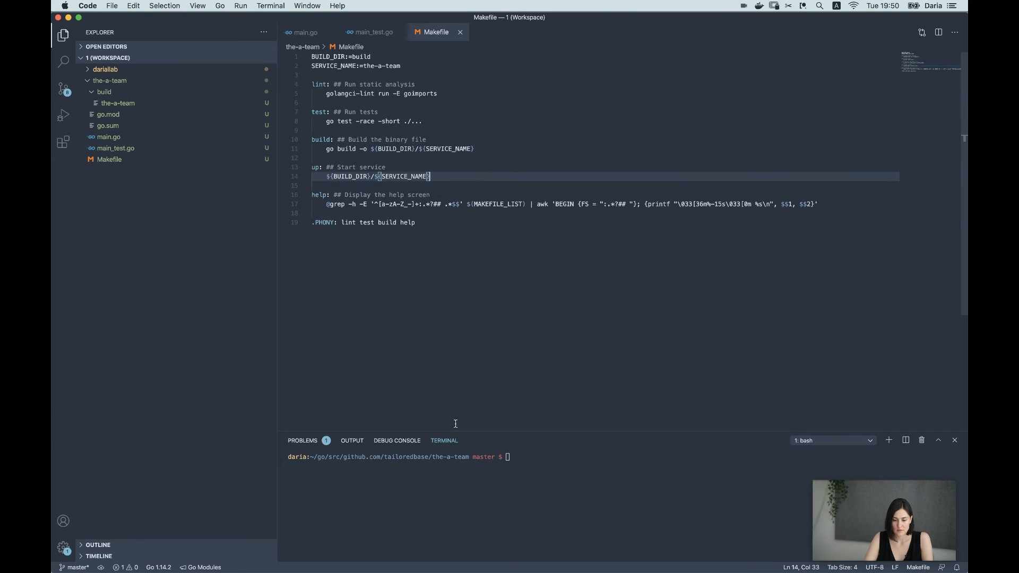
type("make up")
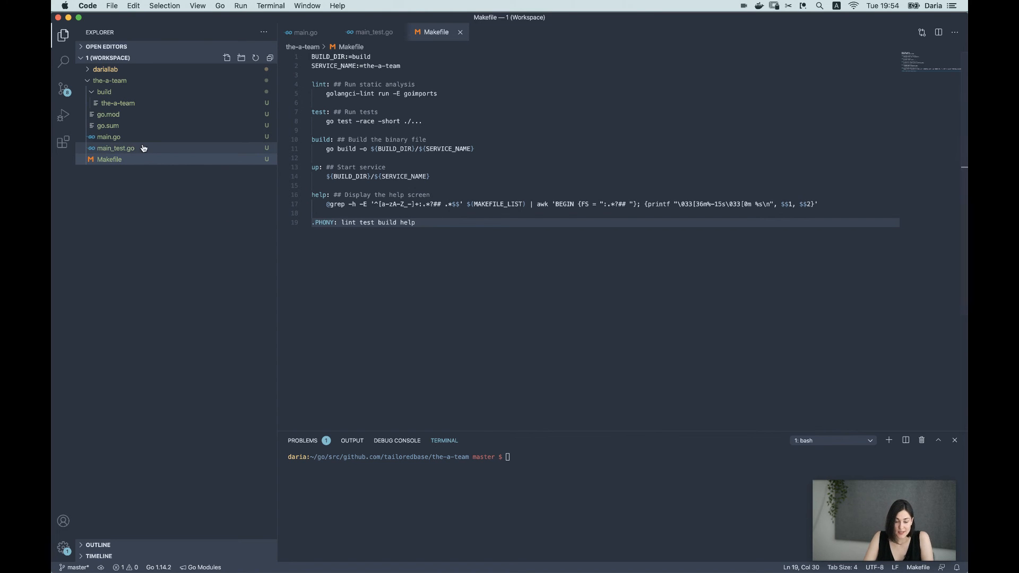
Create a Dockerfile in the-a-team starting FROM golang:1.14.6-alpine3.12
left_click(109, 80)
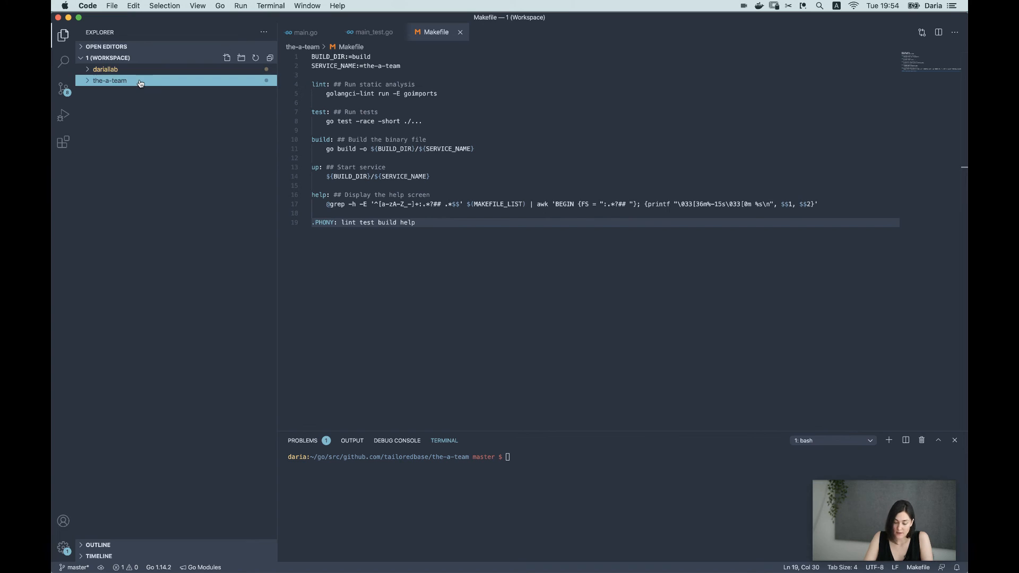
left_click(110, 80)
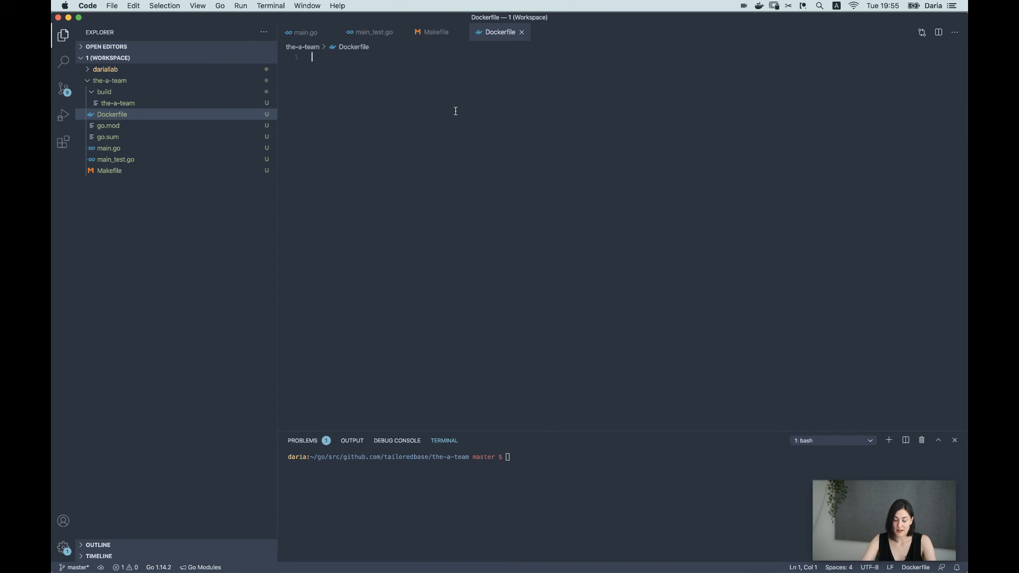
type("FROM")
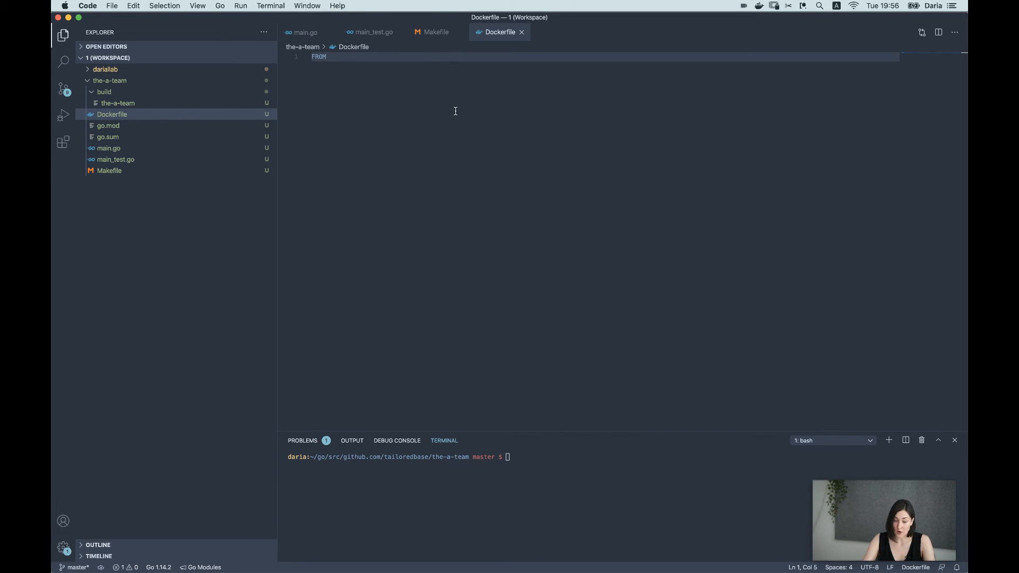
mouse_move(455, 242)
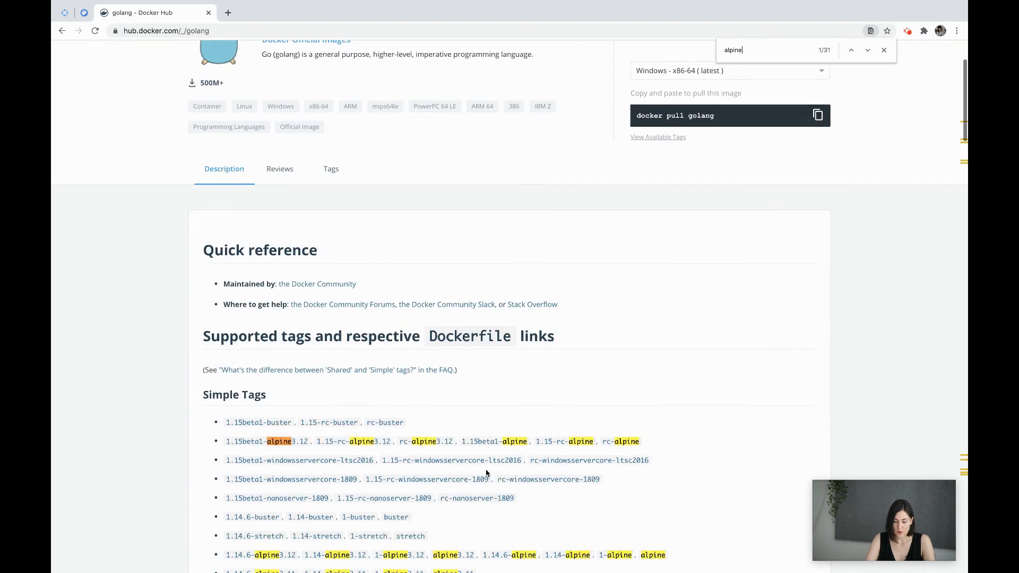
scroll("down", 3)
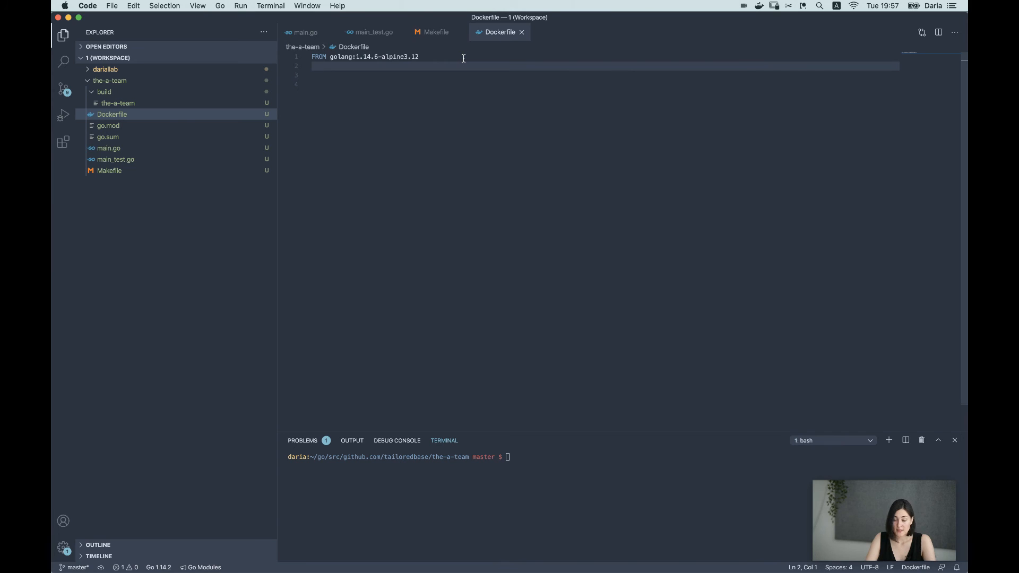
mouse_move(433, 56)
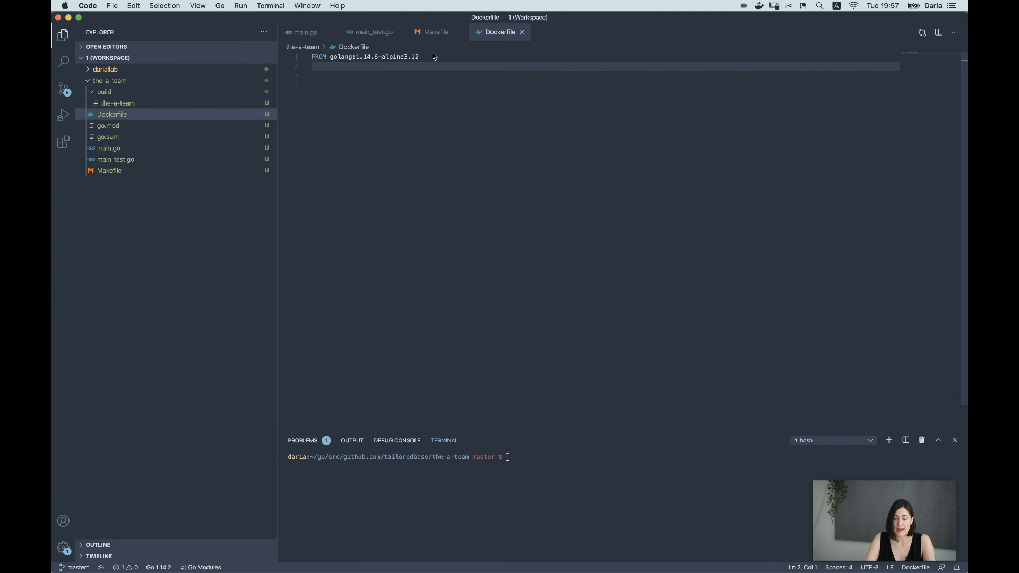
Add the builder stage: apk add bash make git, COPY sources, RUN make build
left_click(338, 57)
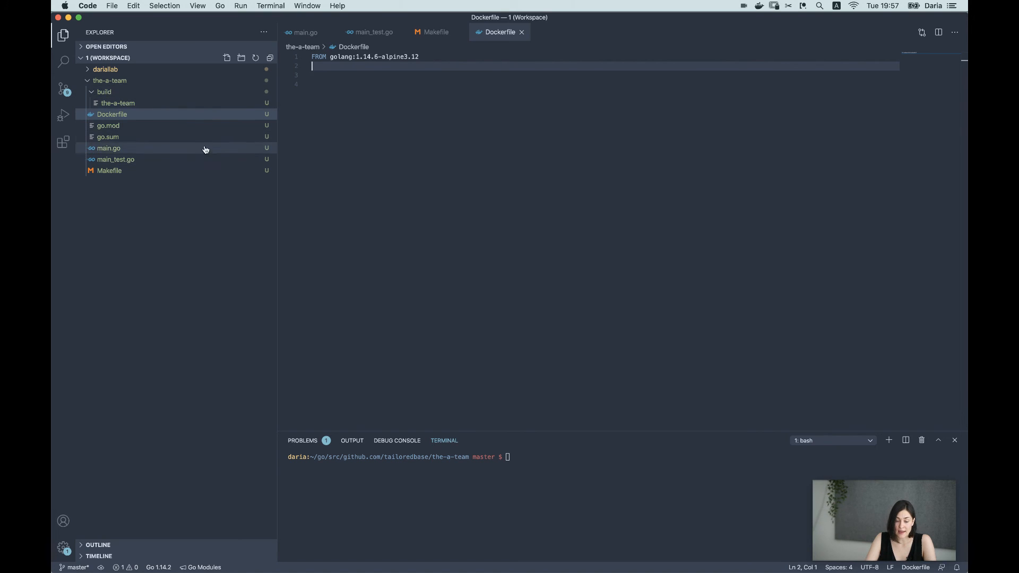
mouse_move(136, 87)
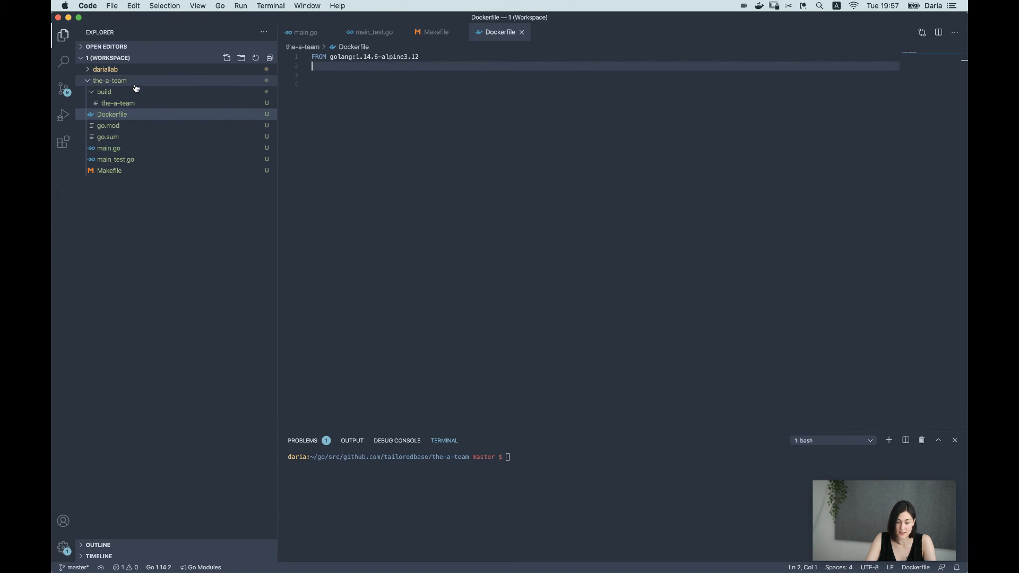
type("COPY . ./")
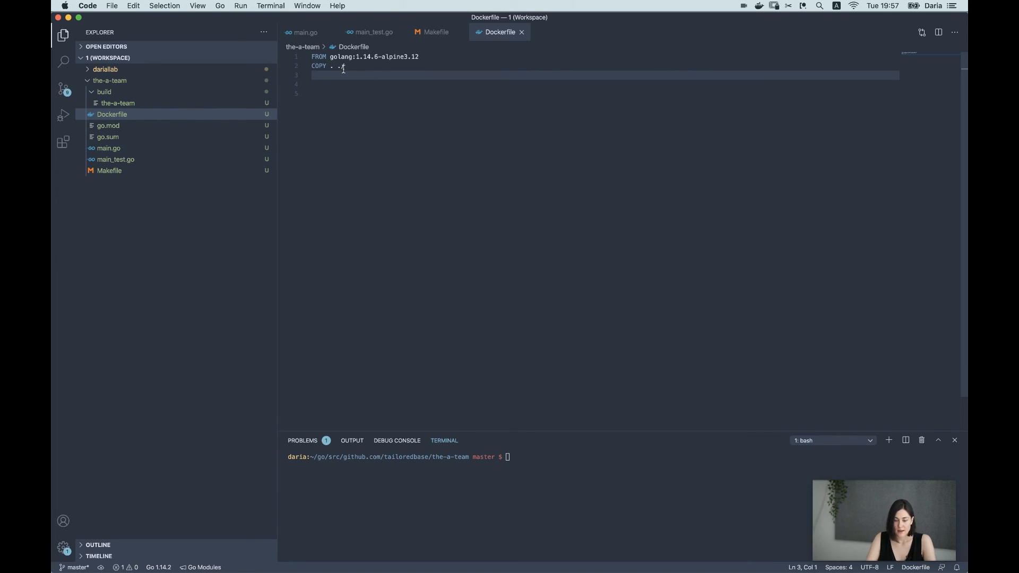
type("RUN make build")
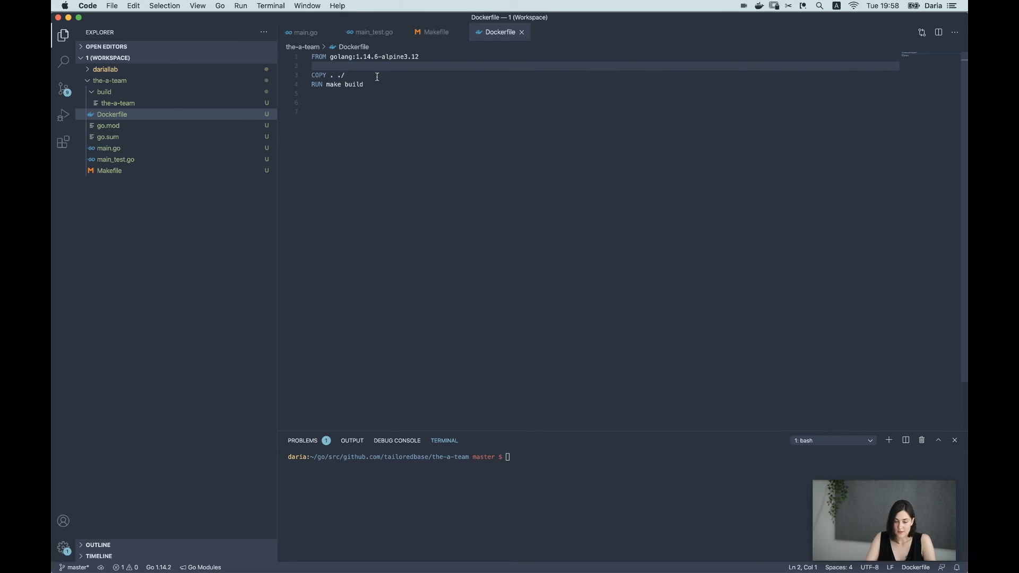
type("RUN apk add --update bash make git")
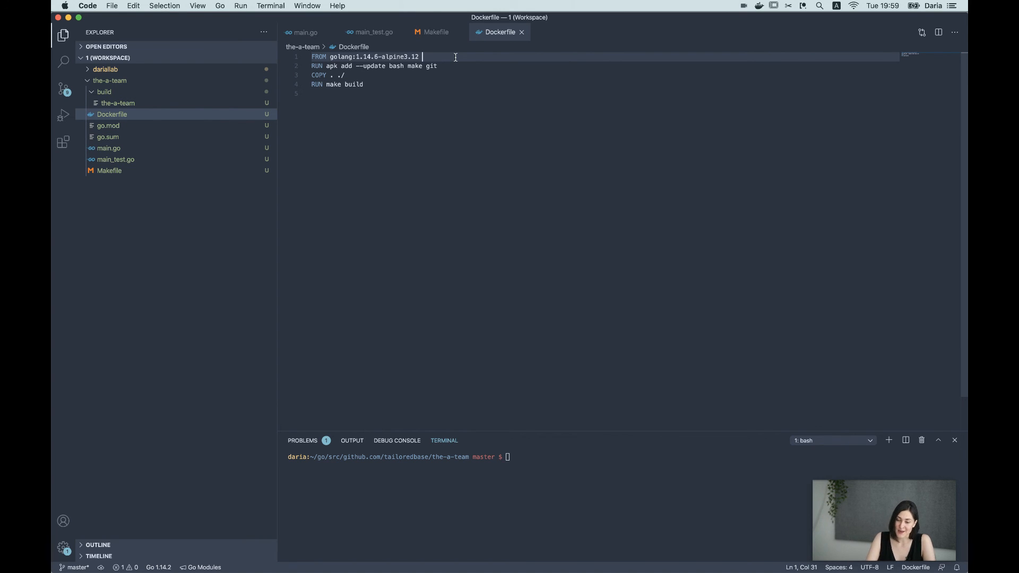
type("AS builder")
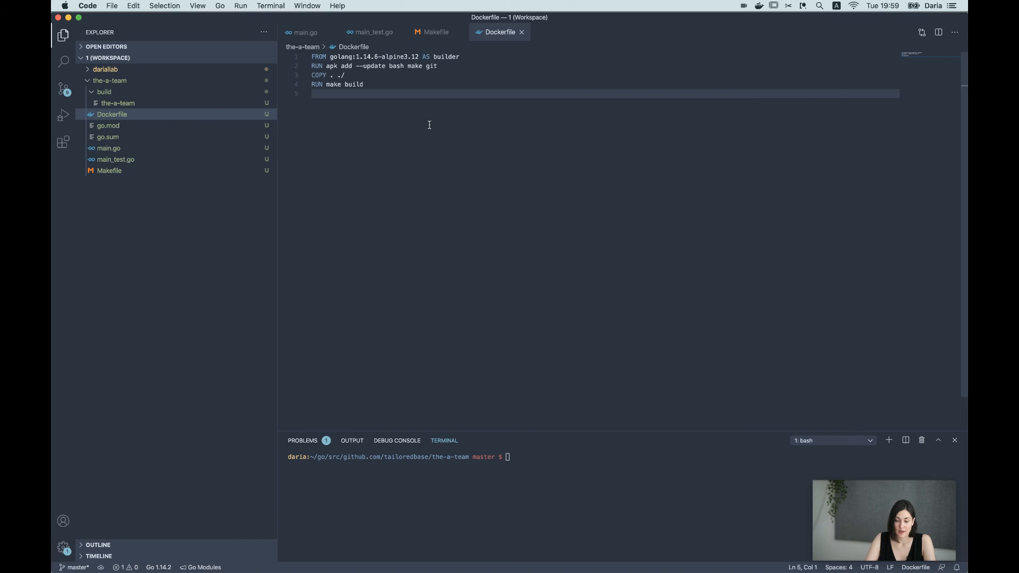
Add the alpine:3.12 stage copying the binary from builder with ENTRYPOINT /the-a-team
type("FROM")
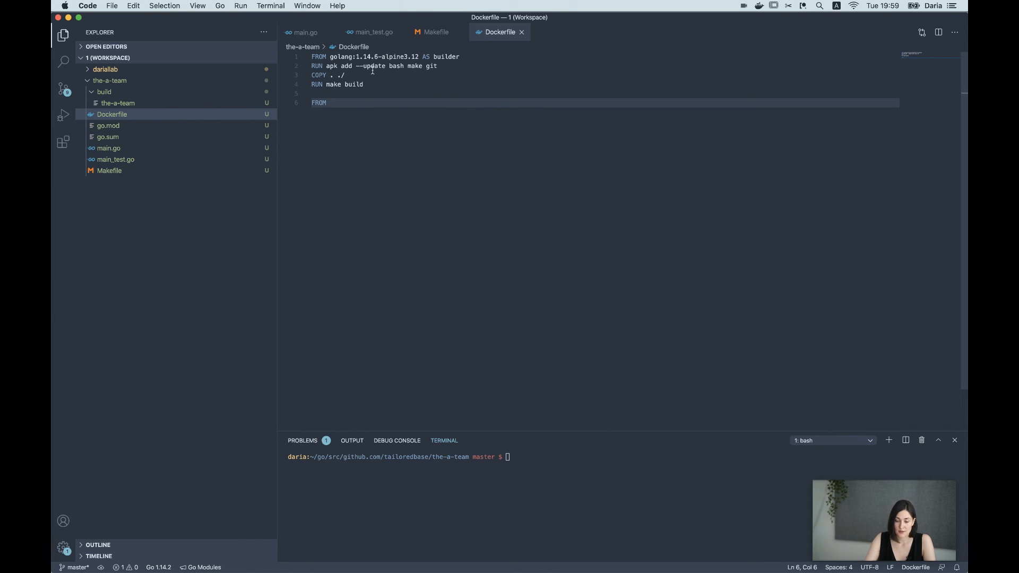
type("alpine:3.12")
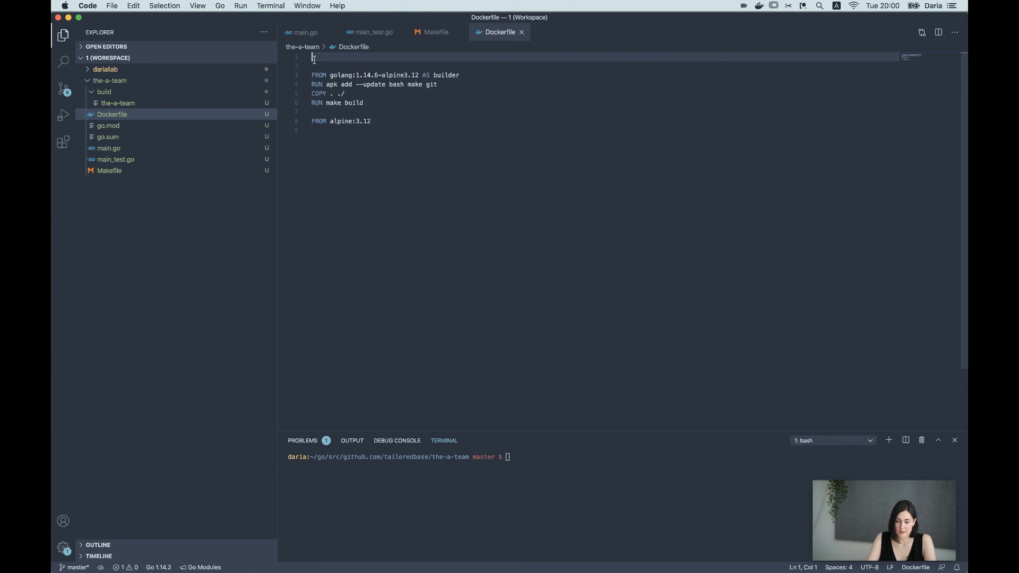
type("ARG DIR=/go/src/github.com/tailoredbase/the-a-team")
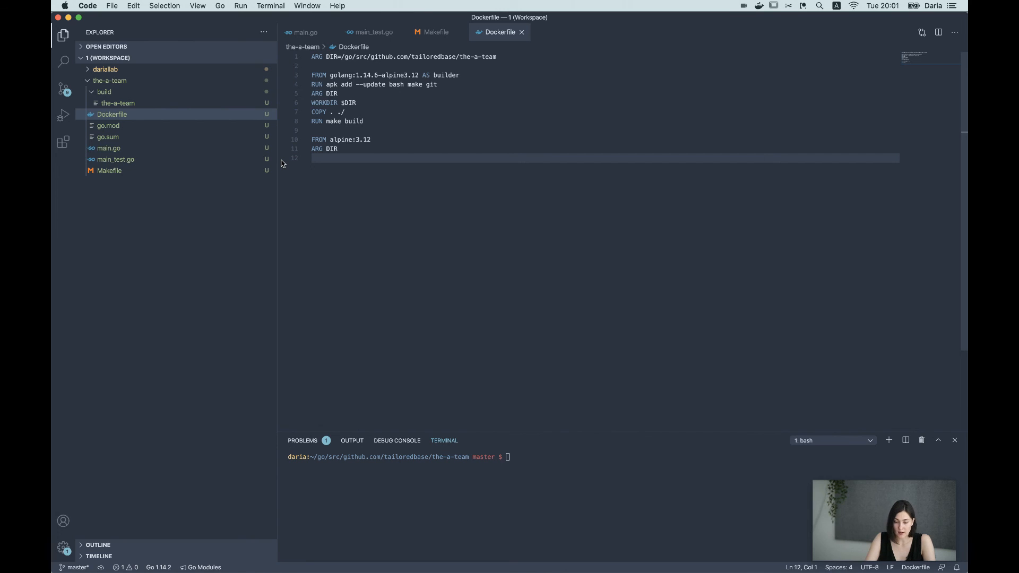
type("COPY --from=builder $DIR/build/the-a-tem /")
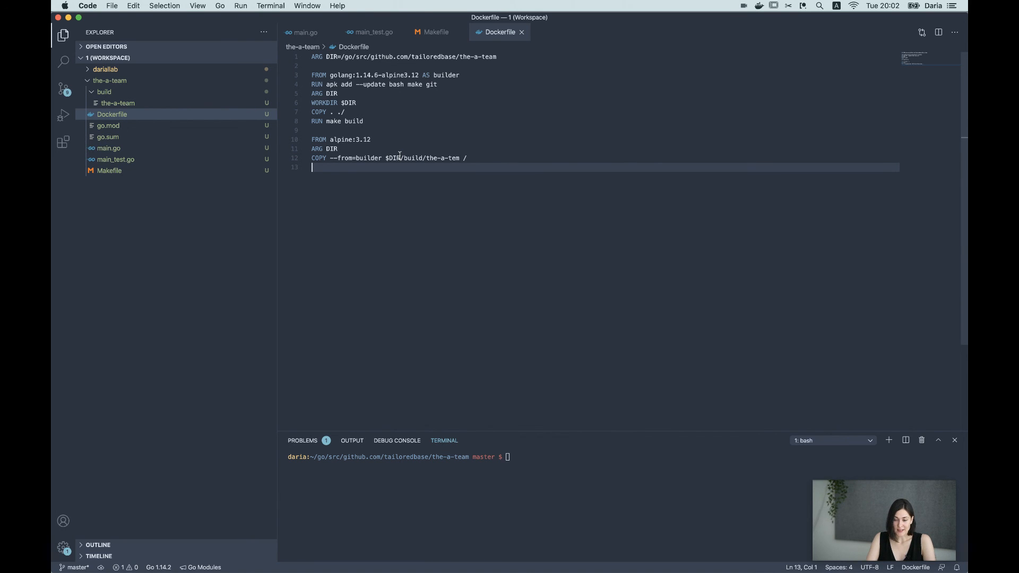
type("ENTRYPOINT [\"/the-a-team\"]")
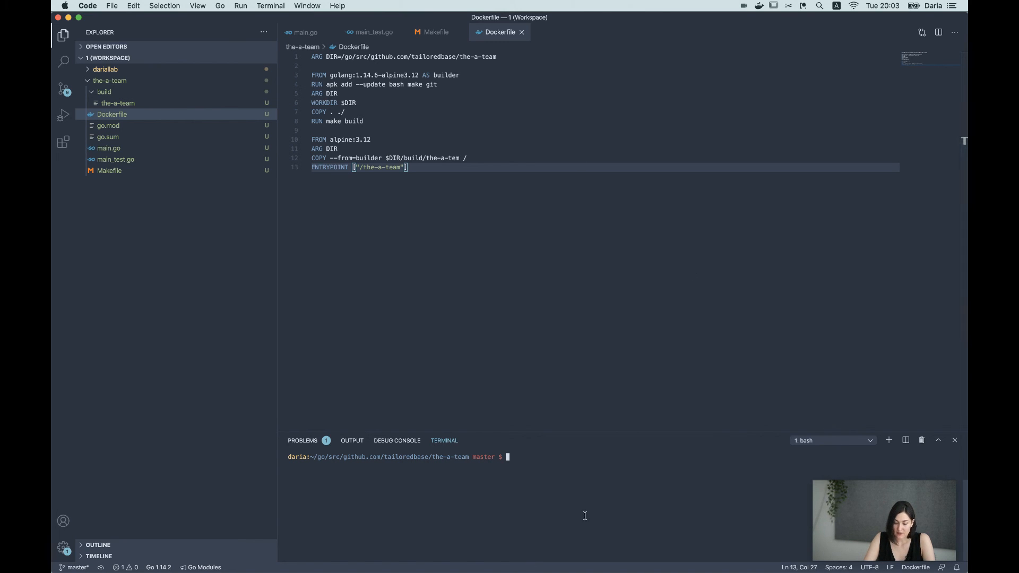
Build the the-a-team:1.0 image and run it to print 'answer'
type("dock")
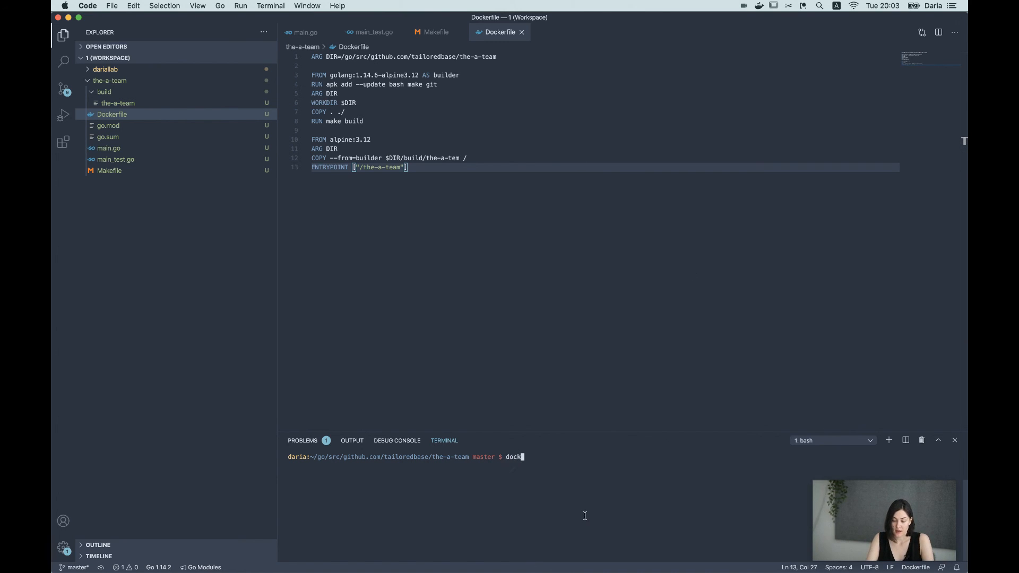
type("er build")
left_click(593, 158)
type("a")
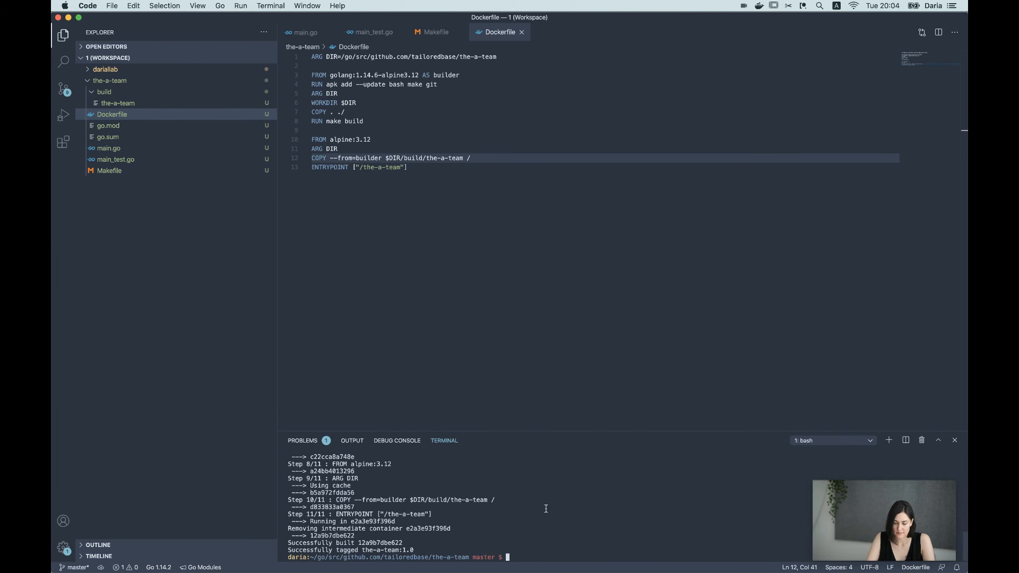
mouse_move(554, 550)
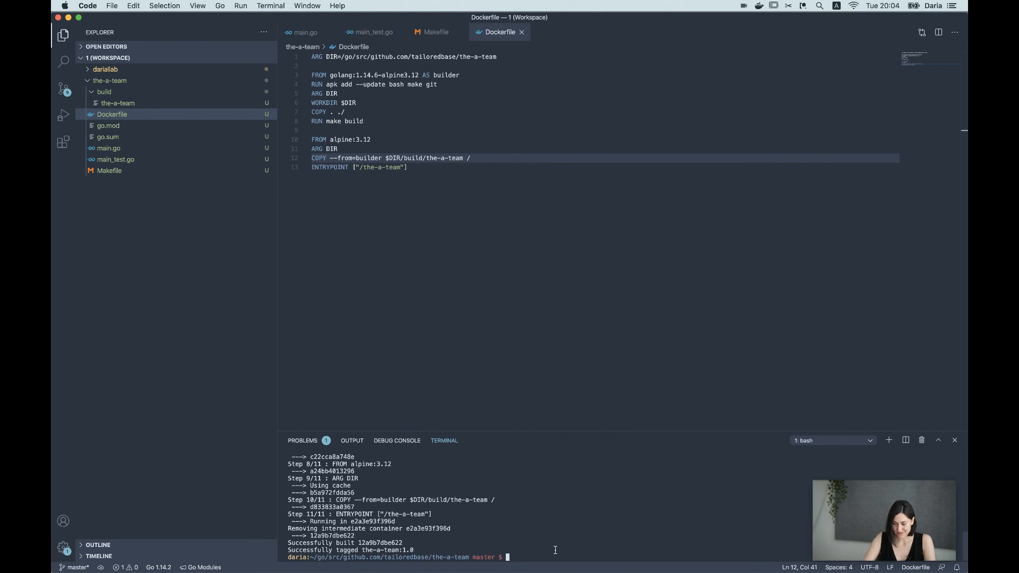
type("docker run the-a-team:1.0")
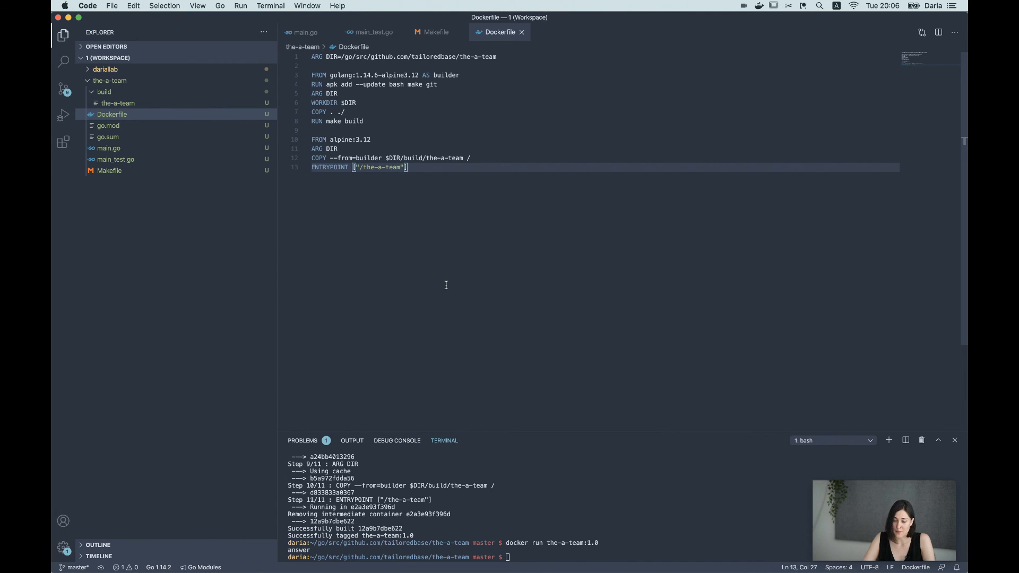
left_click(110, 80)
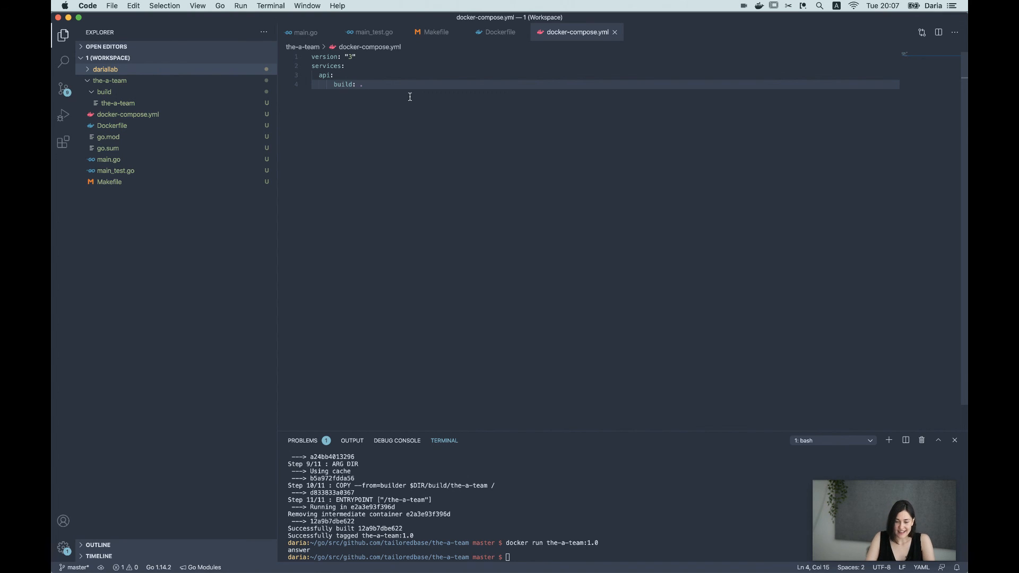
Add a db entry to docker-compose.yml and make up run docker-compose up
key("enter")
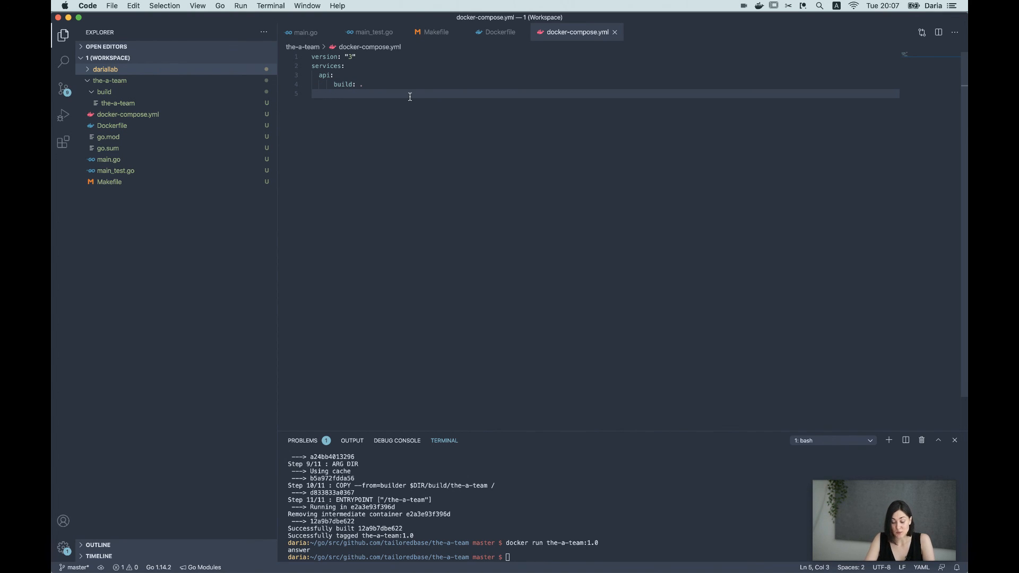
type("db")
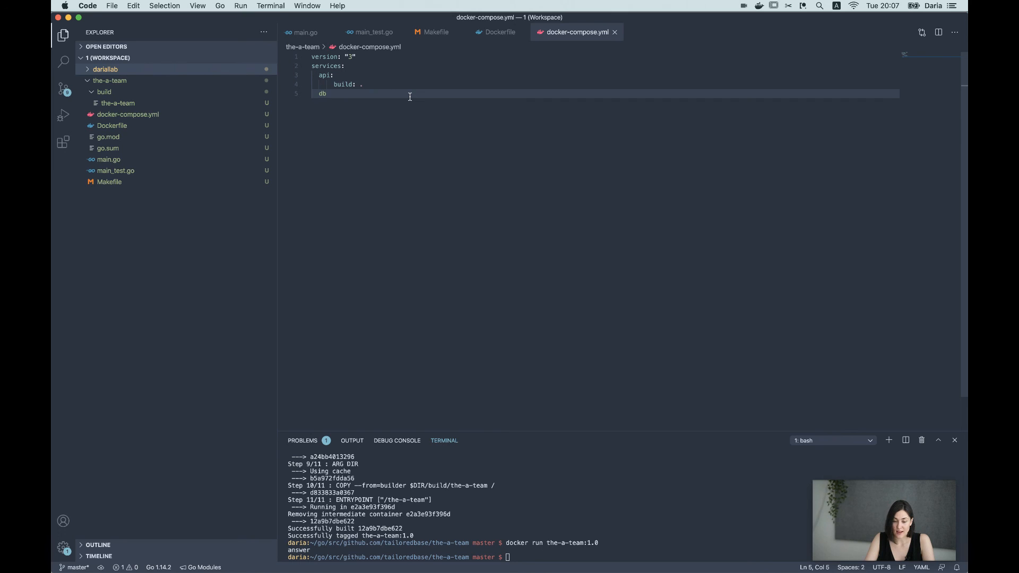
type(":")
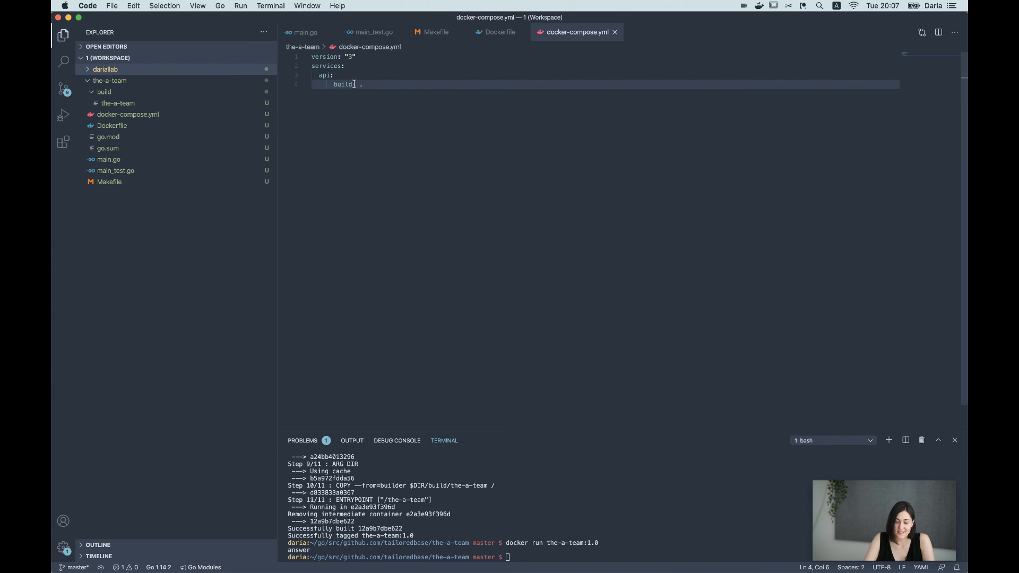
left_click(434, 31)
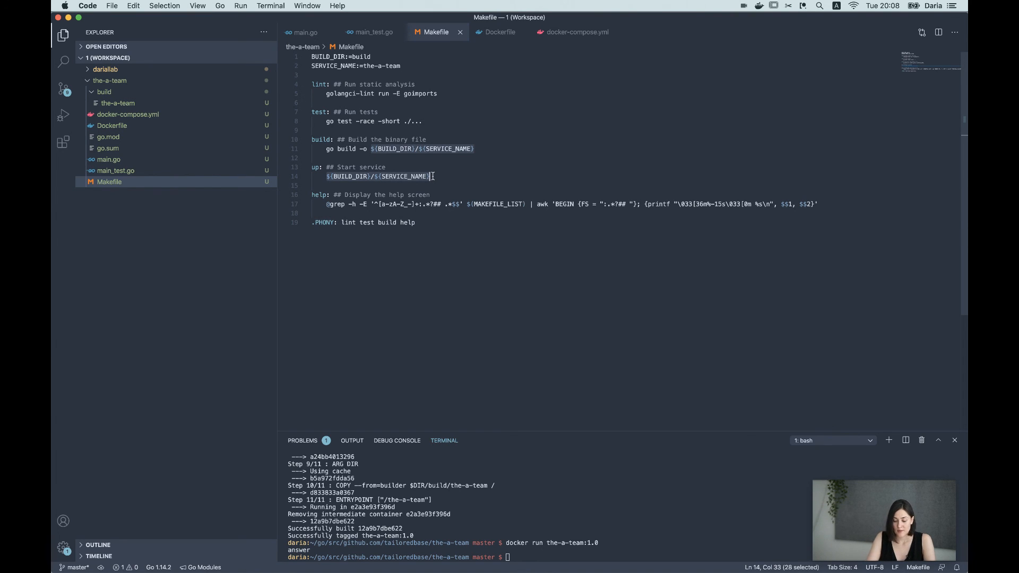
type("docker-comp")
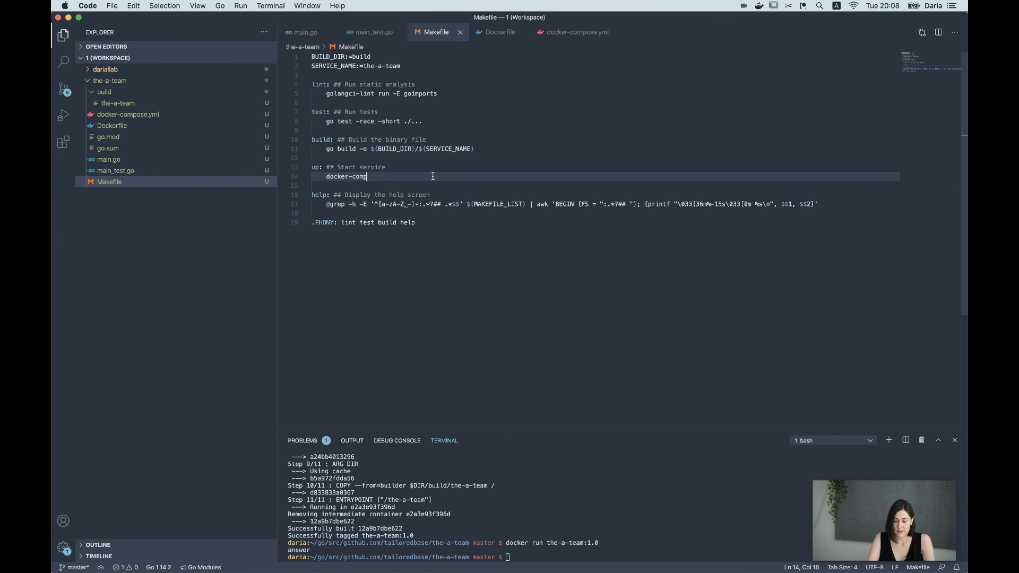
type("ose up")
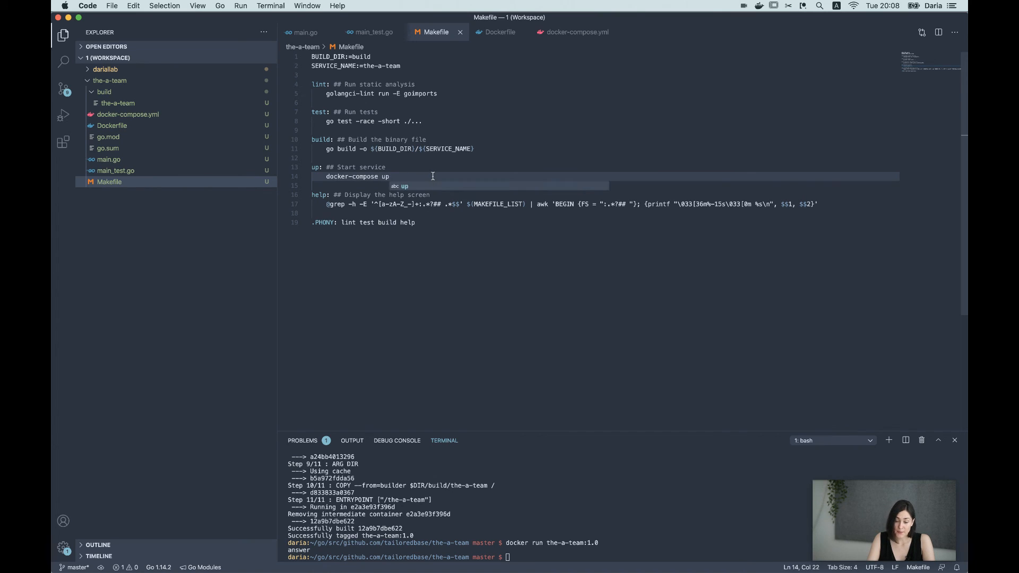
Review the compose file and run make up to start the service
left_click(574, 32)
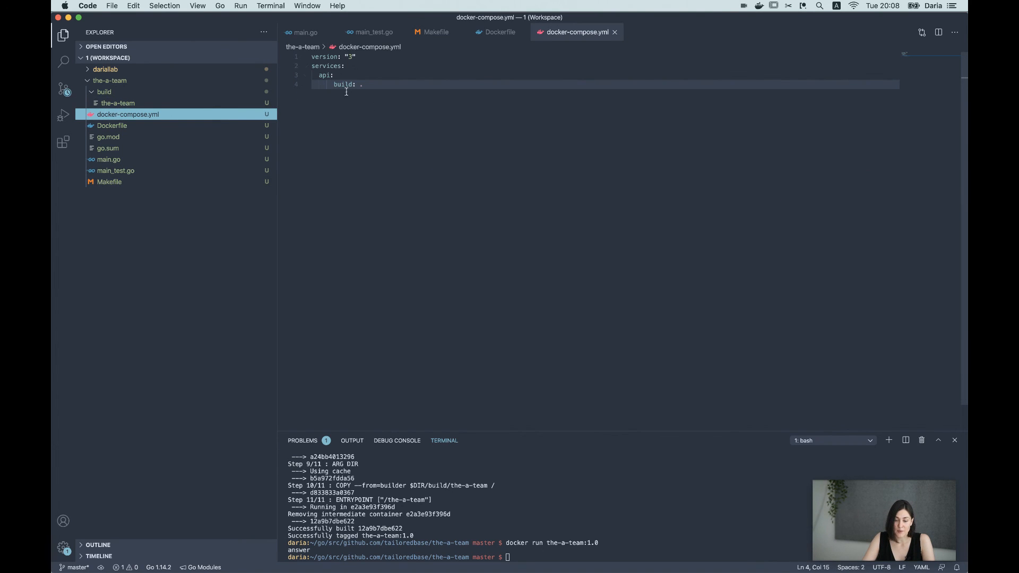
left_click(435, 32)
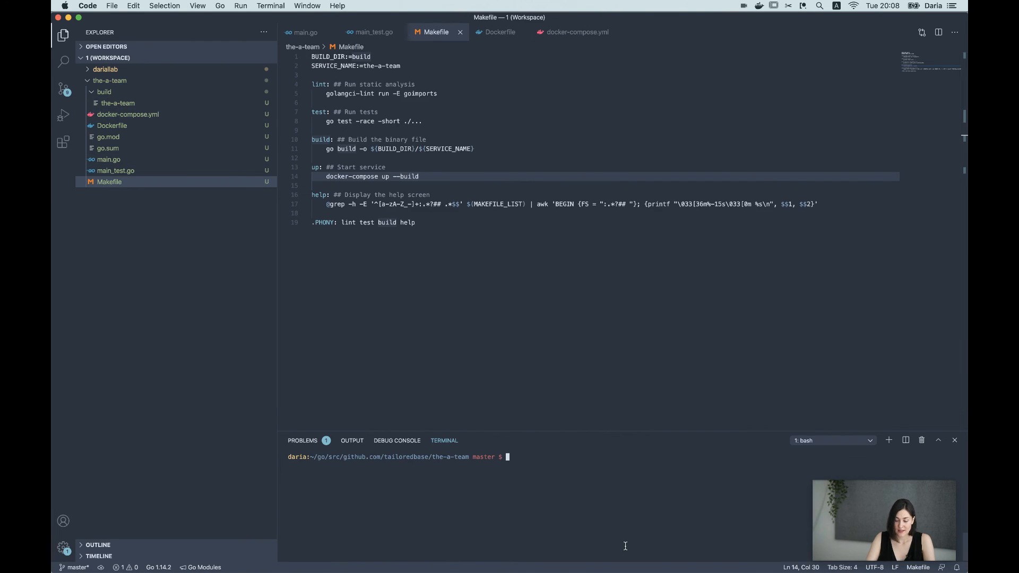
type("make up")
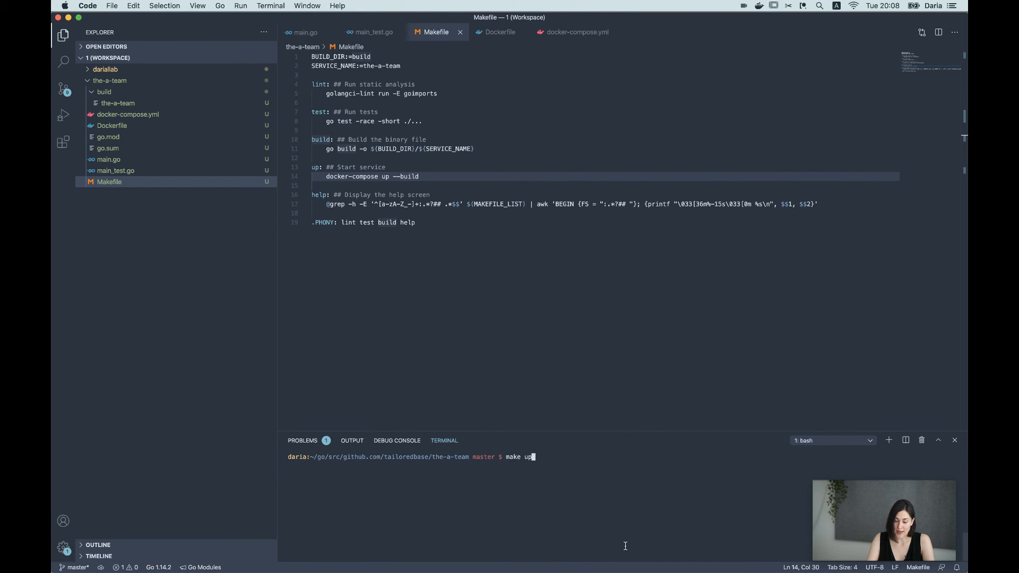
key("Return")
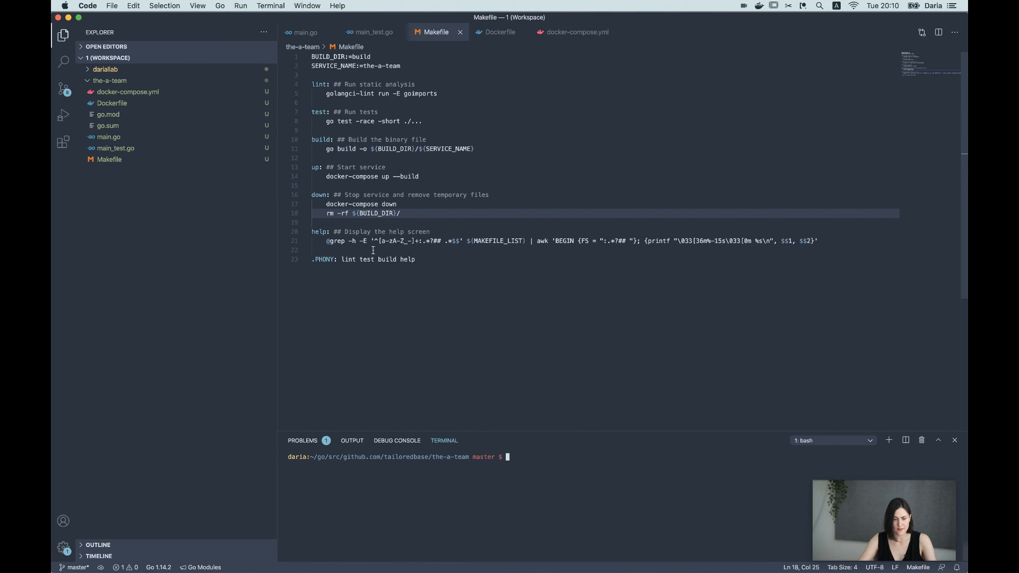
Add README.md listing make test, make up and make help, then reopen main.go
left_click(109, 80)
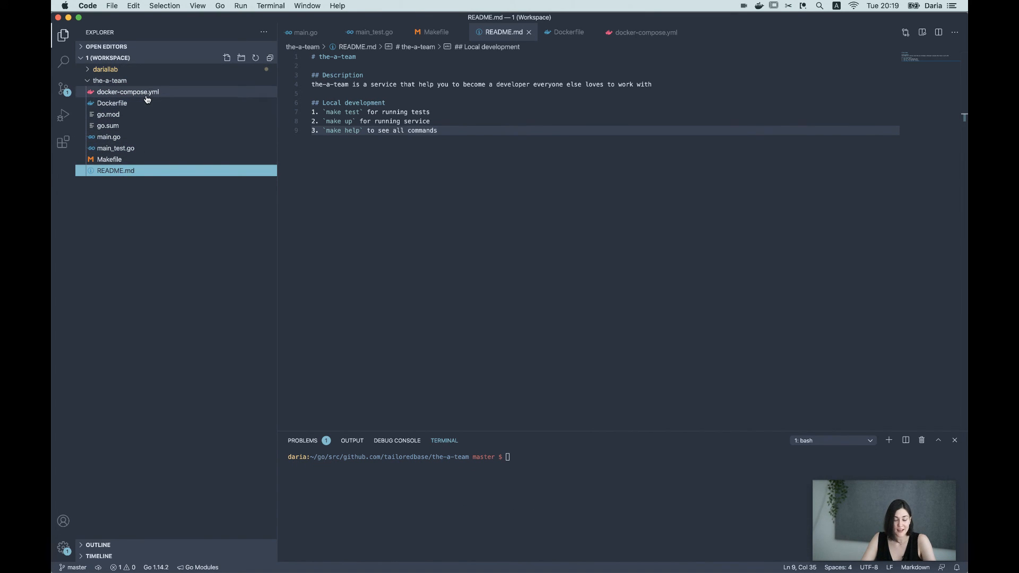
mouse_move(108, 136)
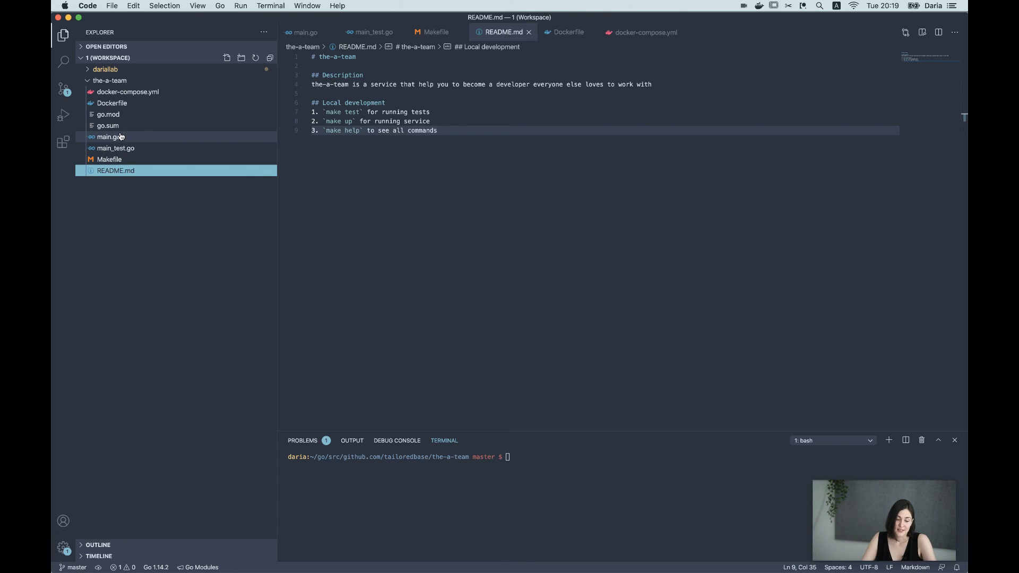
left_click(108, 137)
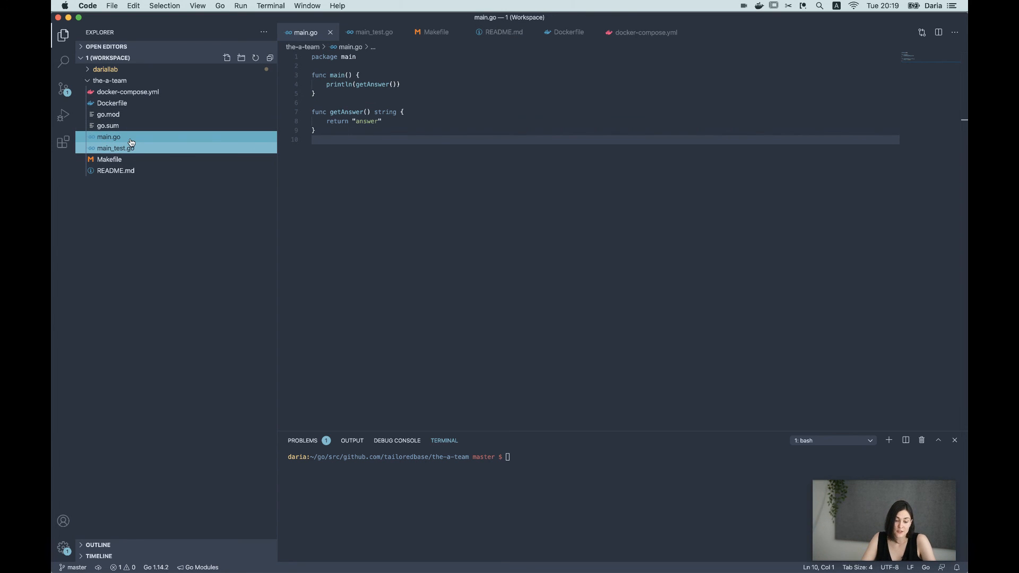
mouse_move(108, 136)
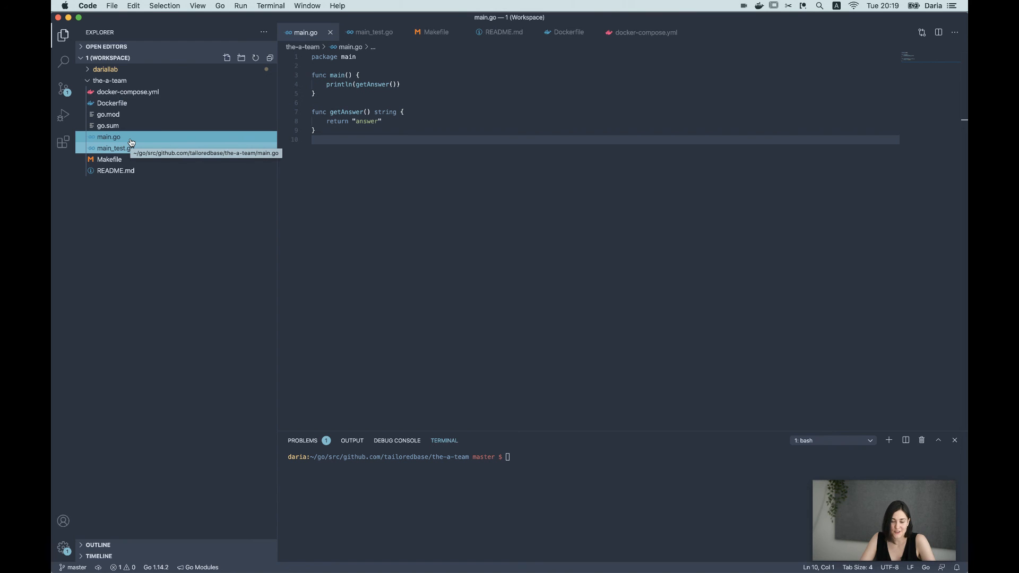